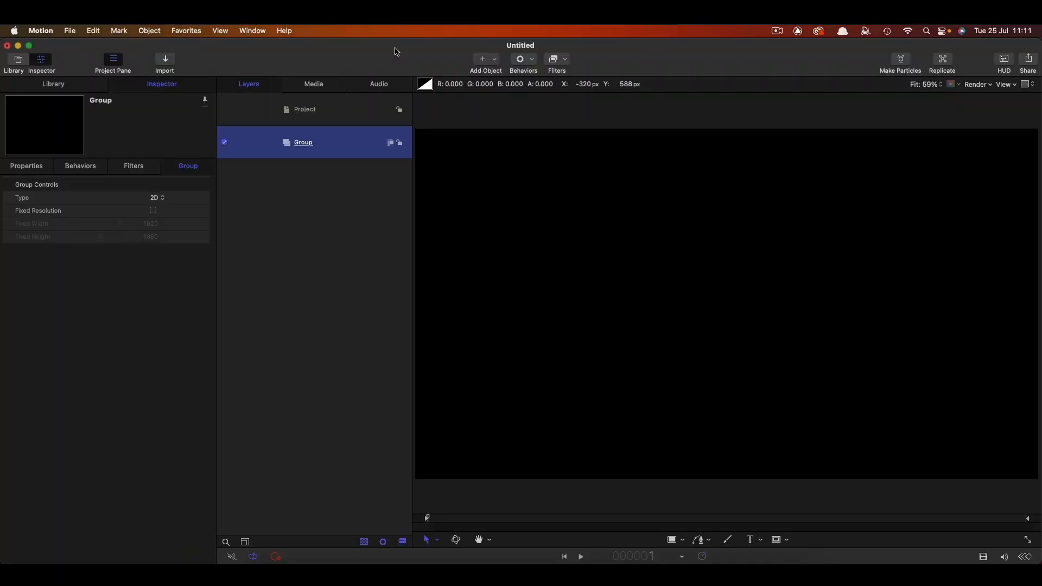
Step: Import the Volcano, Sky, Flow A, Flow B and Flow C images from the Assets folder into the group
click(305, 109)
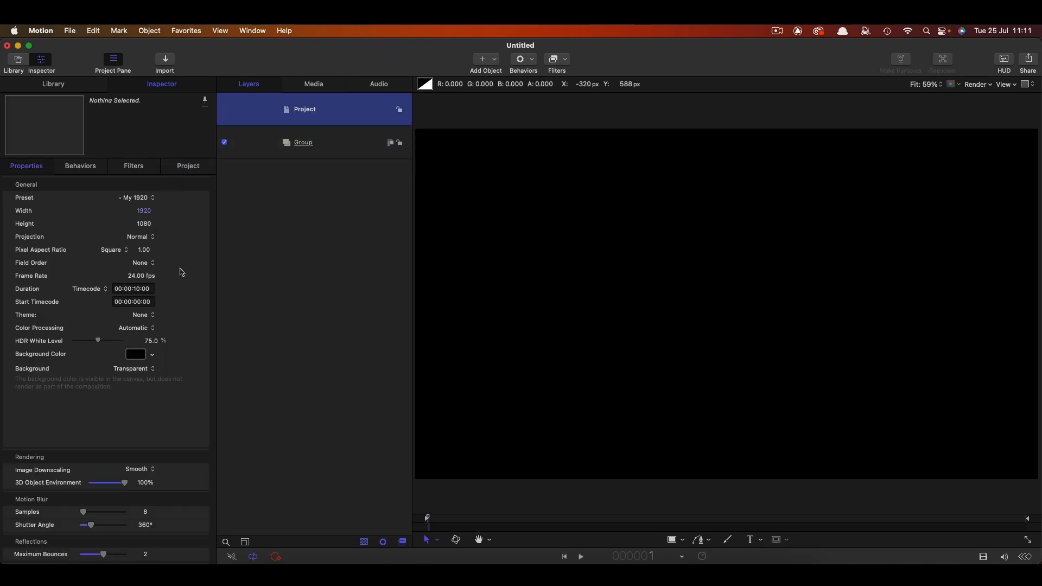
mouse_move(311, 175)
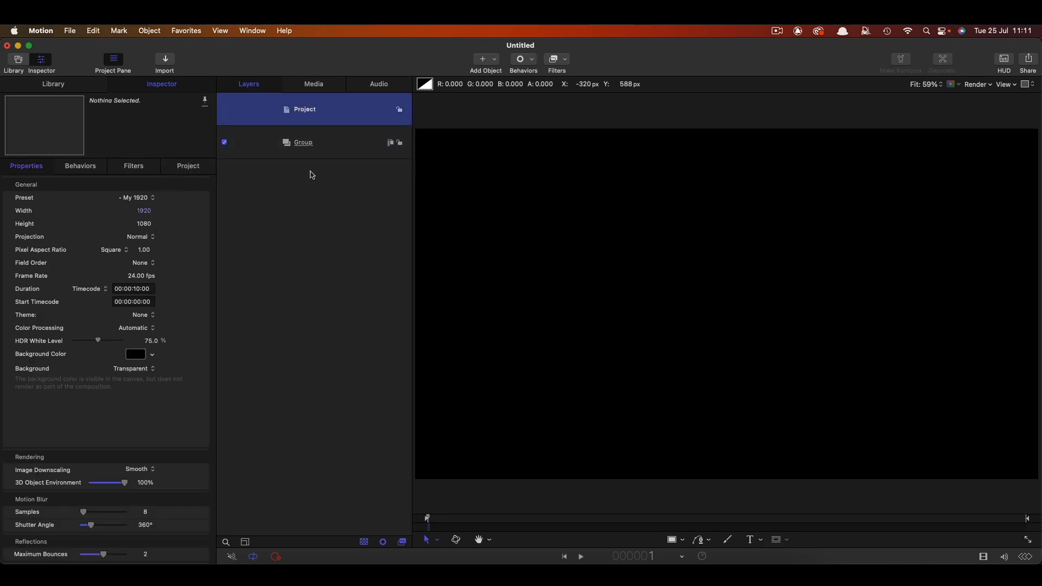
click(302, 142)
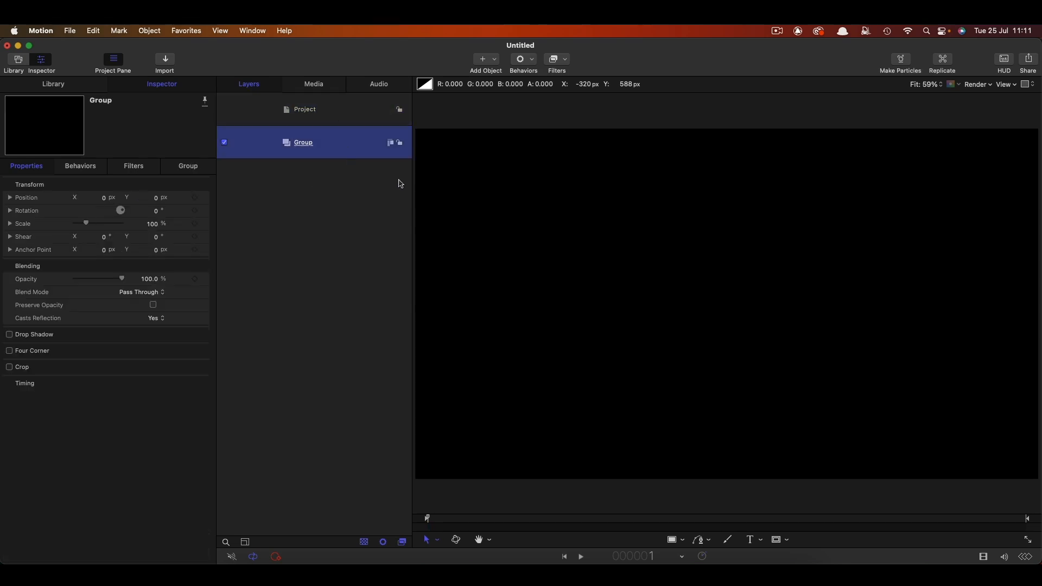
mouse_move(164, 60)
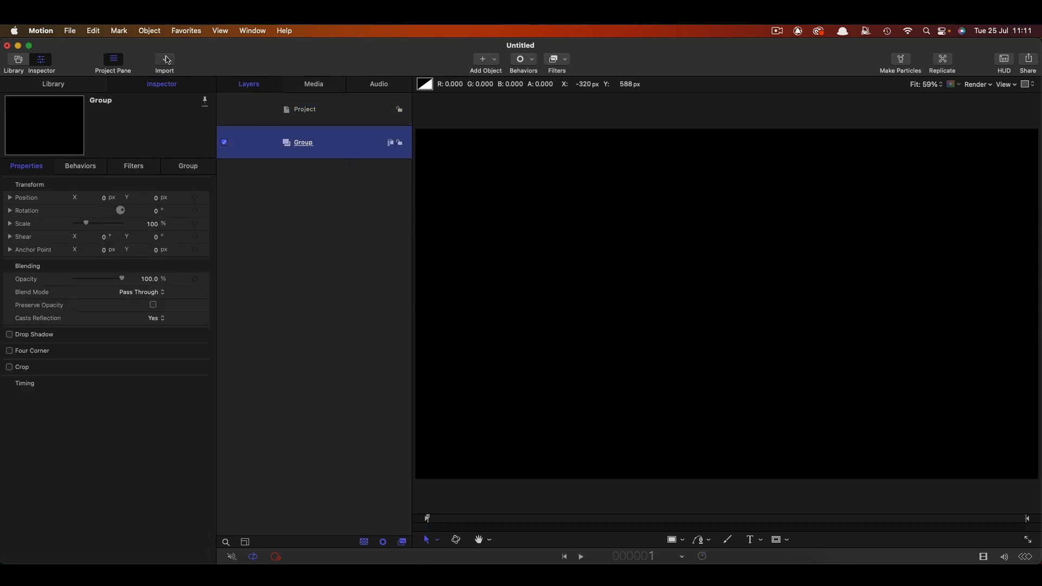
click(163, 60)
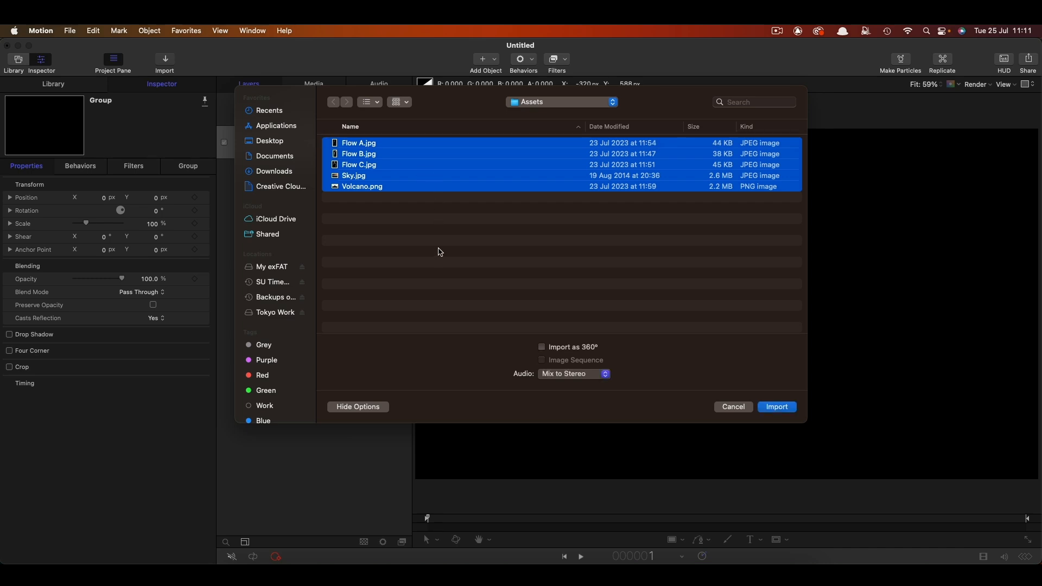
click(776, 407)
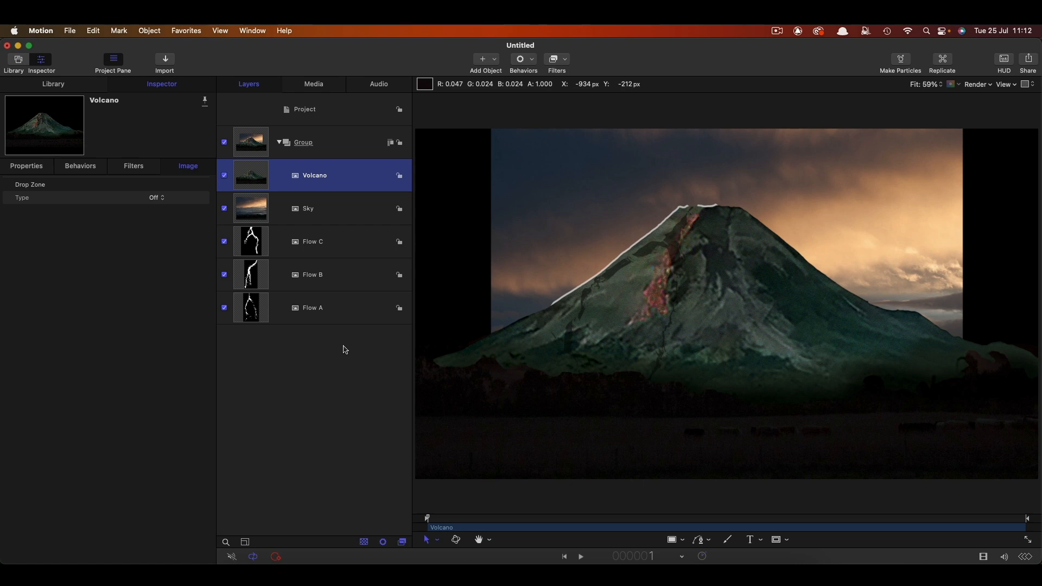
mouse_move(344, 113)
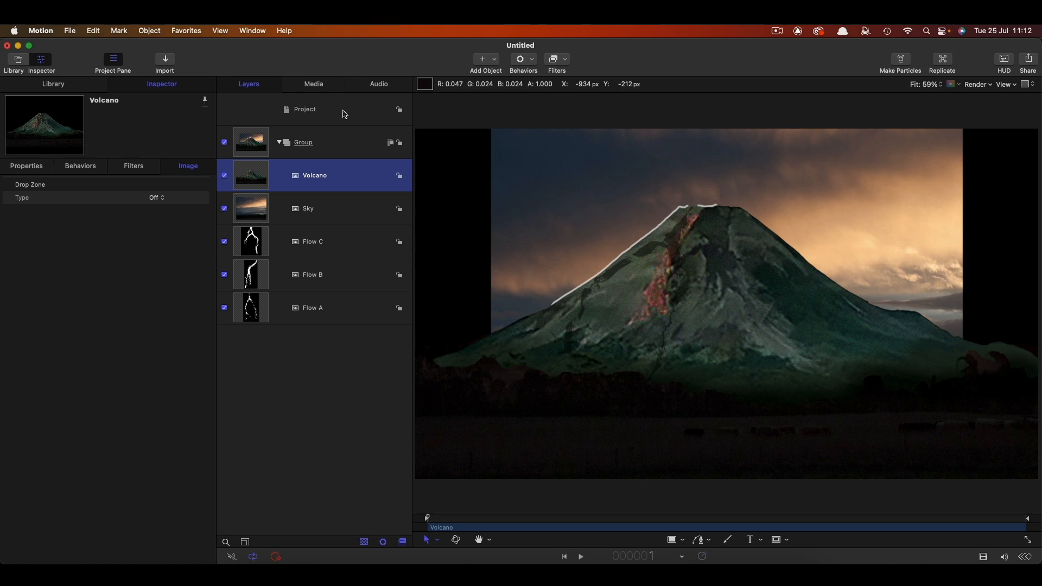
click(305, 109)
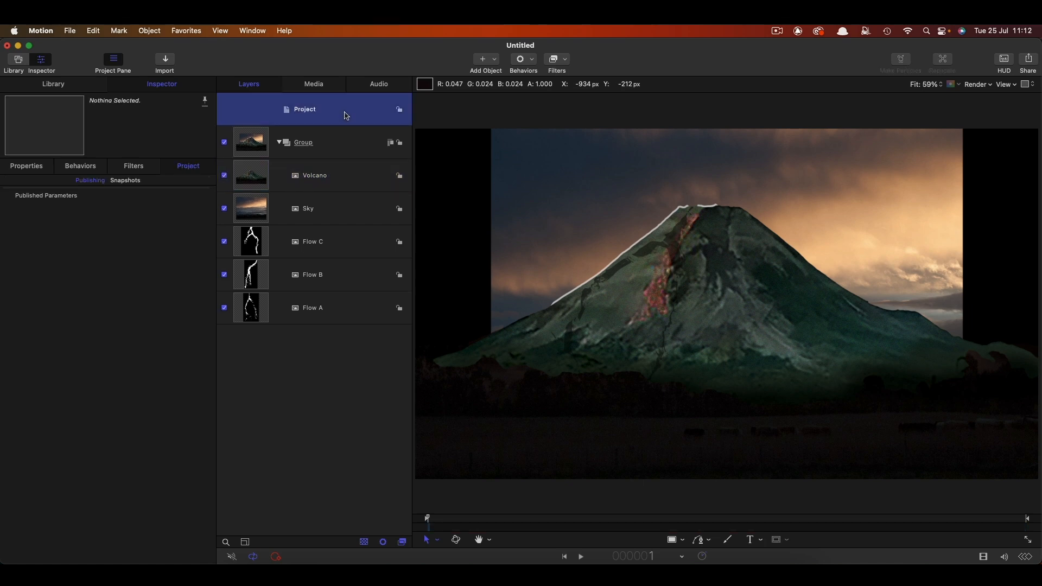
Step: Regroup the layers via Object > New Group and scale the Sky layer to 76.28% to fill the frame
click(149, 31)
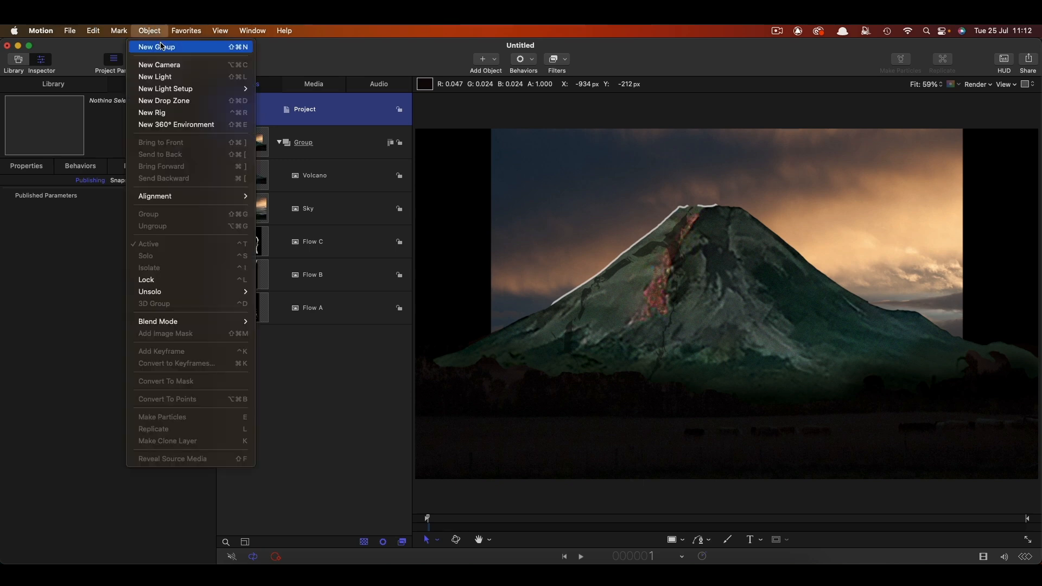
click(156, 47)
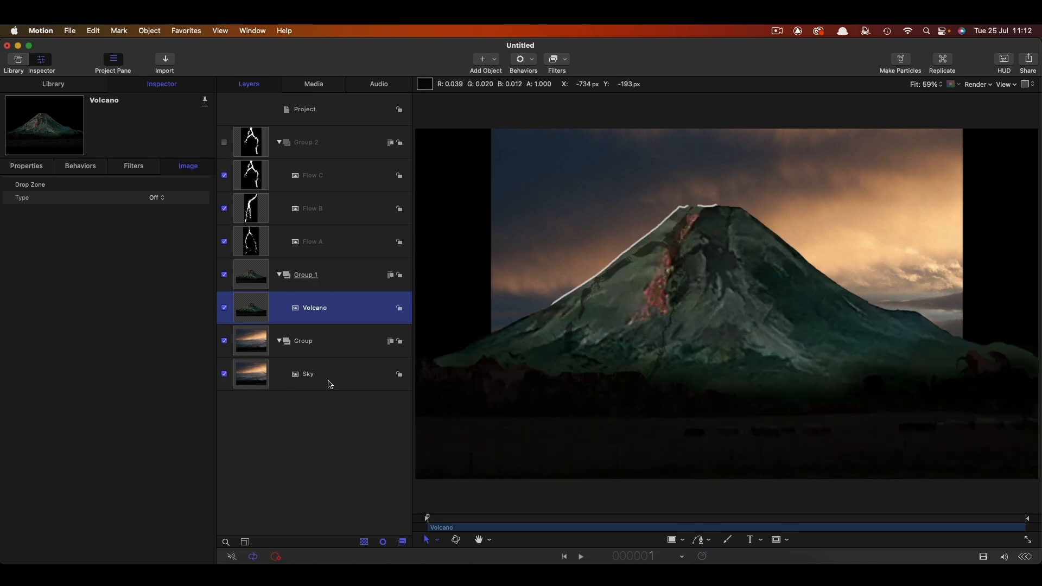
click(308, 374)
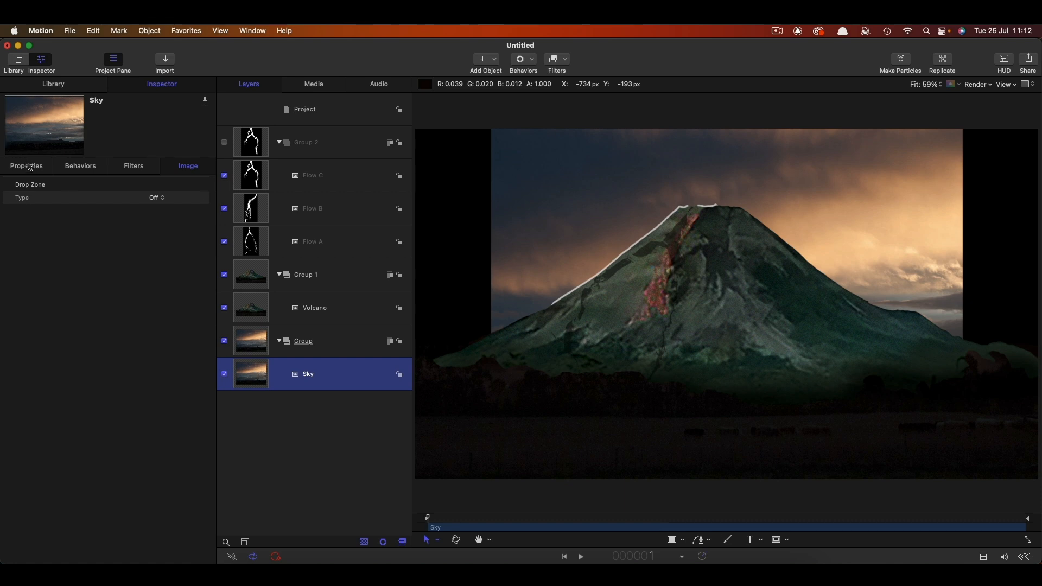
click(26, 165)
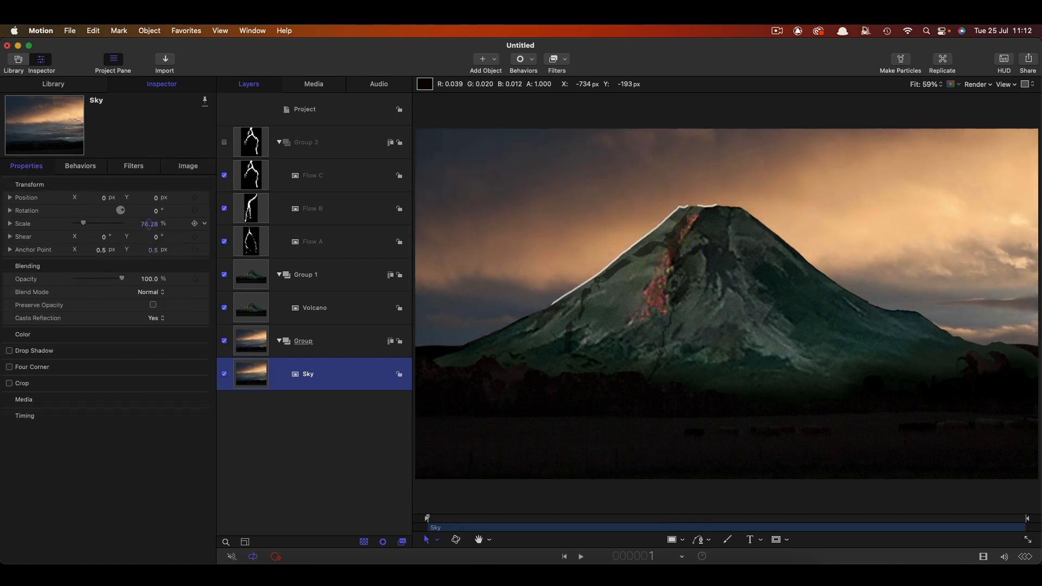
click(314, 307)
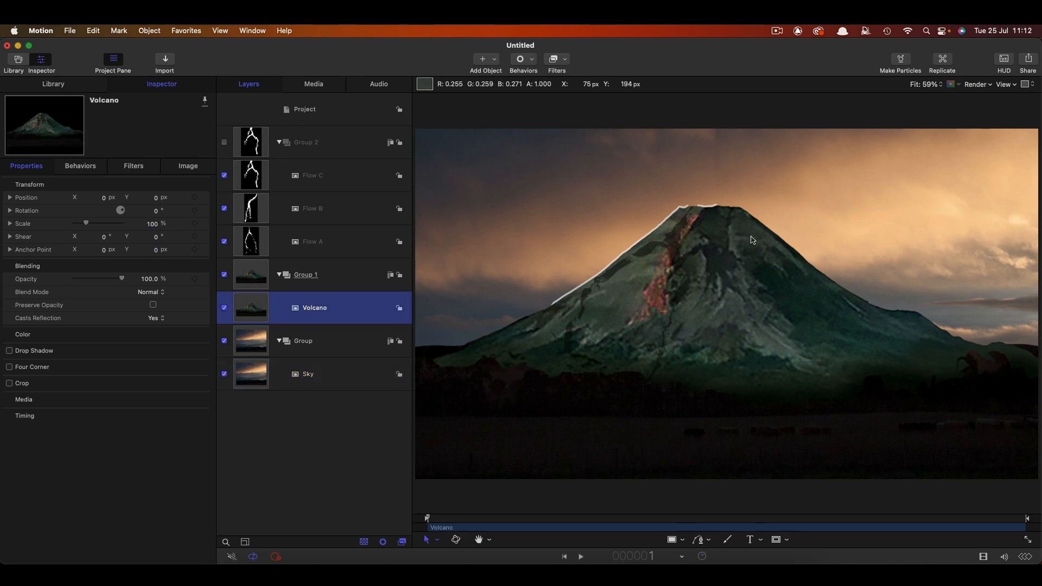
mouse_move(708, 196)
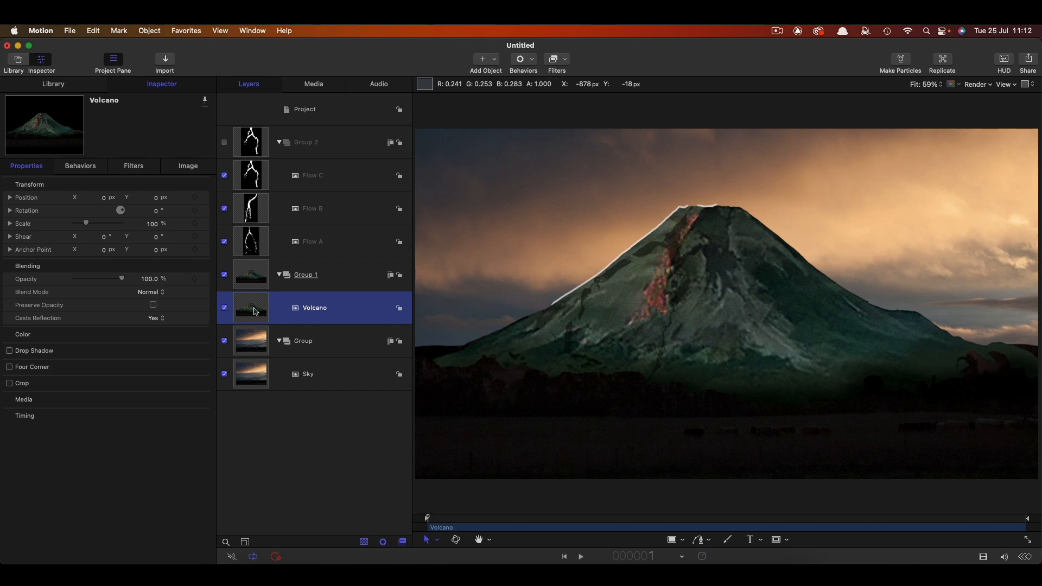
mouse_move(586, 68)
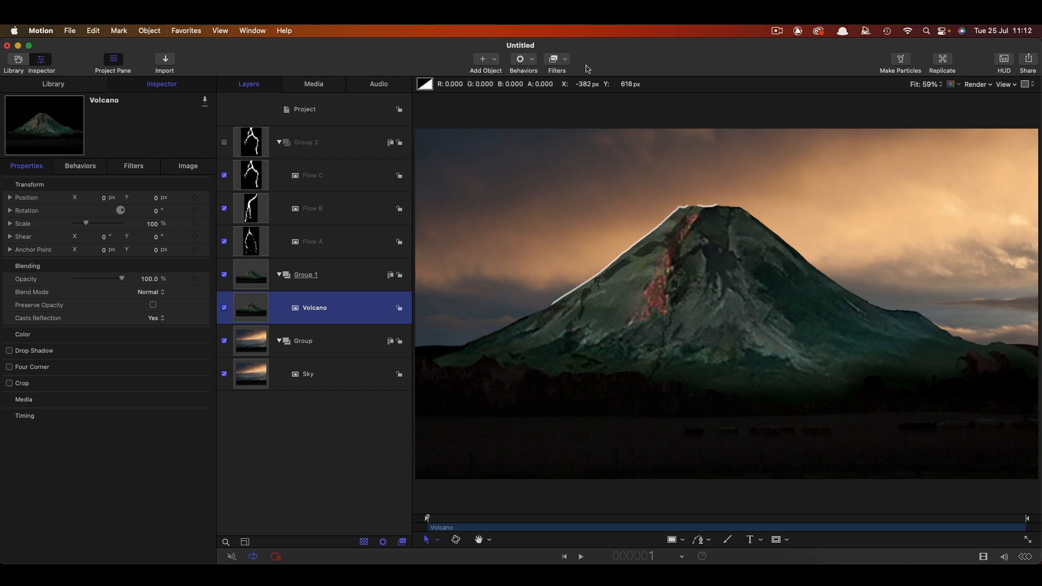
Step: Add a Levels filter to the volcano and tighten its Alpha black point to remove the bright edge outline
click(553, 59)
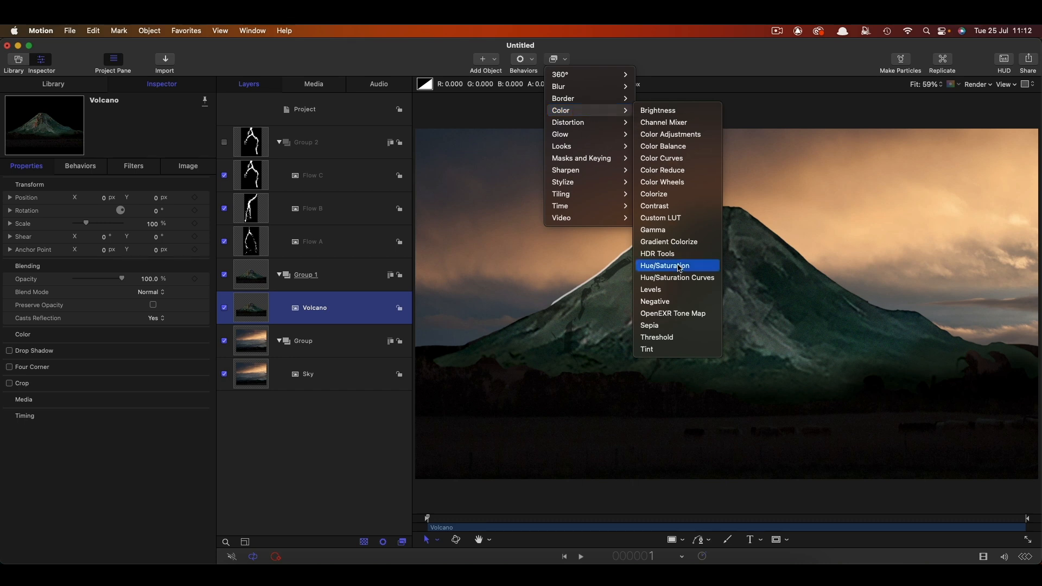
click(650, 290)
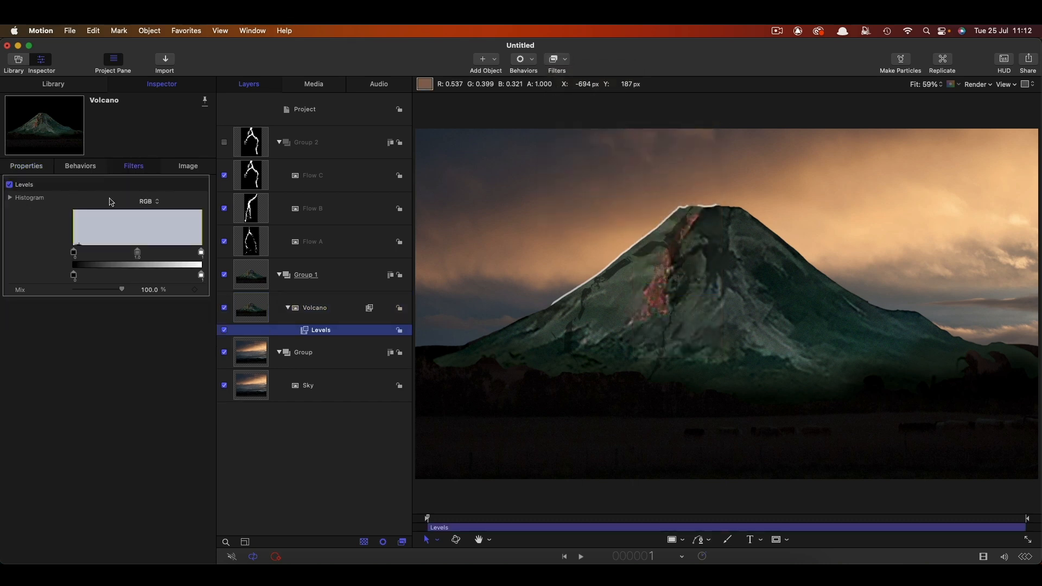
click(149, 202)
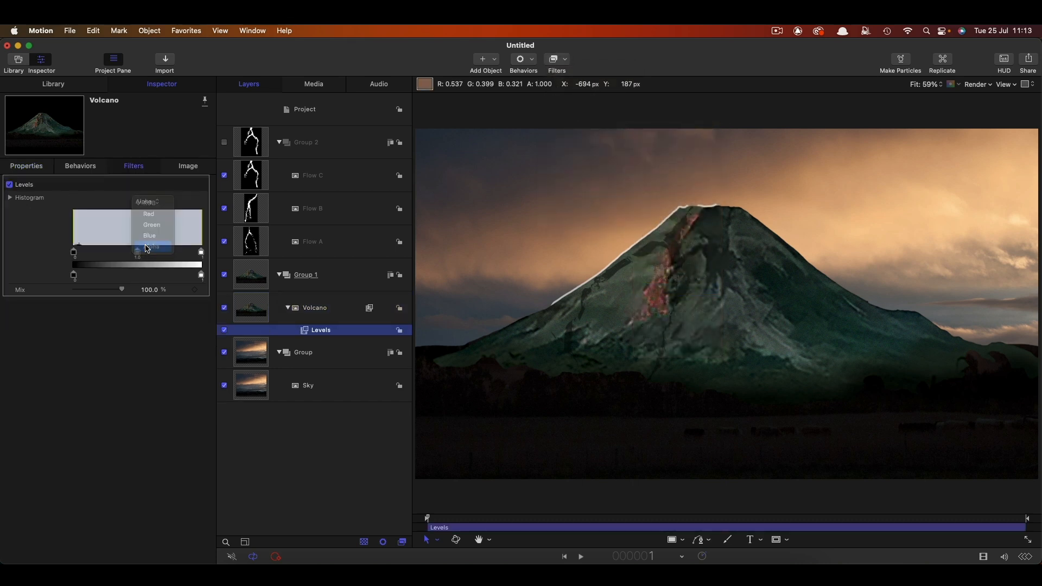
click(146, 246)
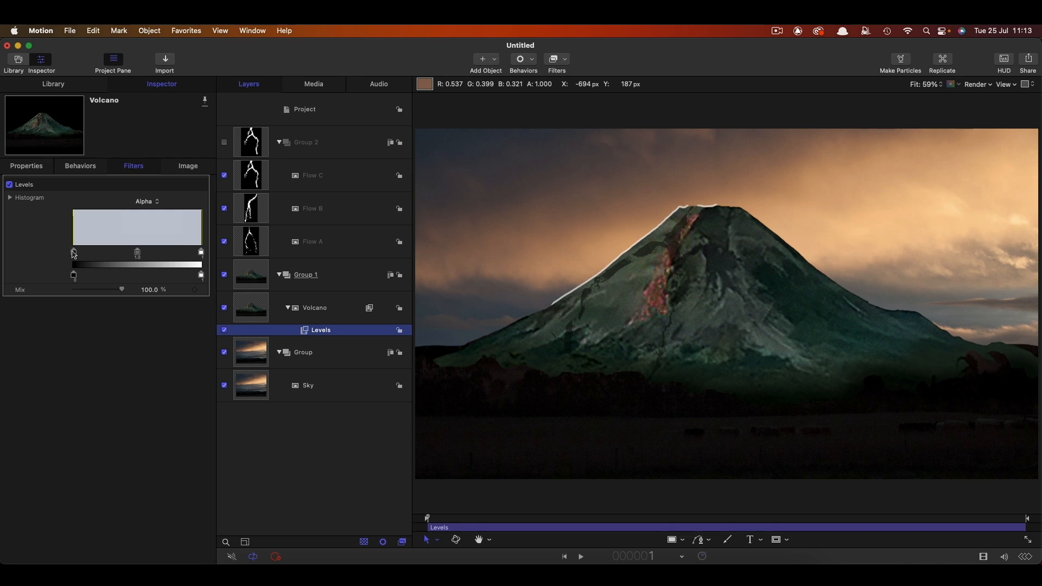
drag(73, 252, 145, 252)
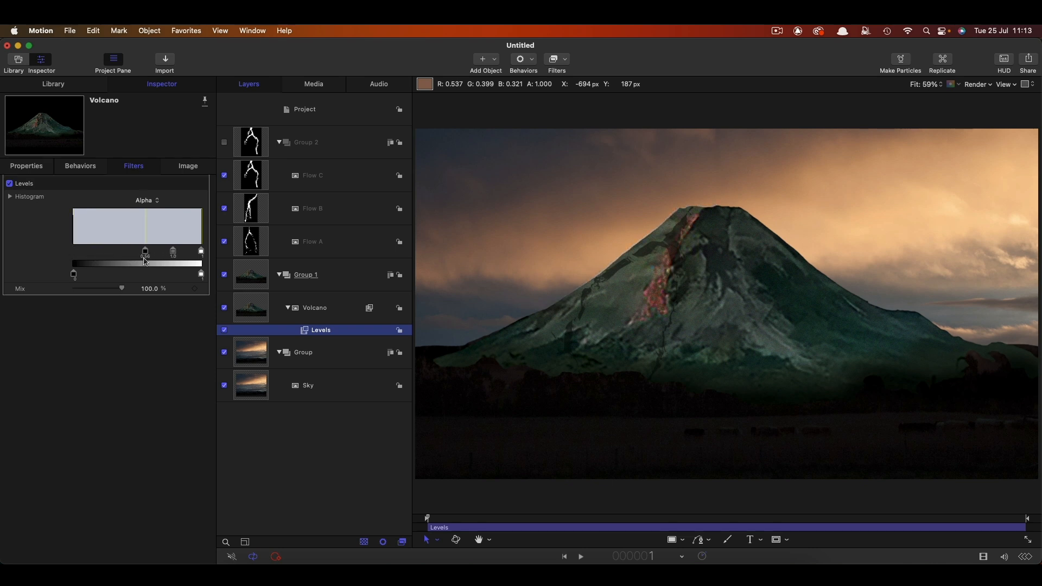
drag(145, 251, 153, 251)
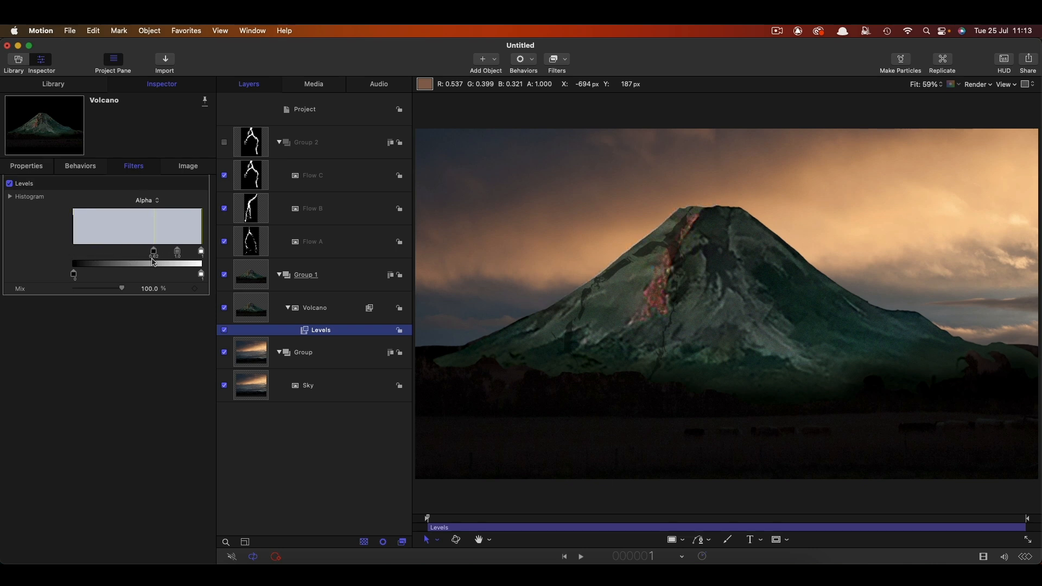
drag(155, 251, 163, 252)
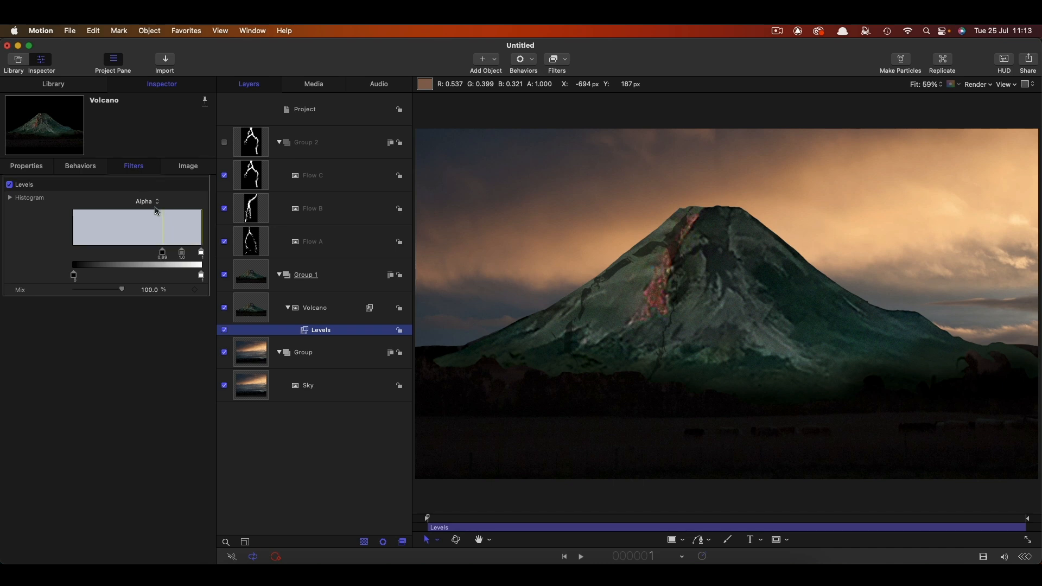
Step: Back on the RGB channel, lower the output white to darken the mountain
click(147, 201)
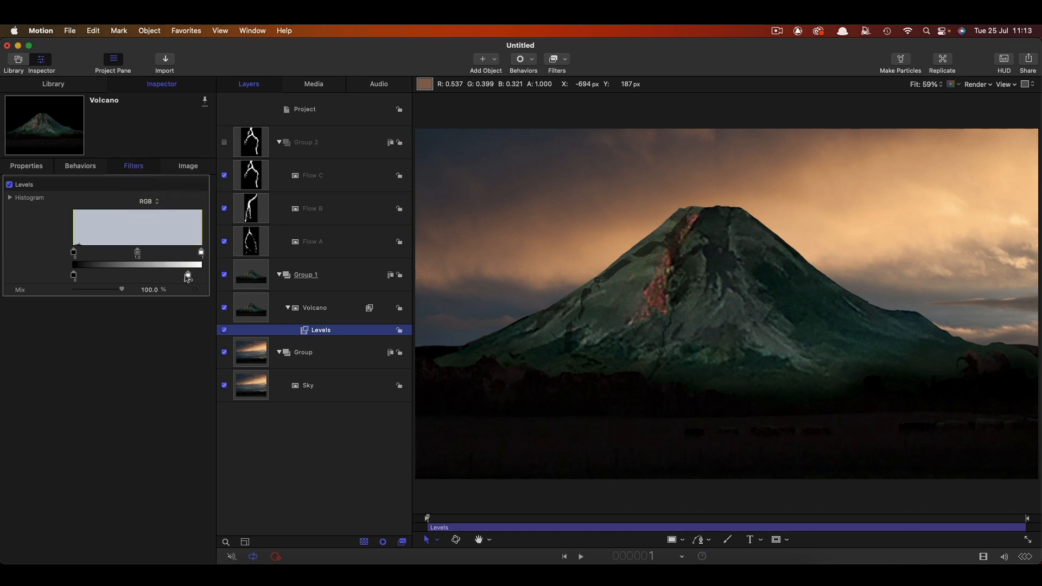
drag(188, 275, 148, 275)
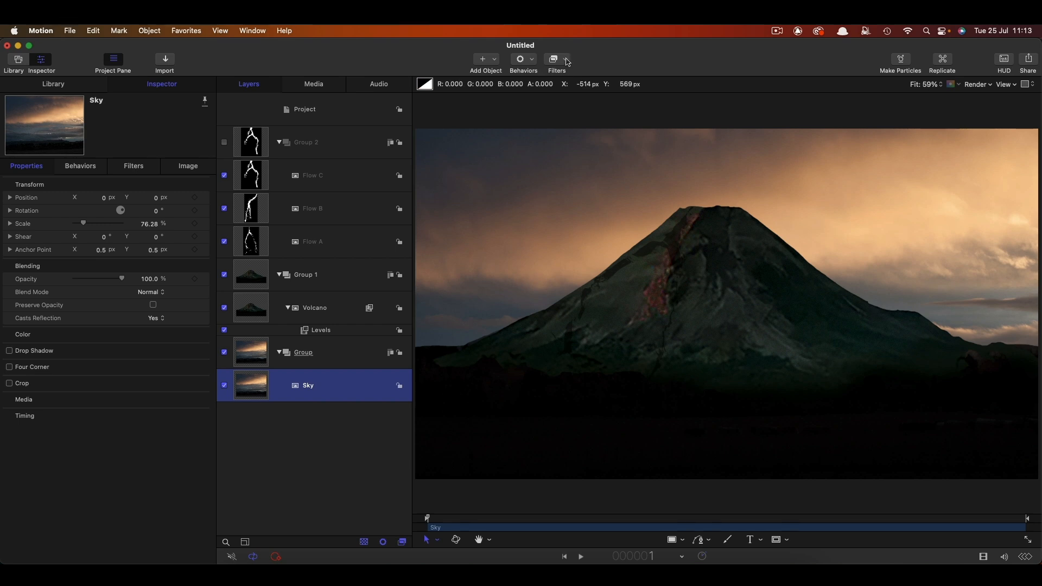
Step: Add a Levels filter to the Sky layer and lower its output brightness until it matches the darkened volcano
click(557, 63)
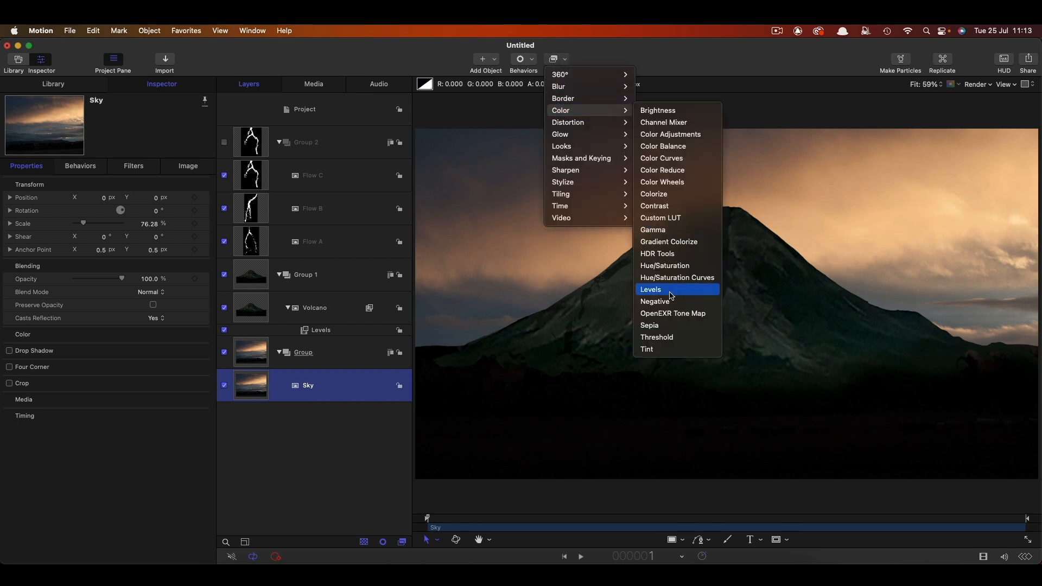
click(651, 290)
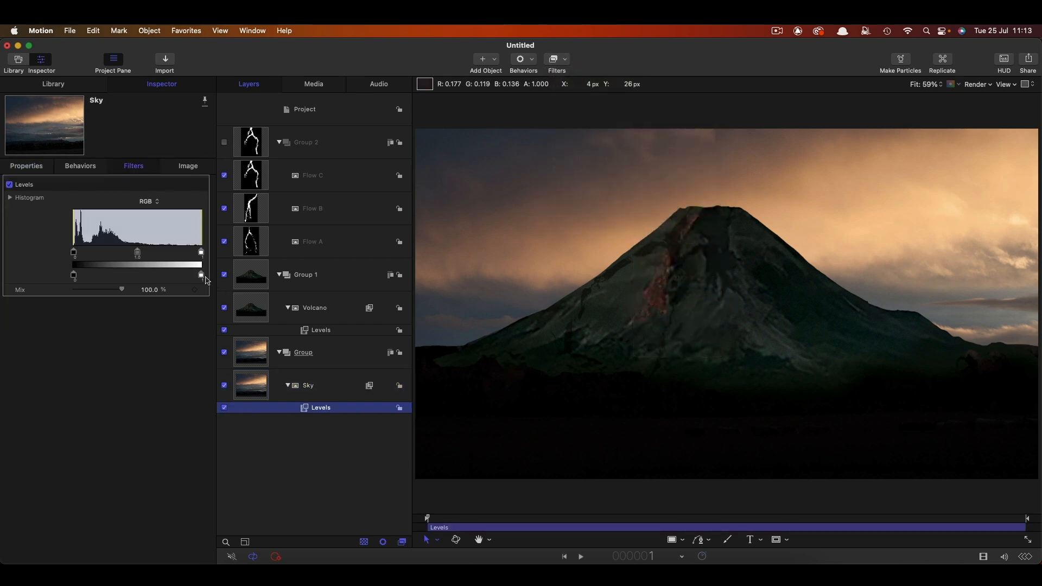
drag(199, 275, 144, 275)
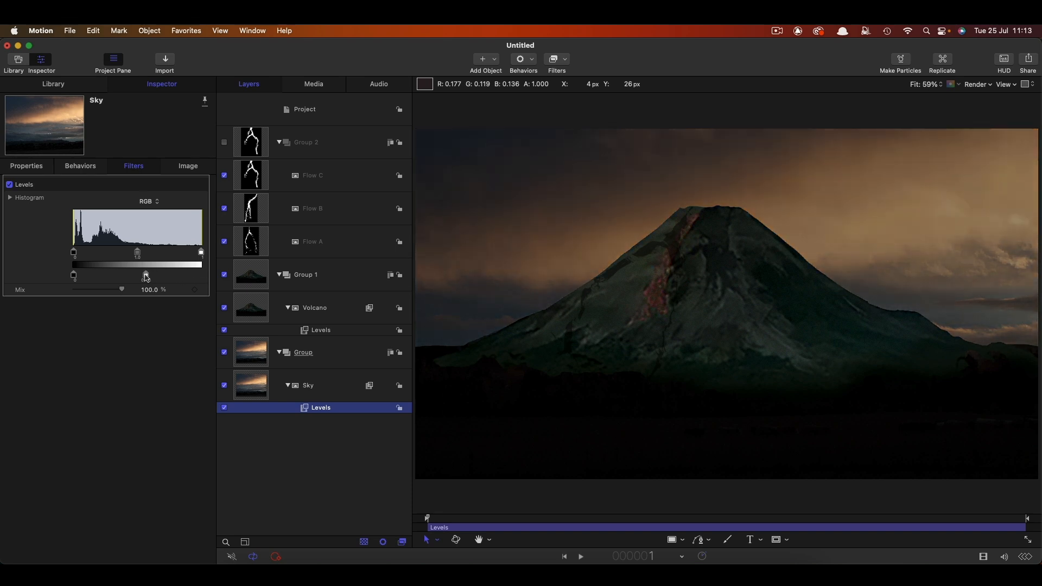
drag(145, 276, 121, 276)
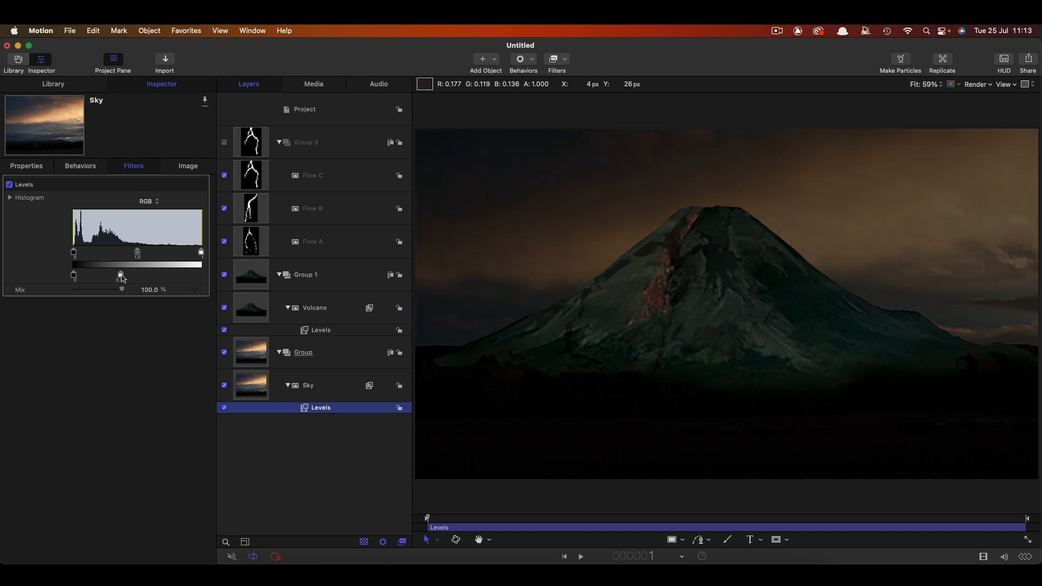
drag(121, 275, 117, 275)
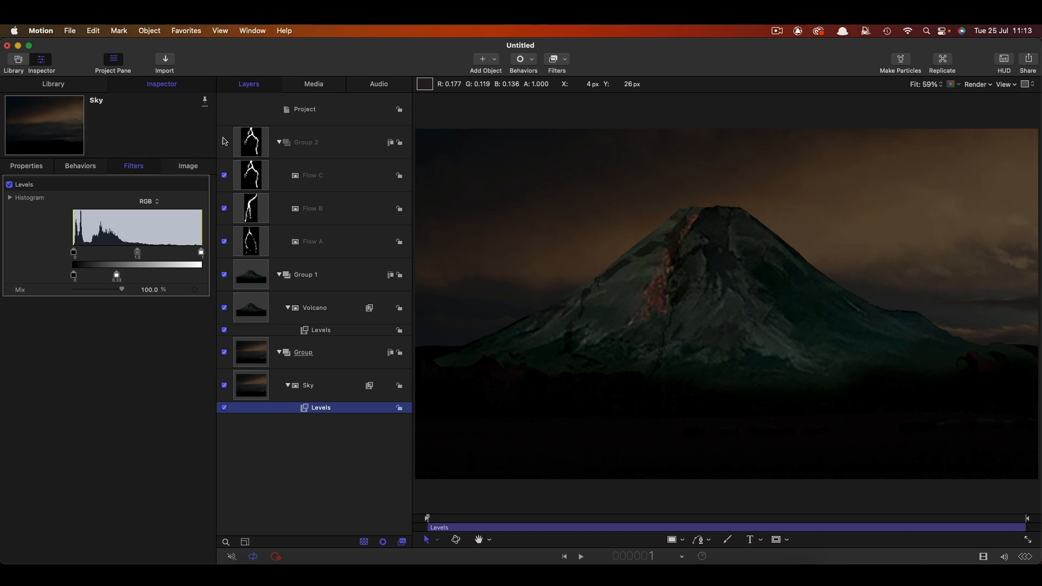
Step: Select Flow A and hide the Flow C stream so only Flow A shows over the volcano
click(313, 241)
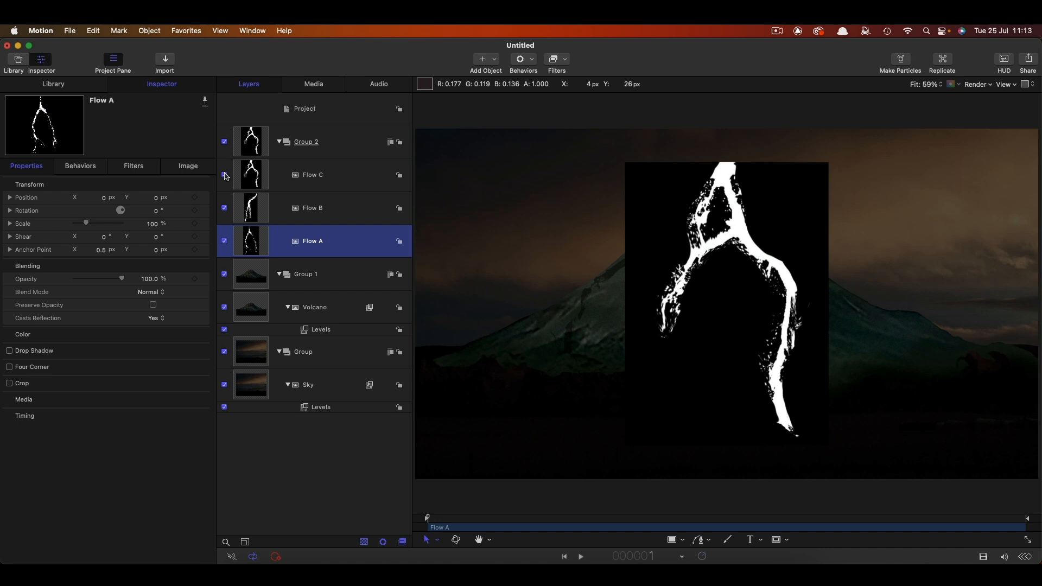
click(225, 176)
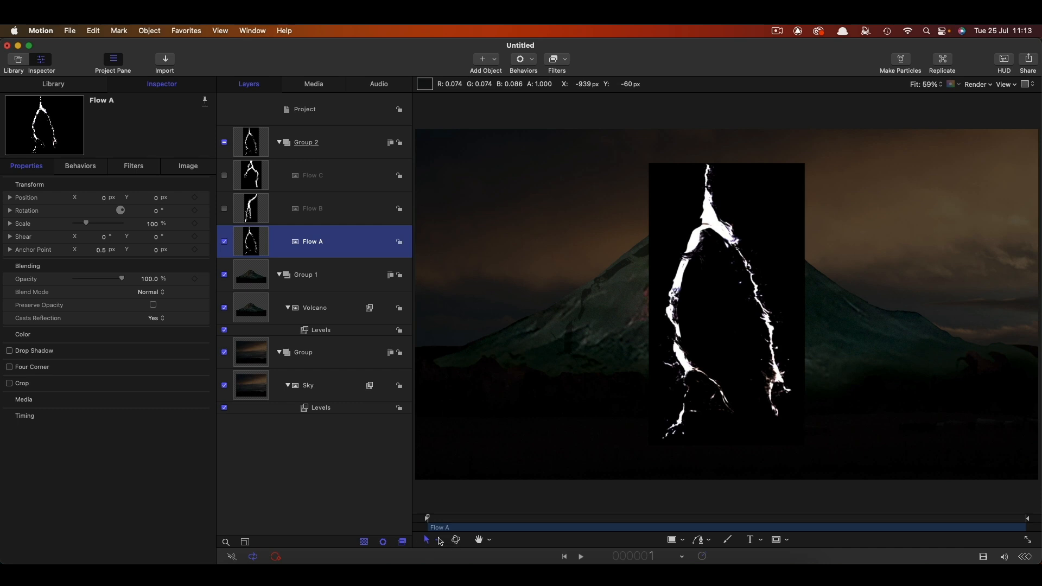
mouse_move(425, 539)
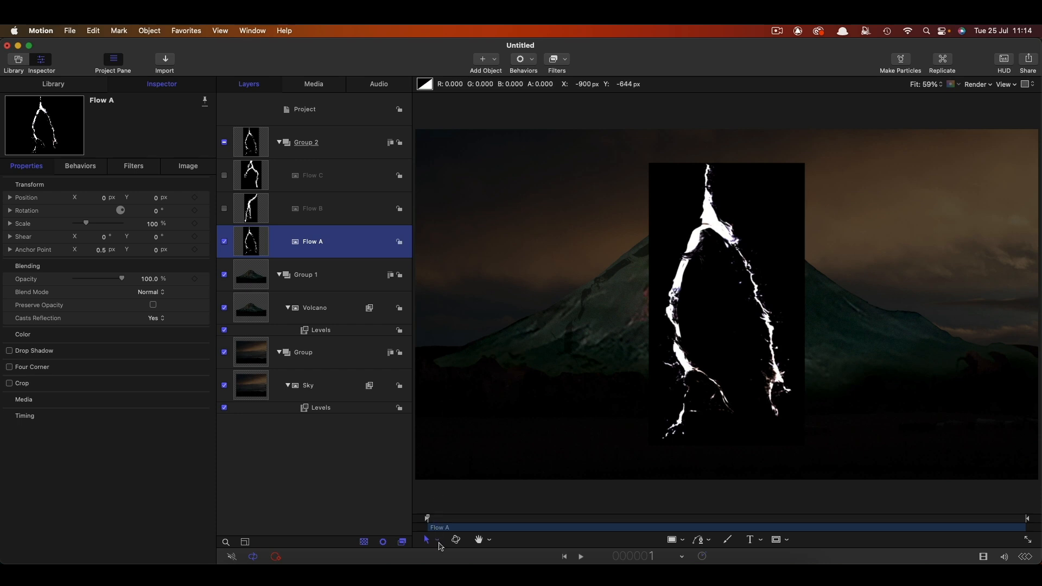
Step: With the Anchor Point tool, move Flow A's anchor to the top tip of its stream
click(427, 539)
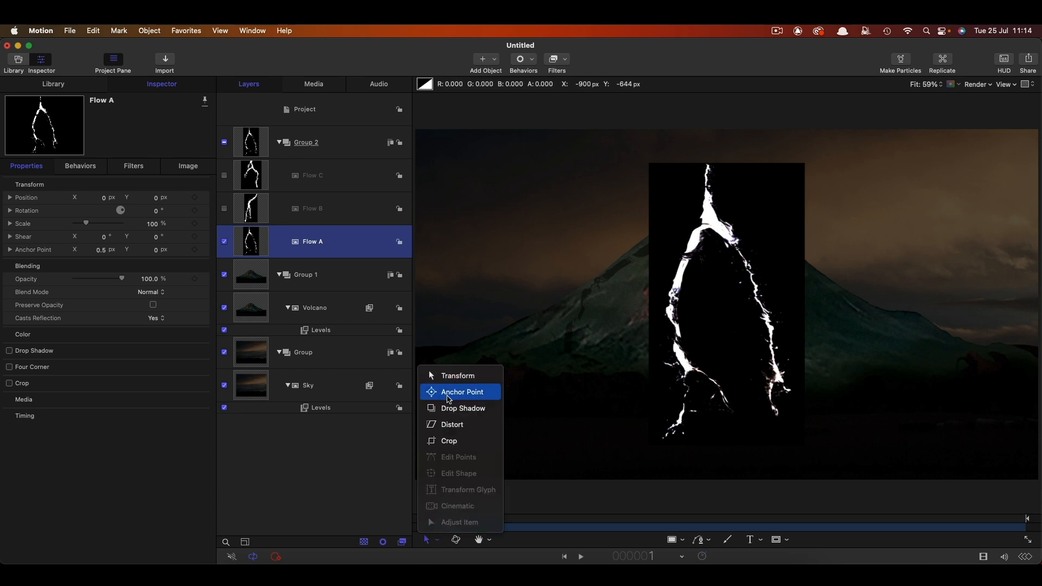
click(462, 391)
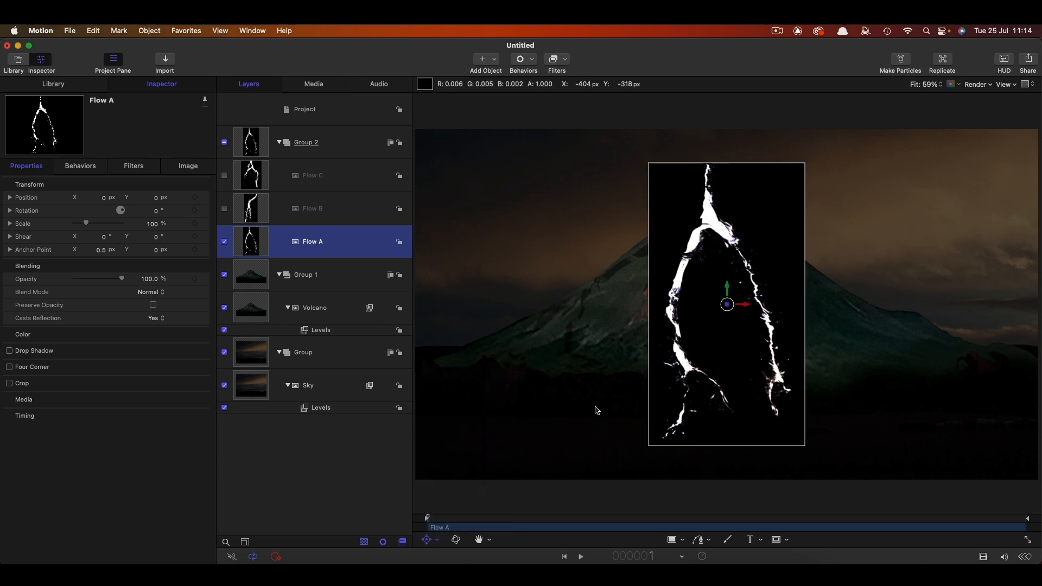
drag(726, 304, 702, 153)
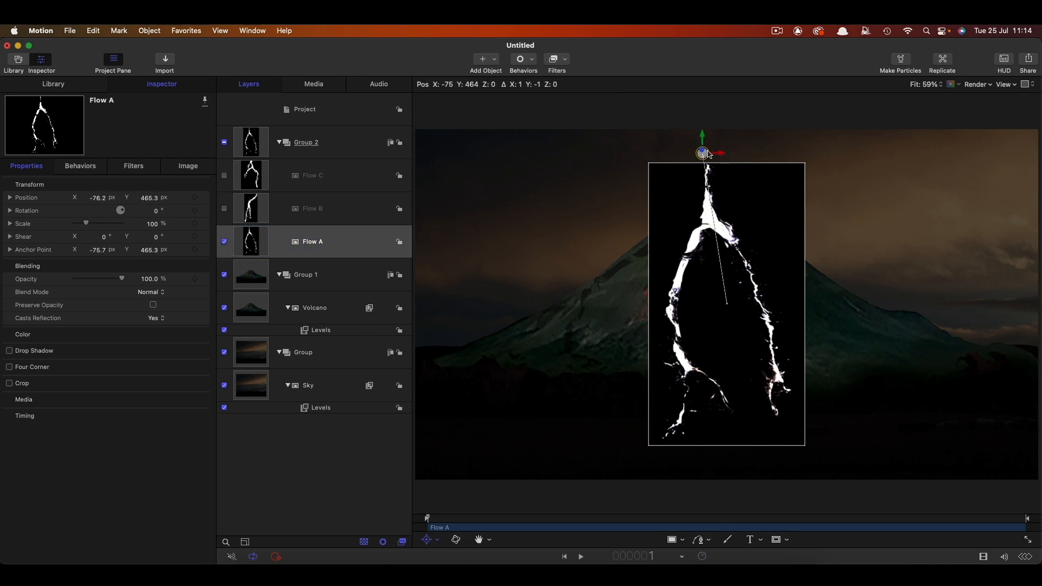
drag(702, 153, 711, 166)
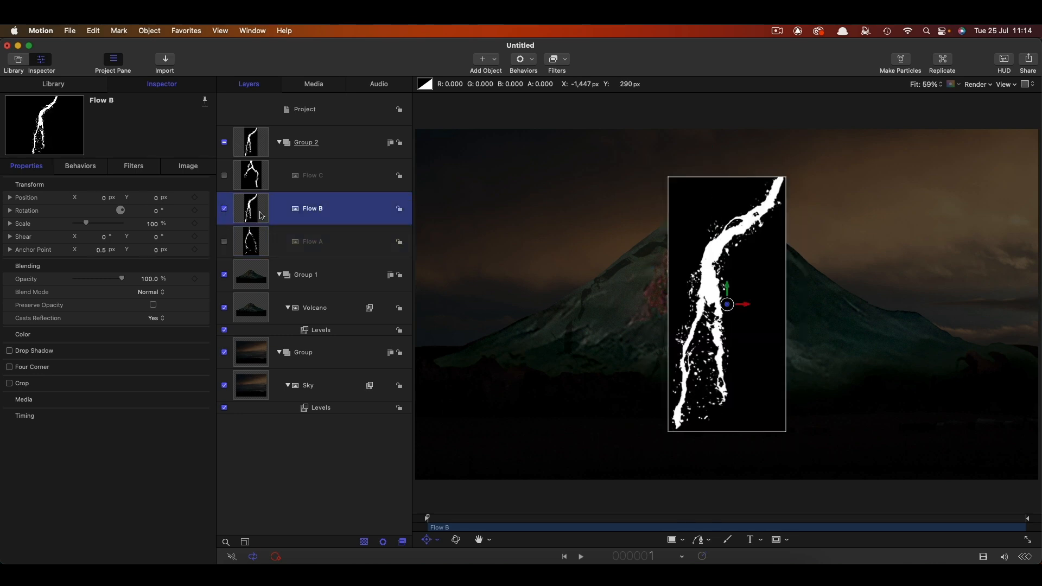
Step: Move the anchors of Flow B and Flow C to the top tips of their streams
drag(728, 304, 736, 223)
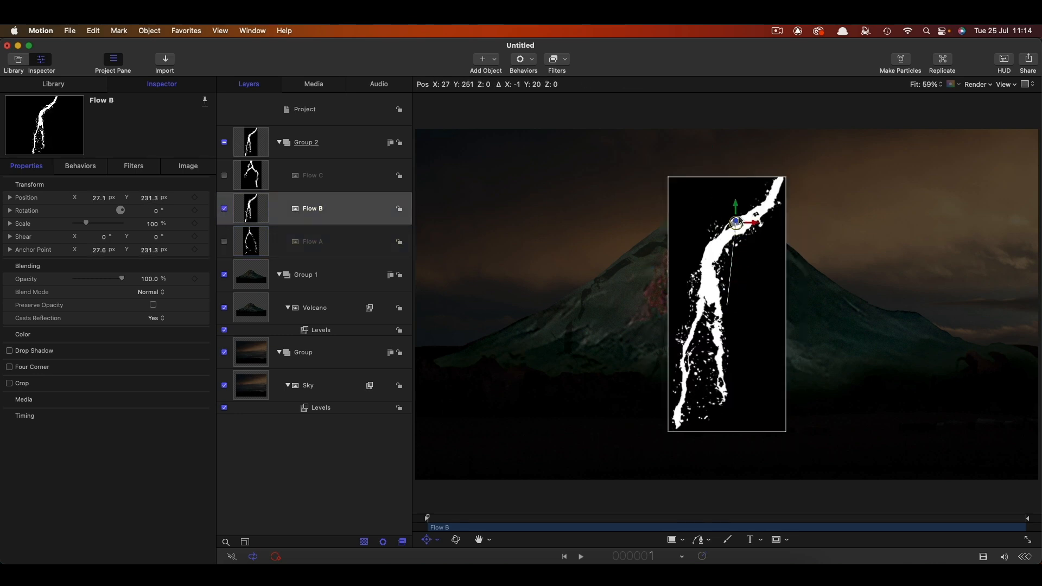
drag(736, 224, 782, 178)
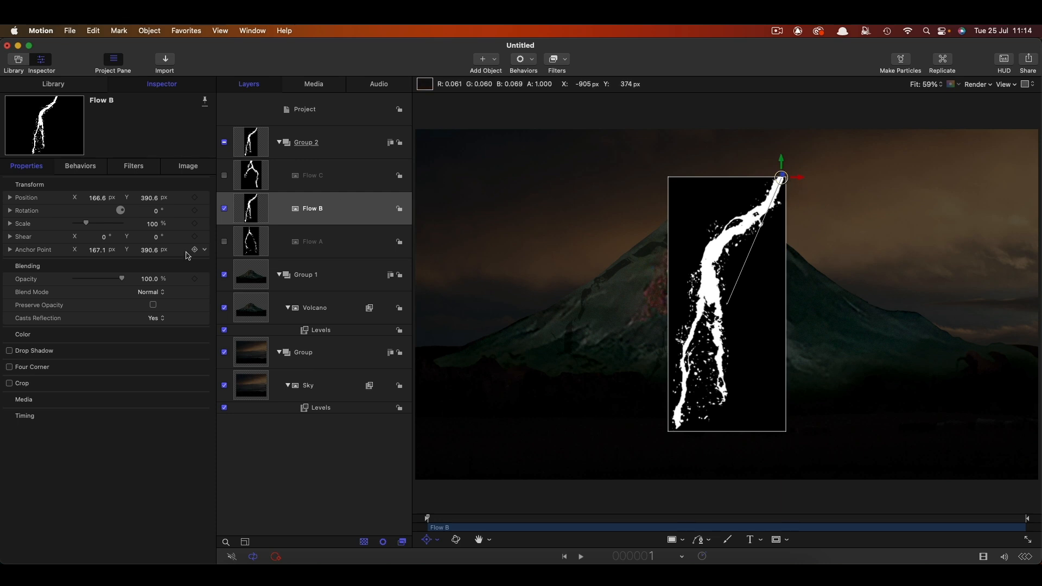
click(313, 174)
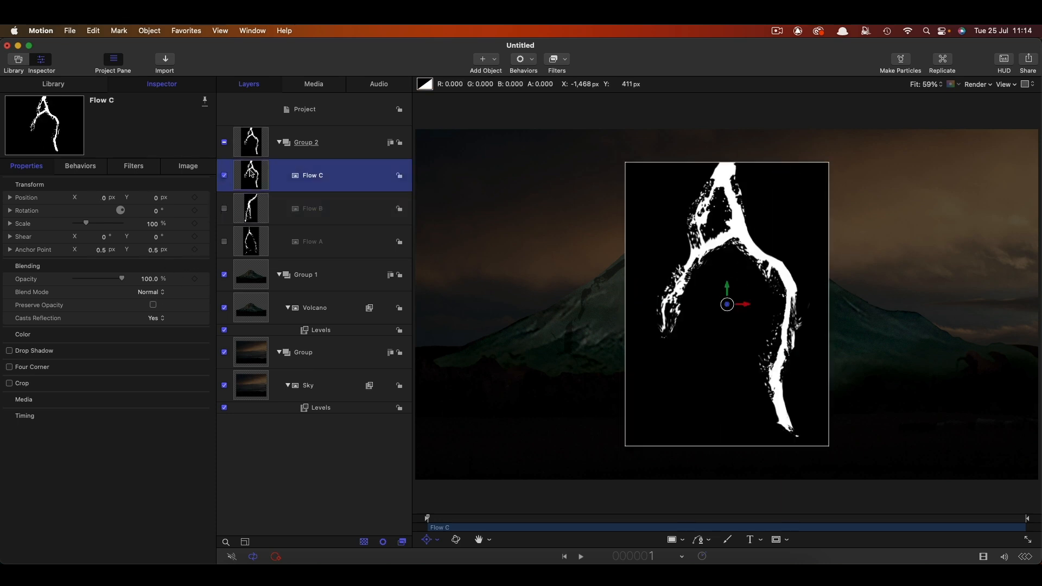
drag(727, 304, 751, 280)
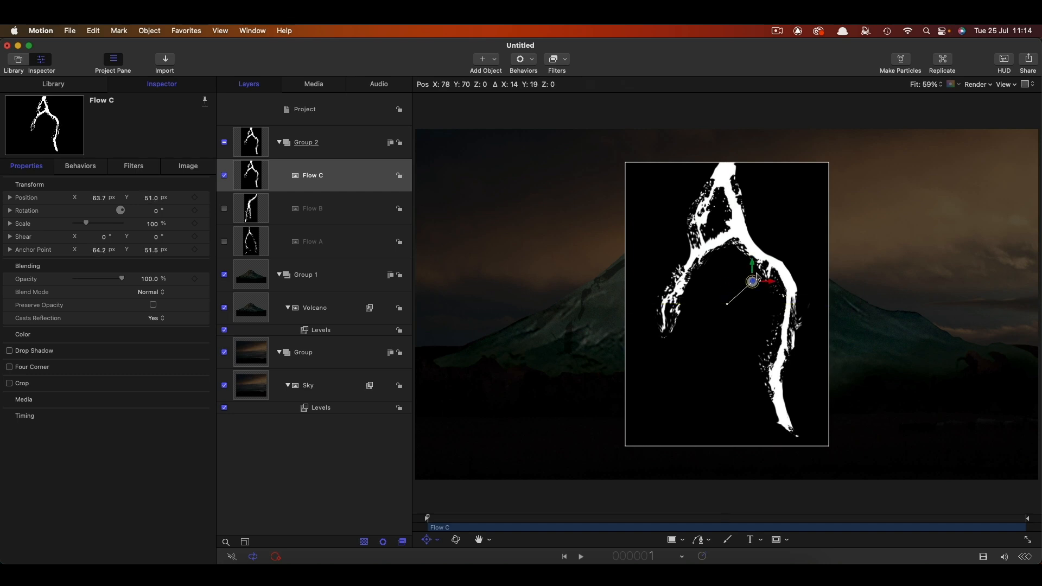
drag(752, 281, 724, 162)
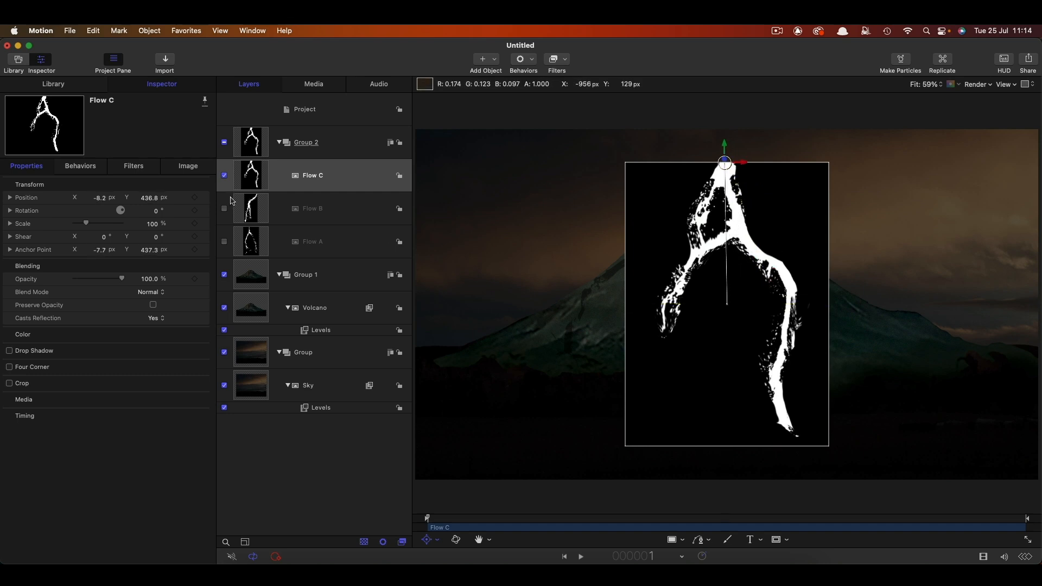
mouse_move(794, 167)
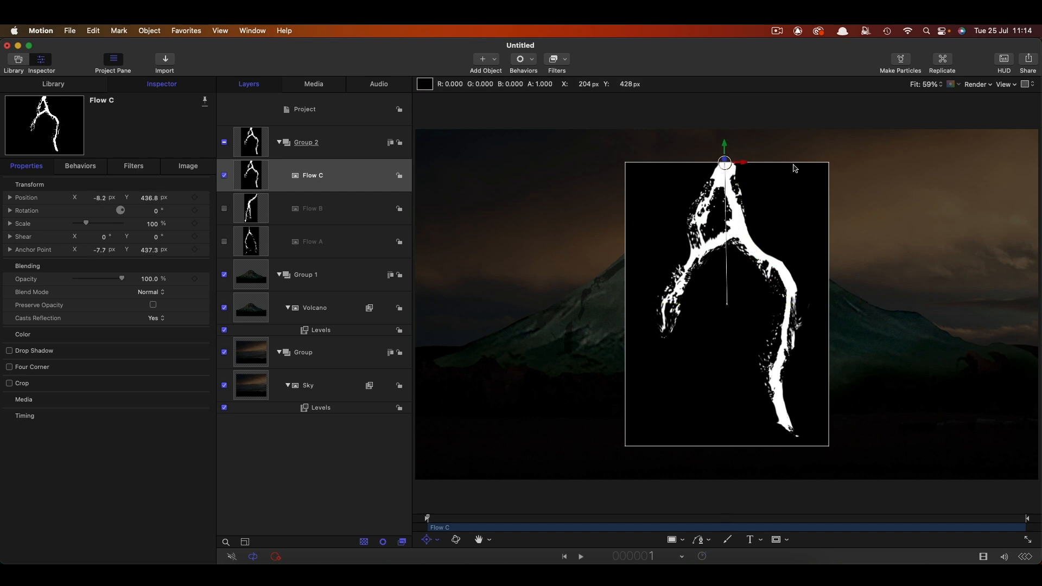
mouse_move(742, 180)
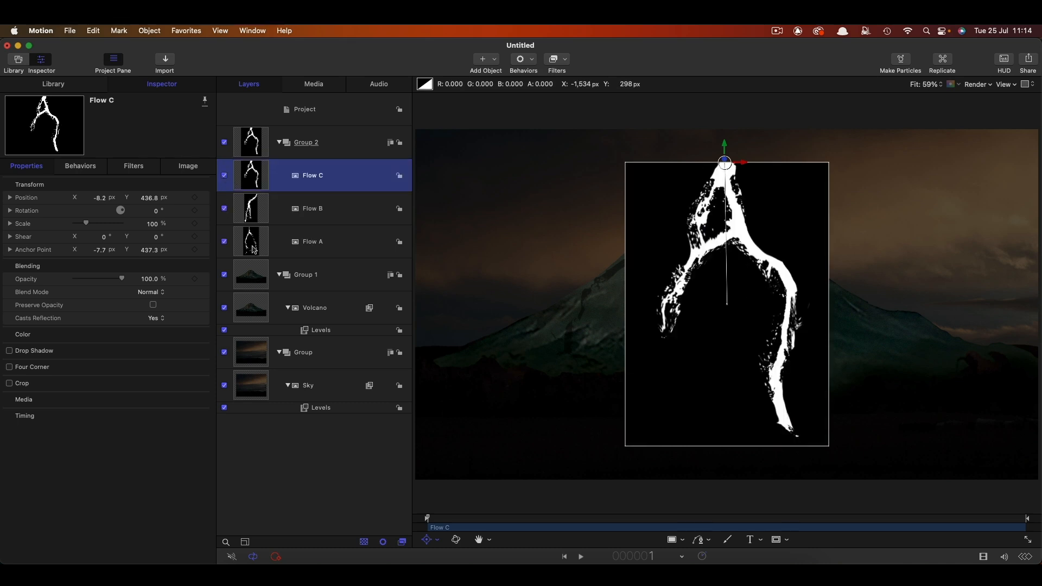
Step: Set Flow A to Add blend, scale 84%, place it at the peak and rotate it -40° down the left slope
click(153, 292)
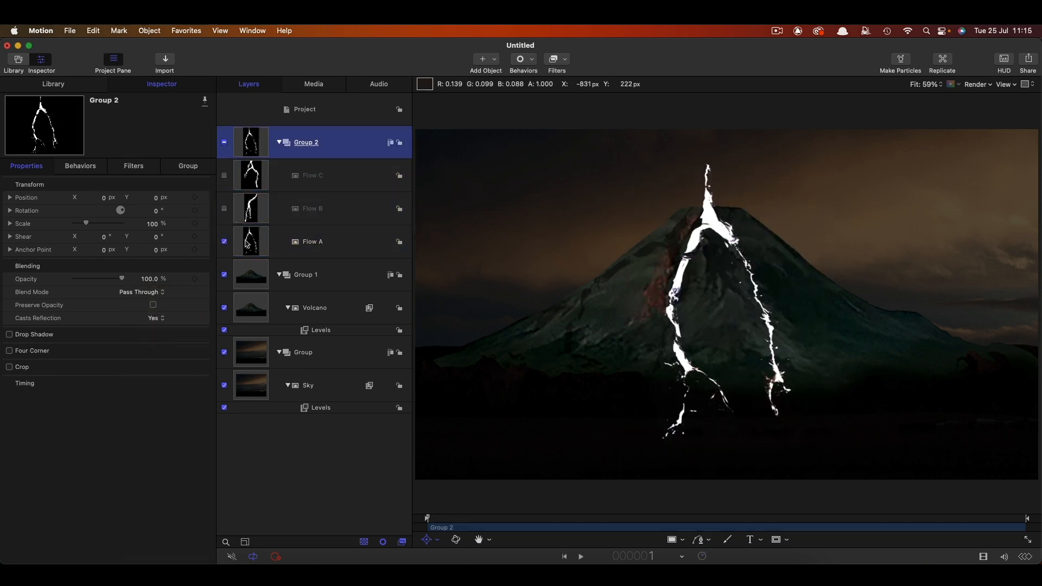
click(313, 241)
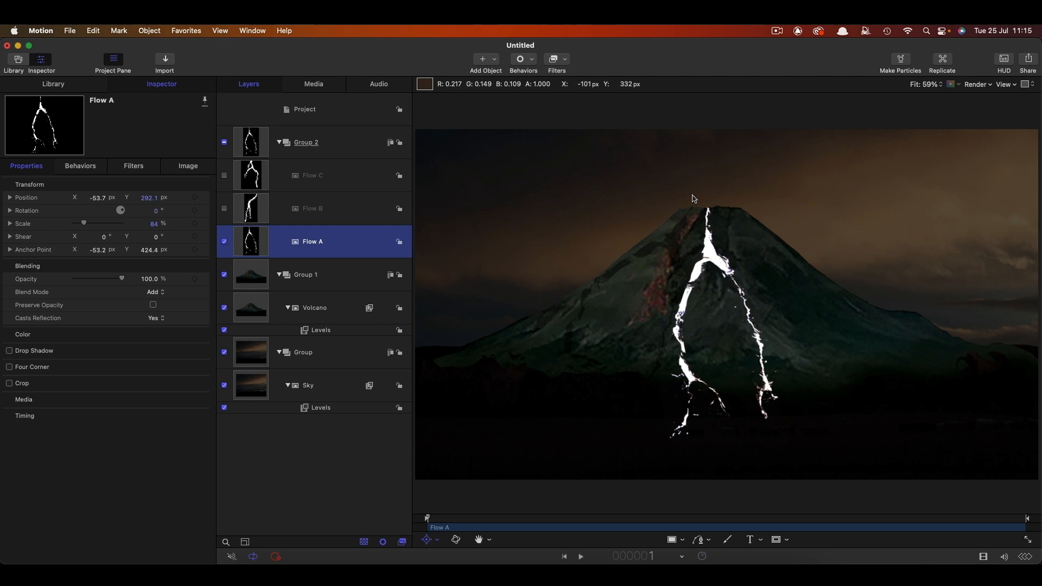
mouse_move(451, 204)
text(-40)
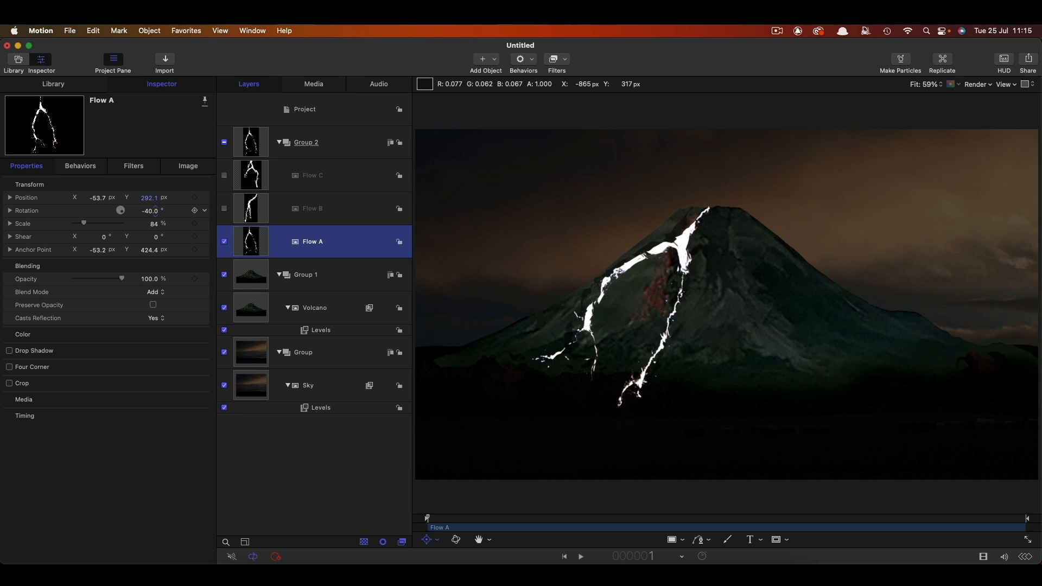
Step: Duplicate Flow A, flip the copy with Y rotation 180° and shrink it to about 67% for the right slope
right_click(251, 241)
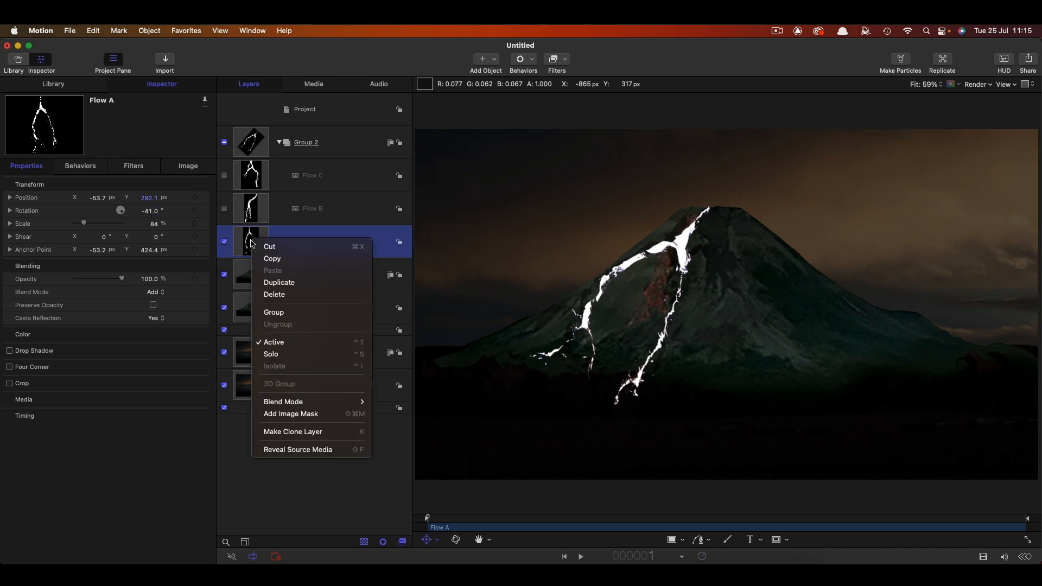
click(278, 281)
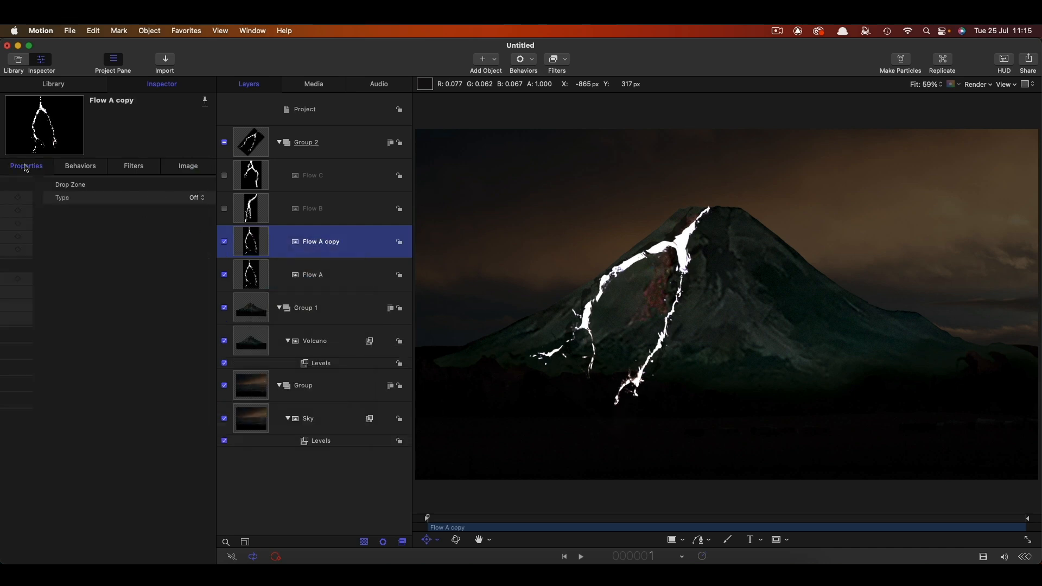
click(26, 166)
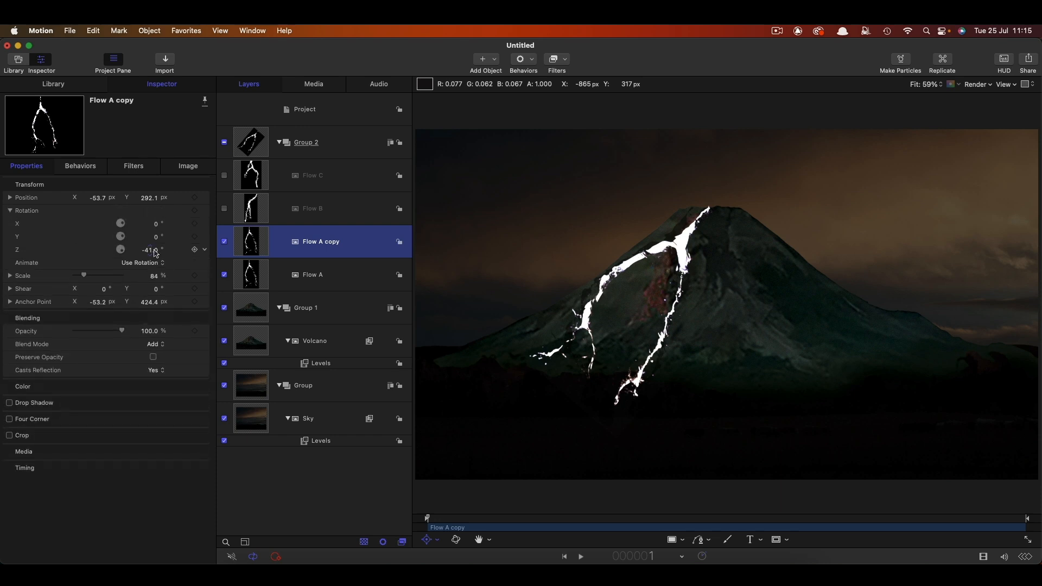
click(145, 237)
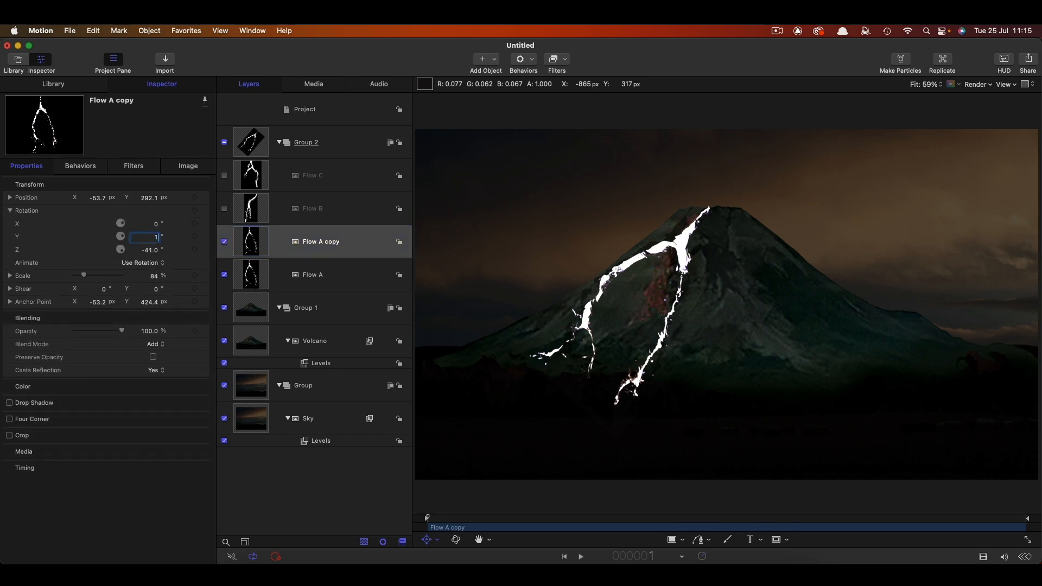
text(180.0)
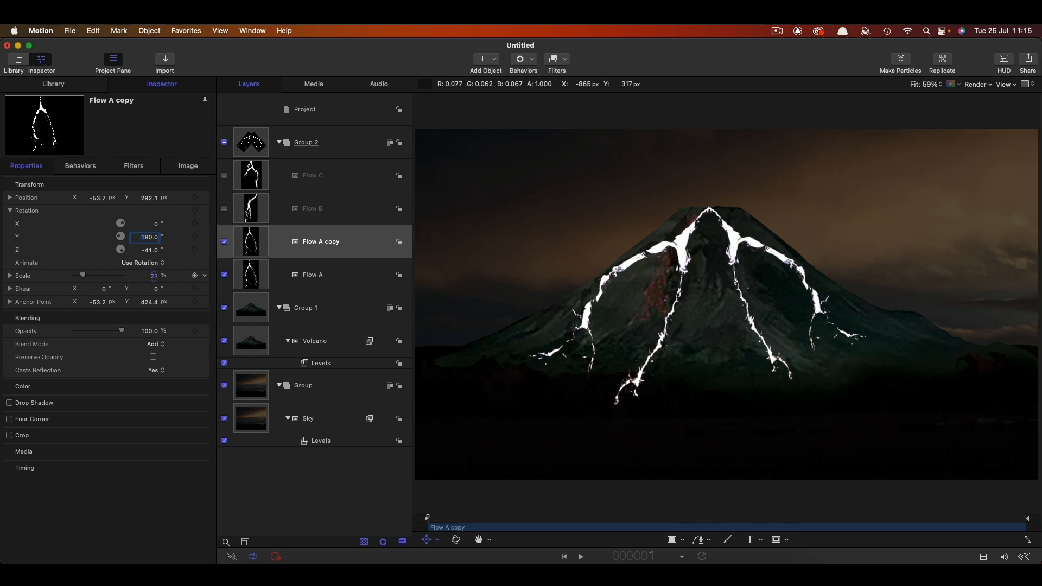
drag(155, 275, 154, 275)
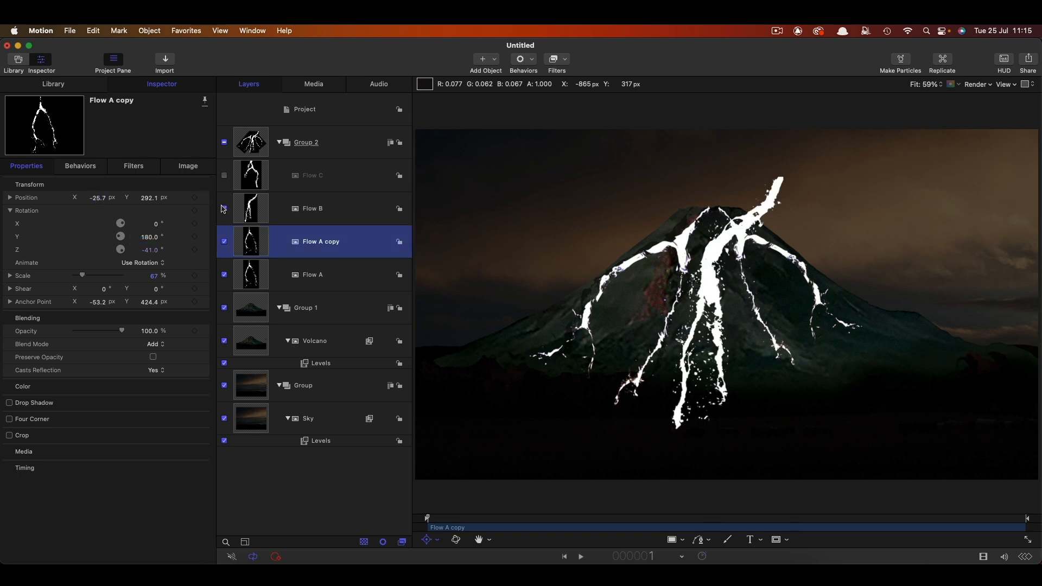
Step: Show Flow B and Flow C, place them as smaller streams below the summit with the Transform tool, and duplicate Flow C
click(320, 208)
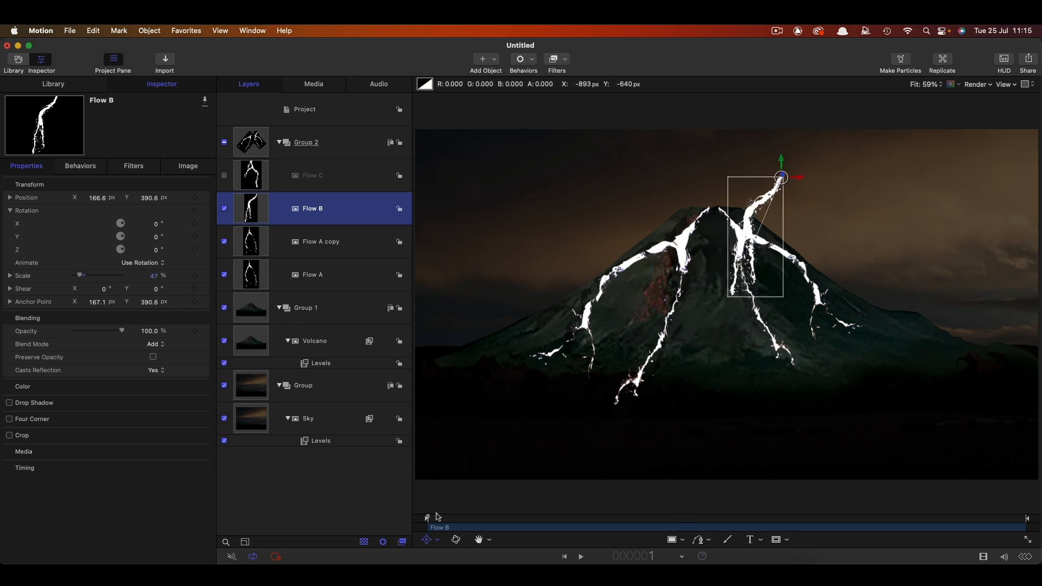
click(430, 541)
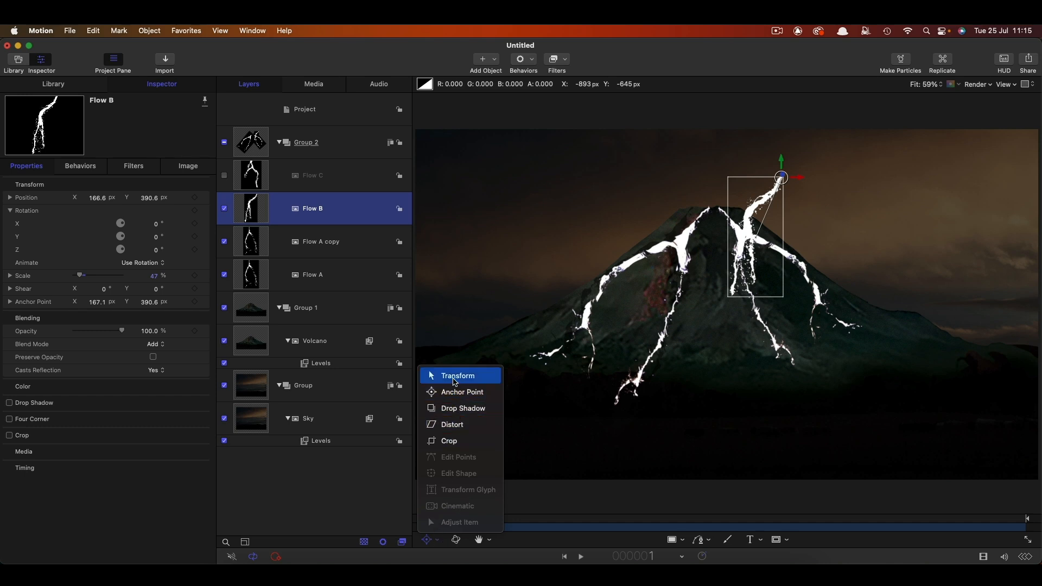
click(457, 376)
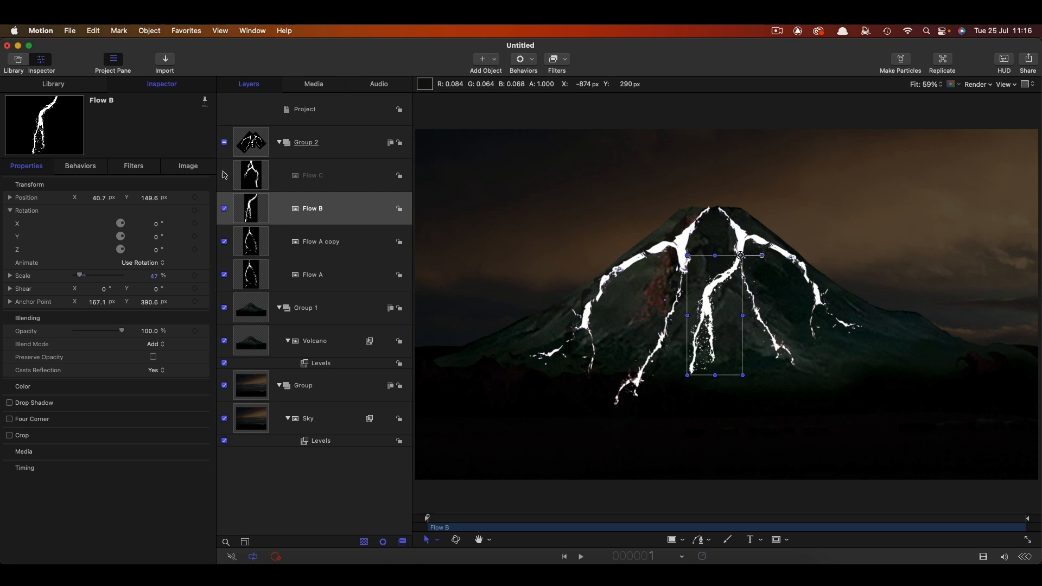
click(313, 175)
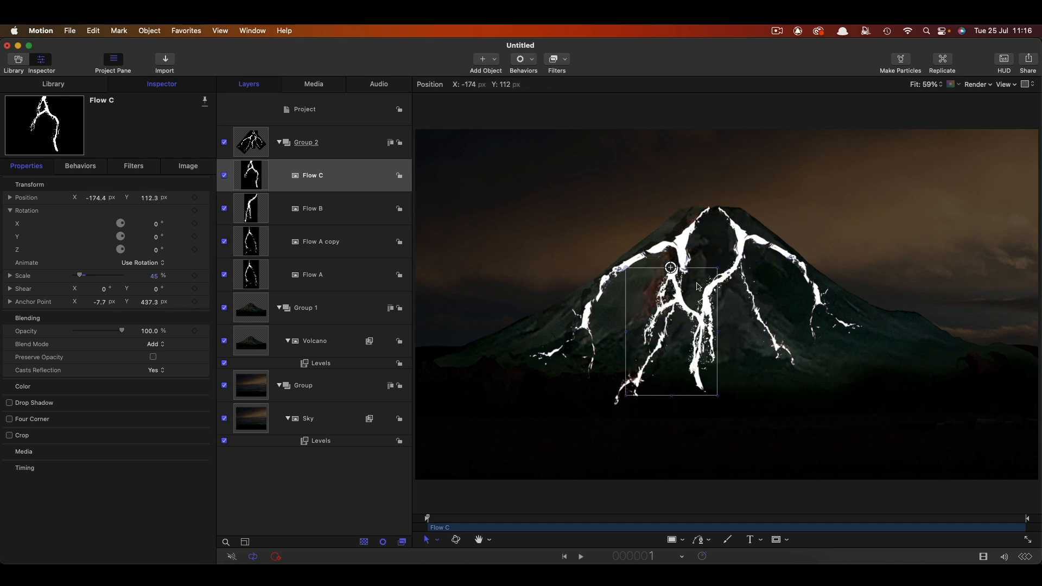
drag(672, 267, 634, 260)
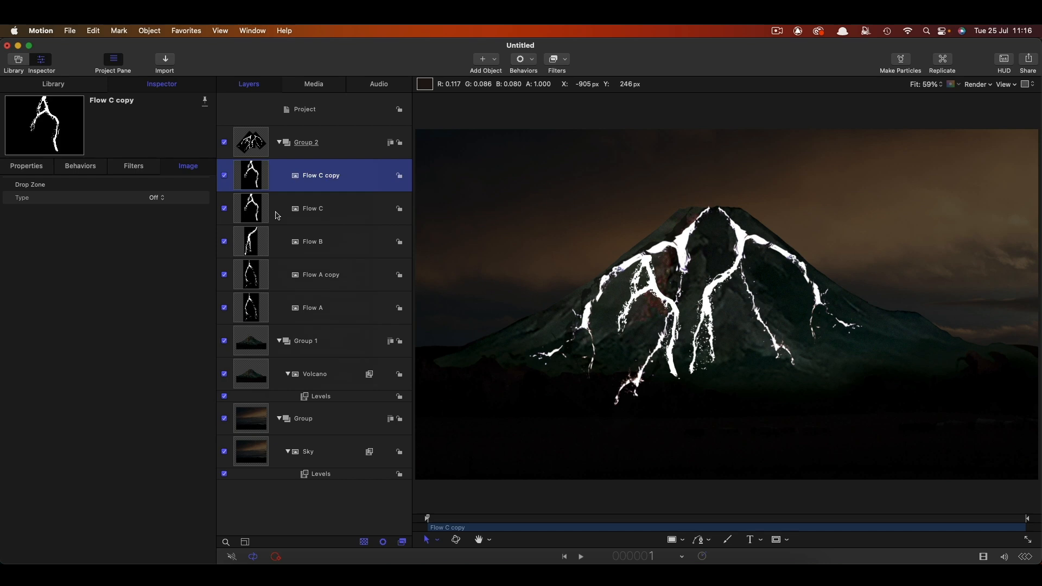
Step: Hide the lava streams group and create a new empty Group 3 above it
click(26, 168)
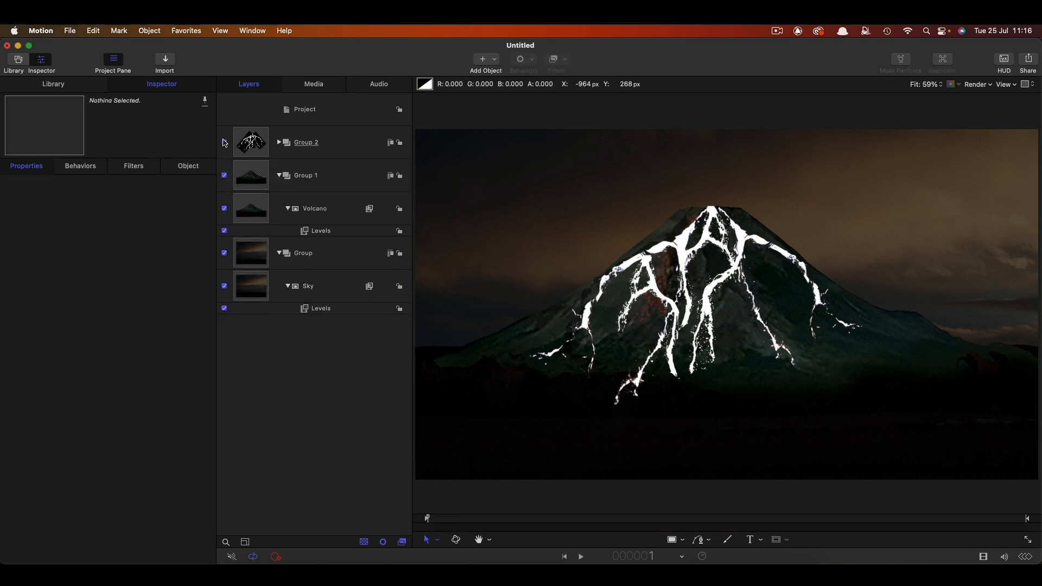
click(224, 142)
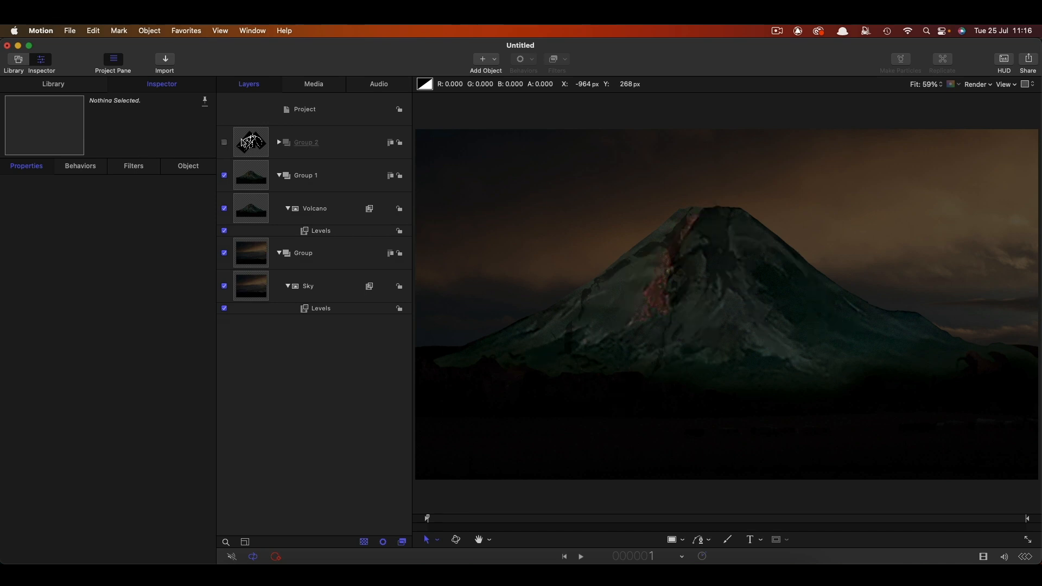
click(306, 141)
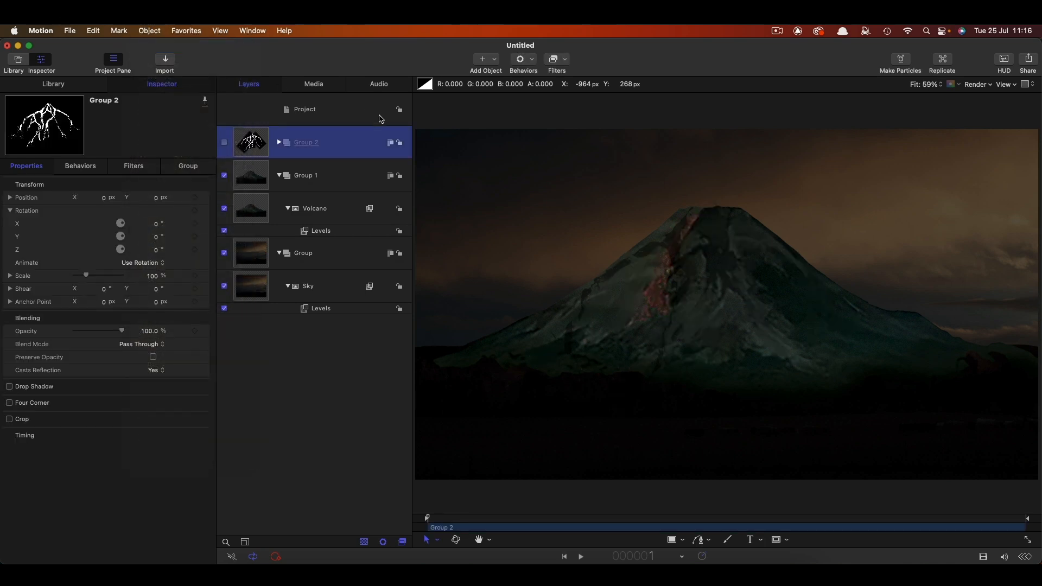
click(13, 63)
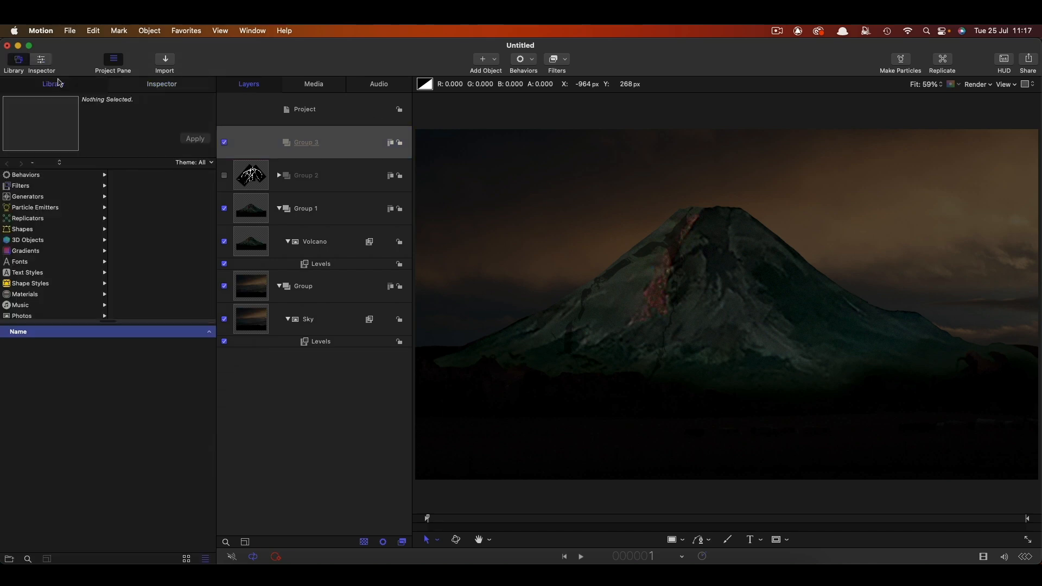
Step: Add a Cellular generator to the group and distort its top corners into a plane receding toward the horizon
click(28, 197)
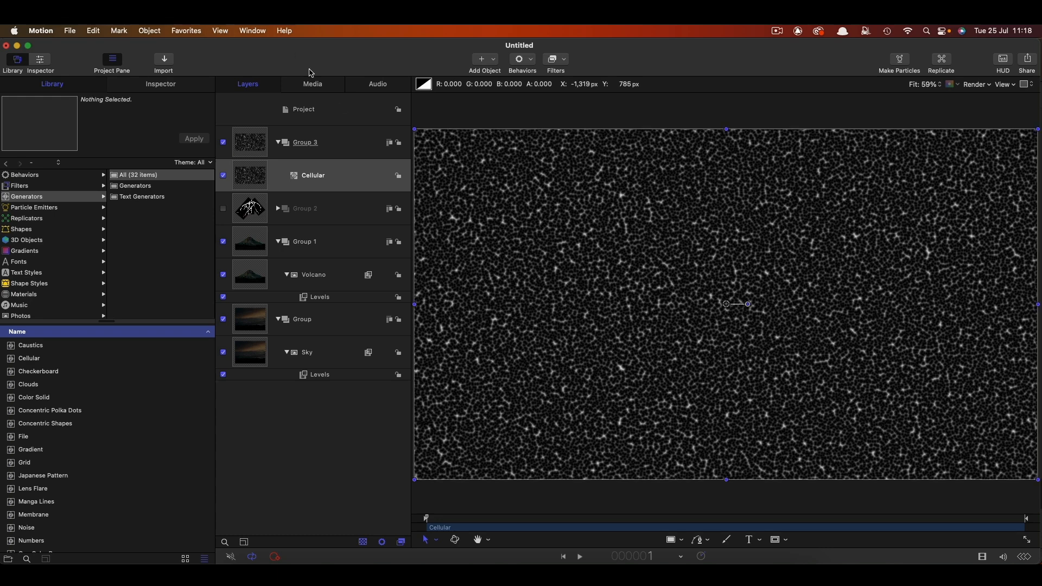
click(425, 540)
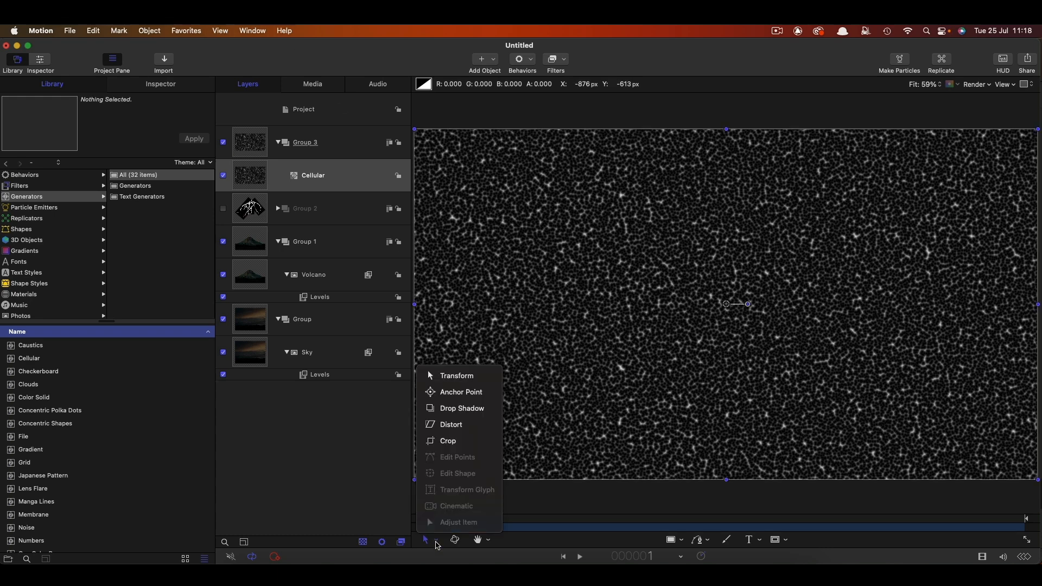
mouse_move(451, 424)
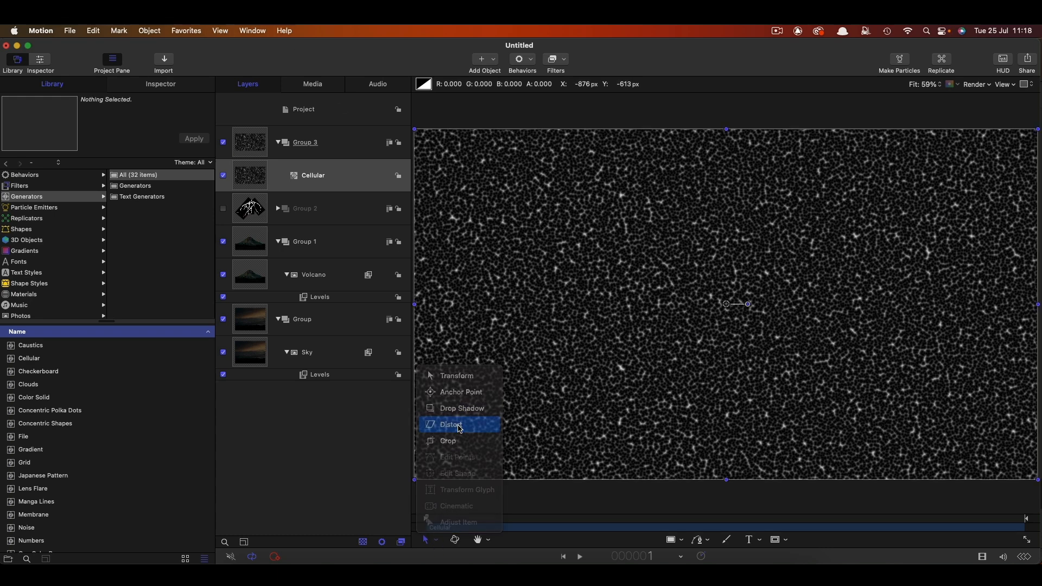
click(450, 424)
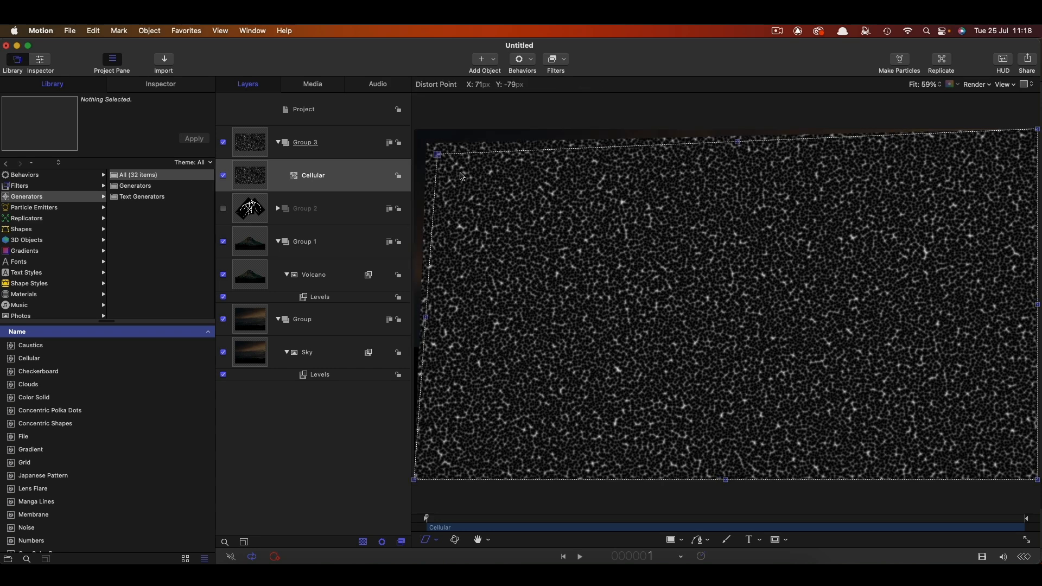
drag(439, 154, 654, 201)
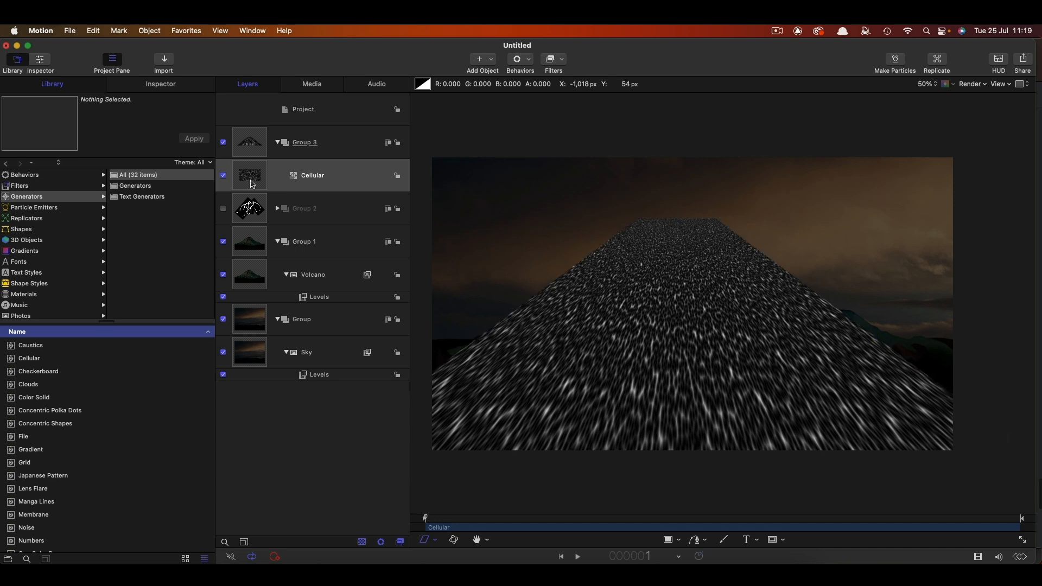
click(305, 142)
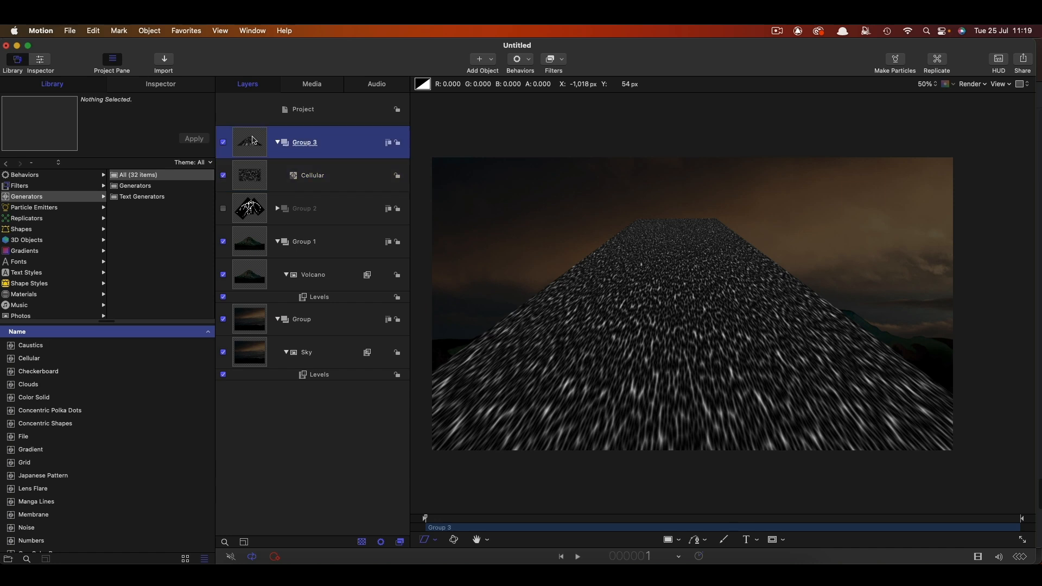
Step: Add an image mask to Group 3 sourced from Group 2's luminance, confining the texture to the lava streams
right_click(251, 140)
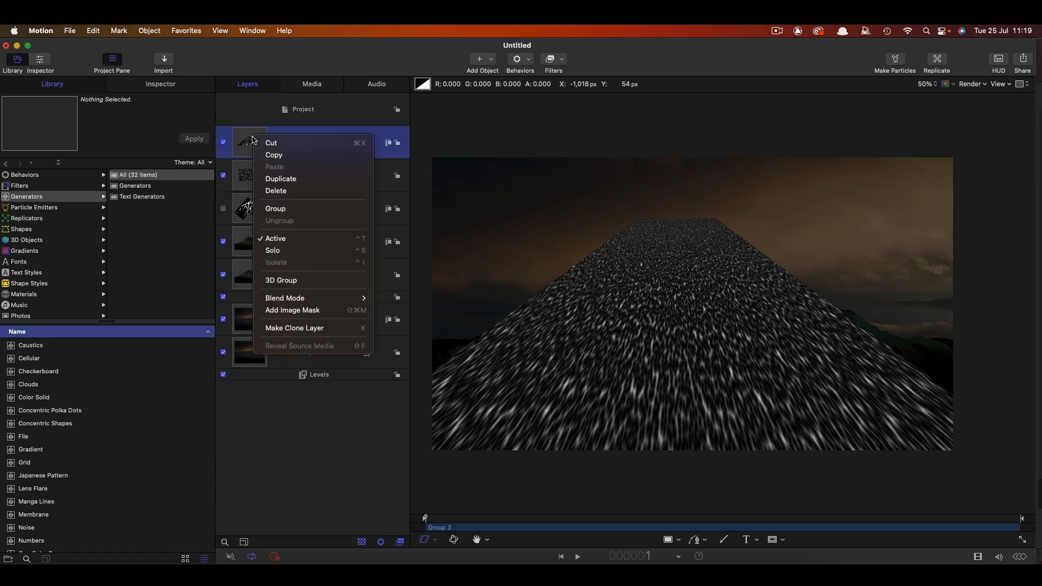
click(292, 311)
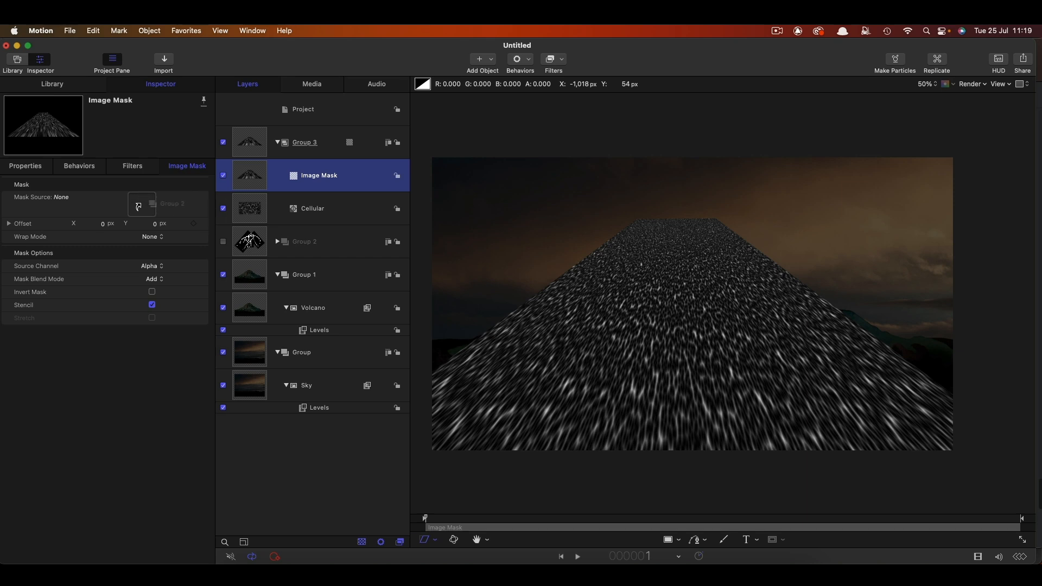
click(142, 204)
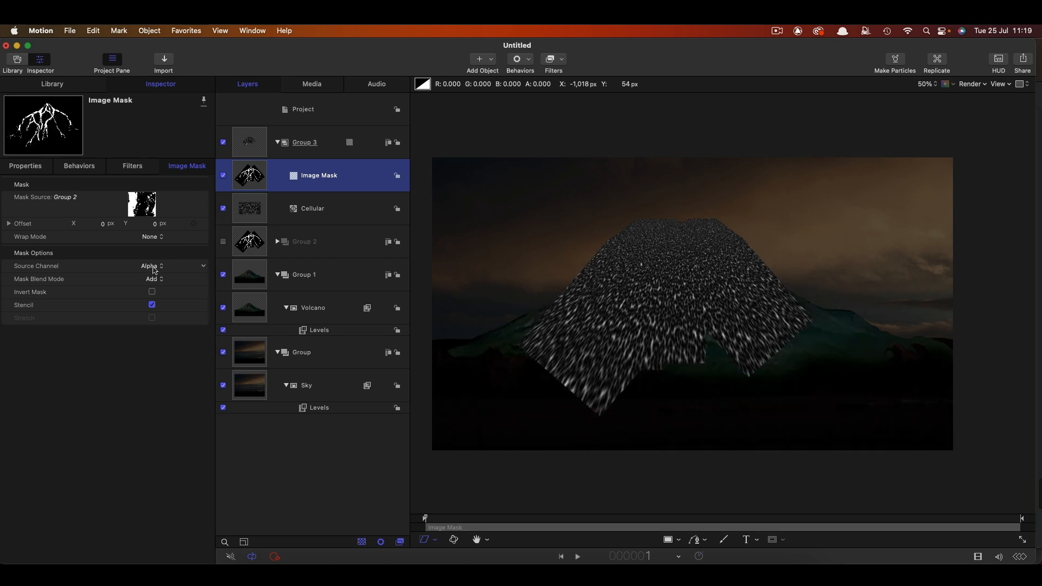
click(151, 266)
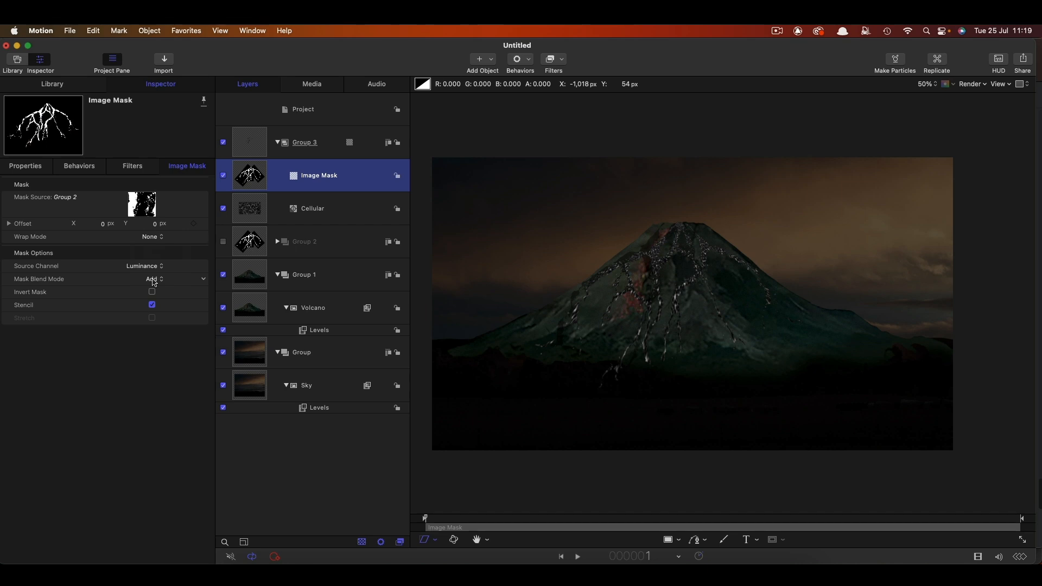
Step: Play back briefly to preview the masked texture, then stop
click(577, 559)
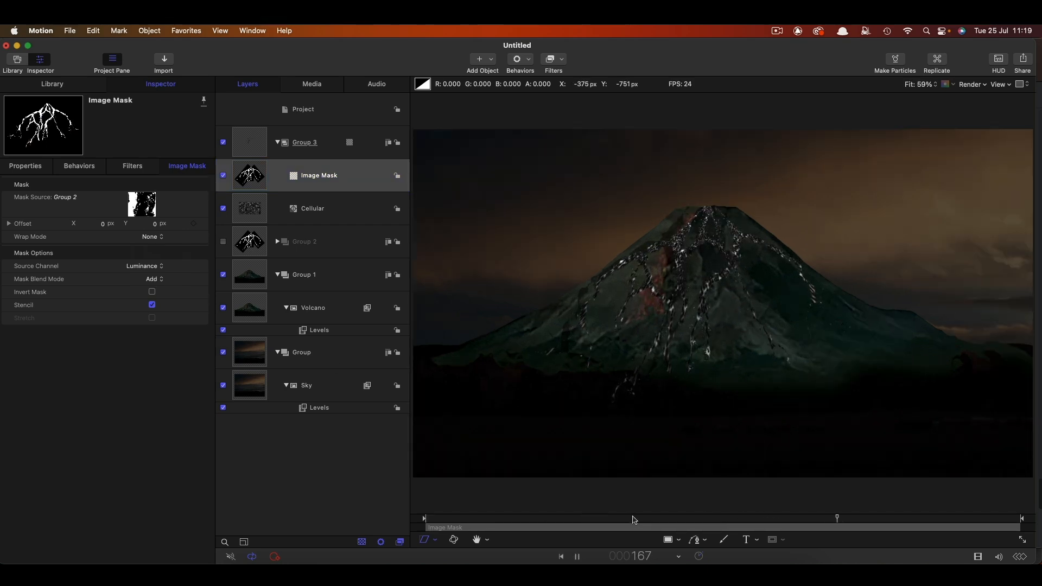
click(313, 208)
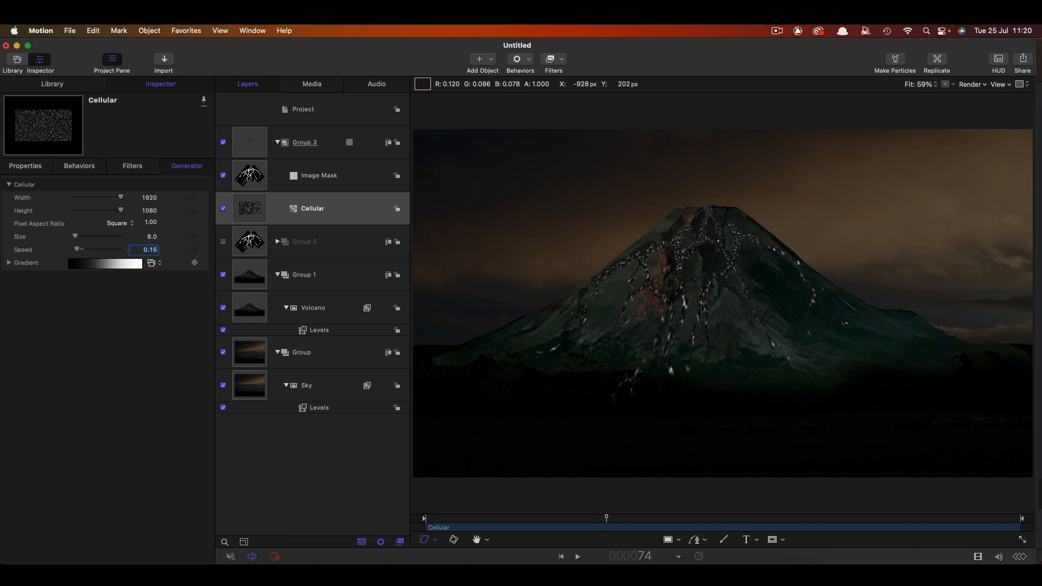
Step: Add a Tiling > Offset filter to the Cellular generator
click(312, 208)
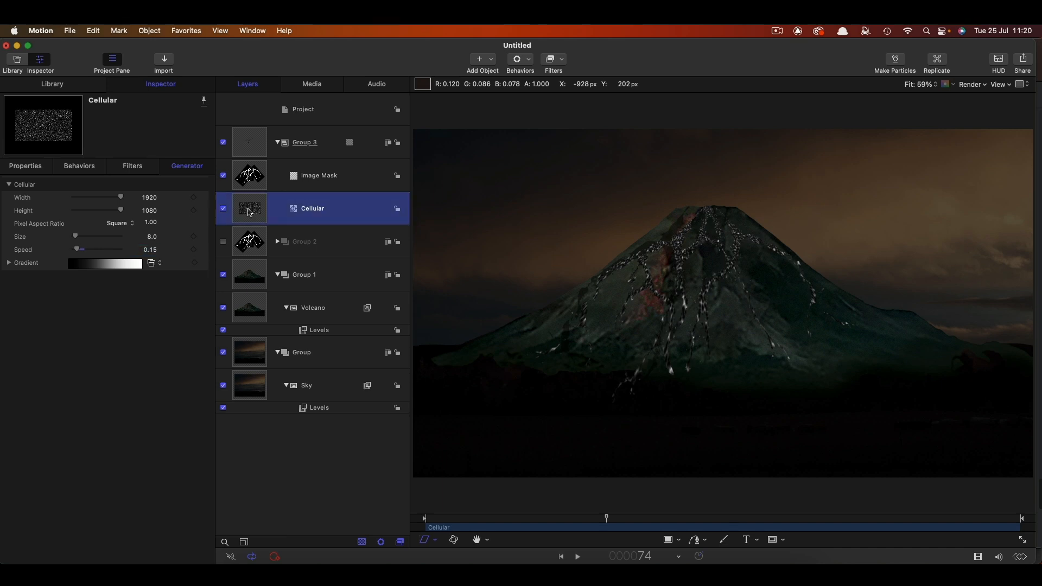
click(552, 59)
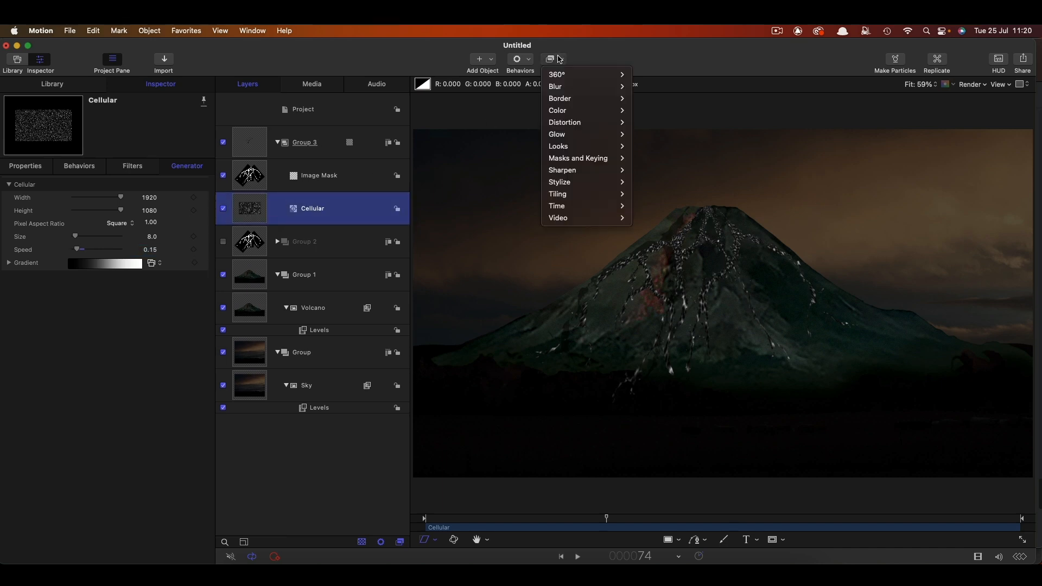
mouse_move(559, 193)
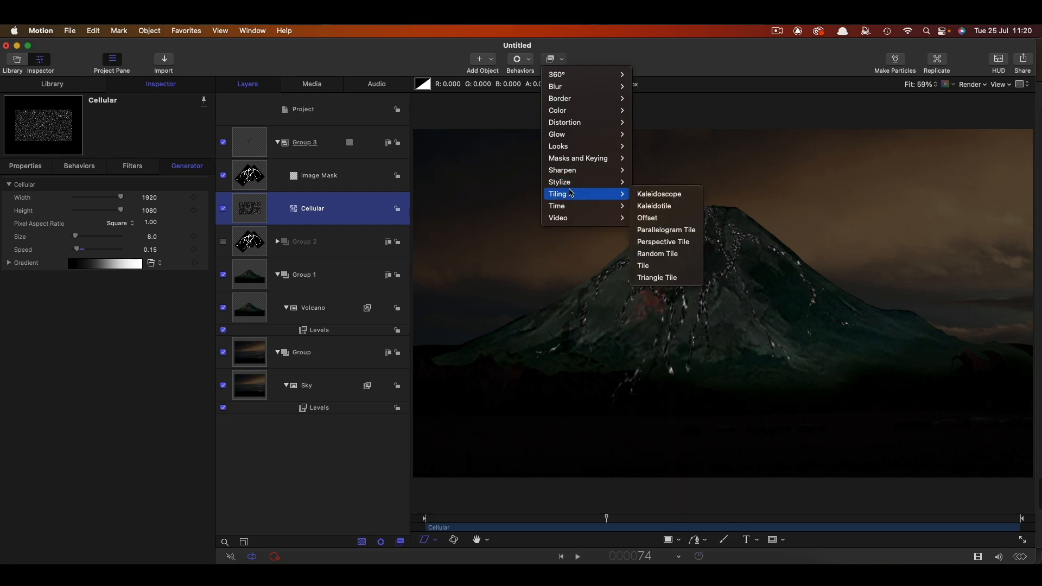
click(646, 219)
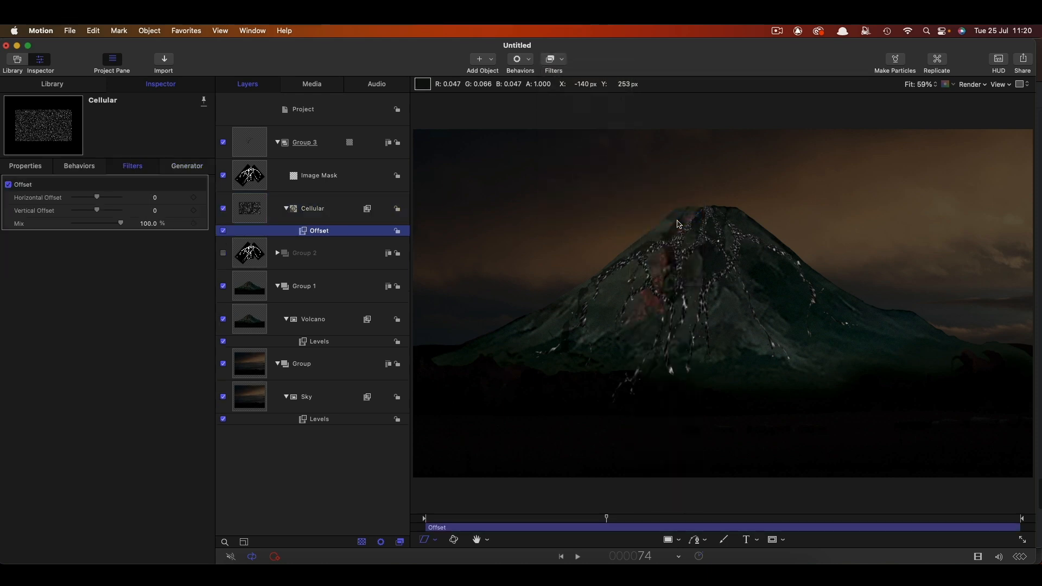
mouse_move(740, 225)
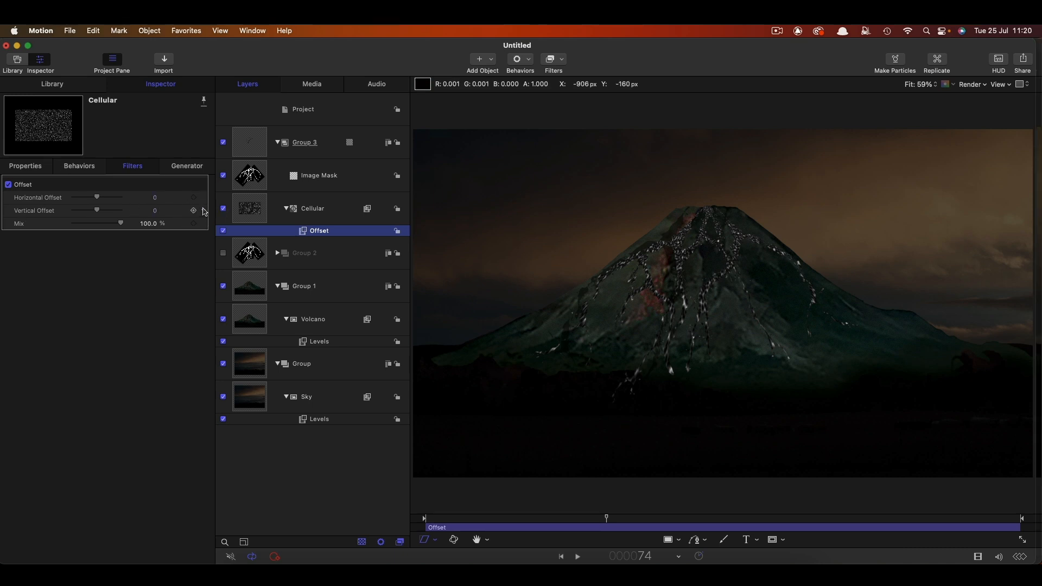
Step: Drive the Vertical Offset with a Ramp behavior ending at -3.0 so the texture flows downhill
right_click(193, 210)
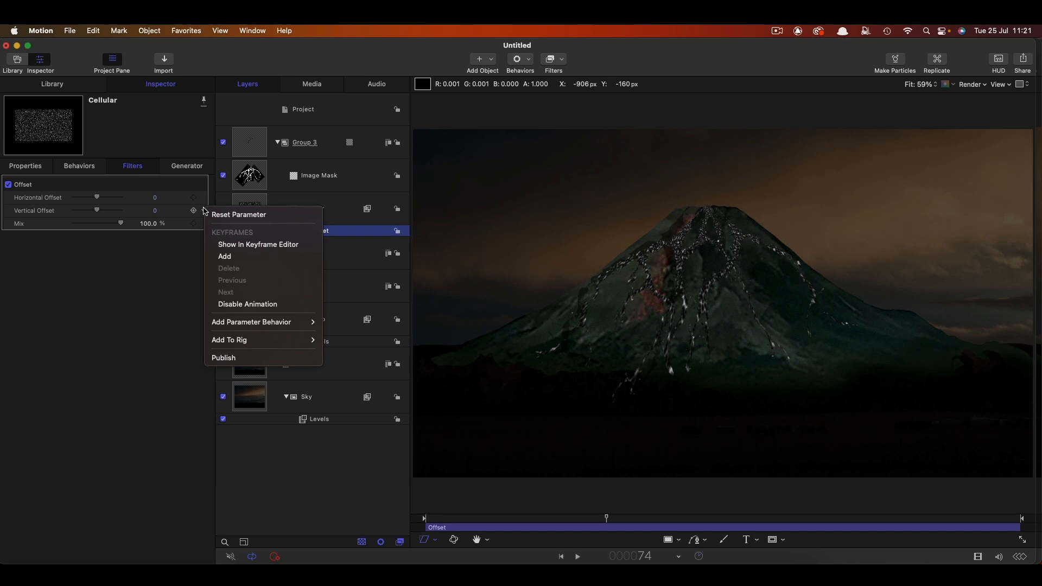
mouse_move(252, 326)
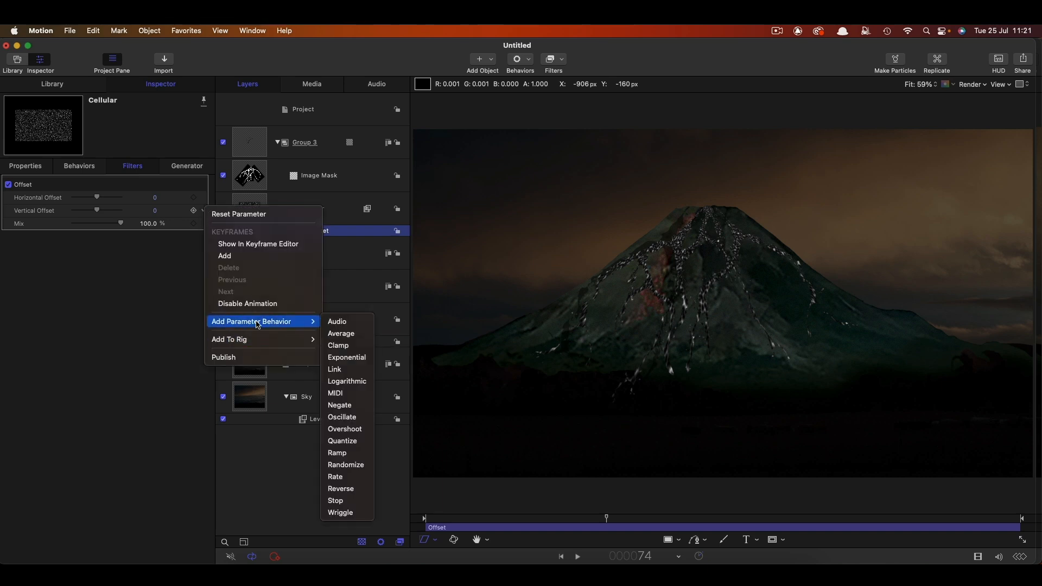
click(337, 454)
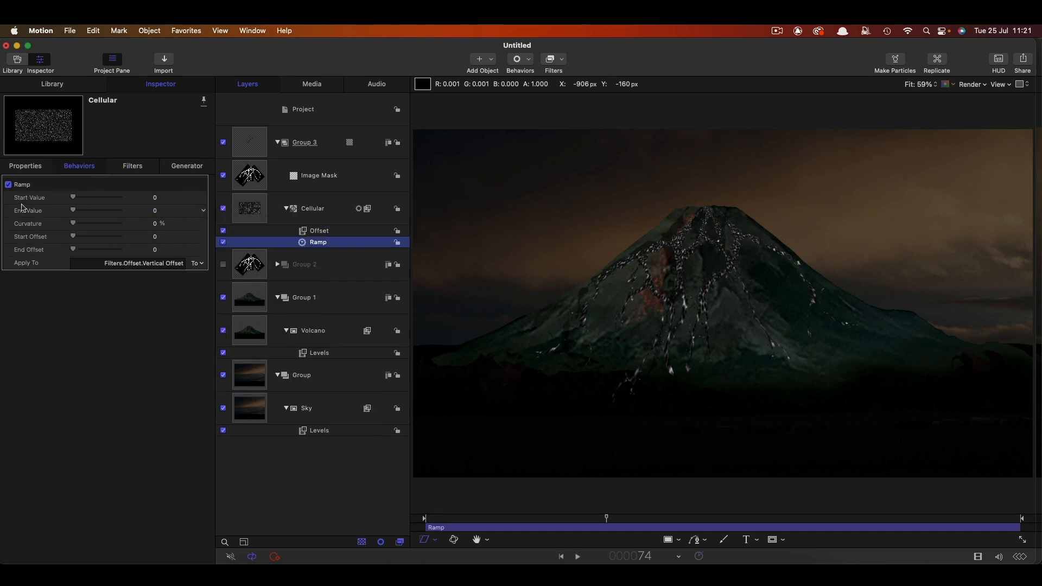
double_click(154, 210)
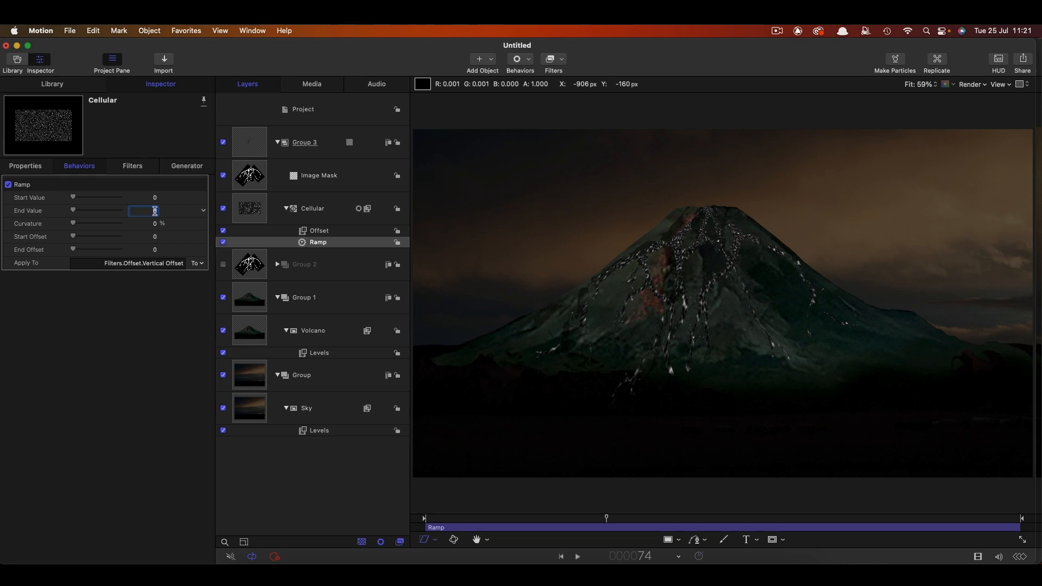
text(-3.0)
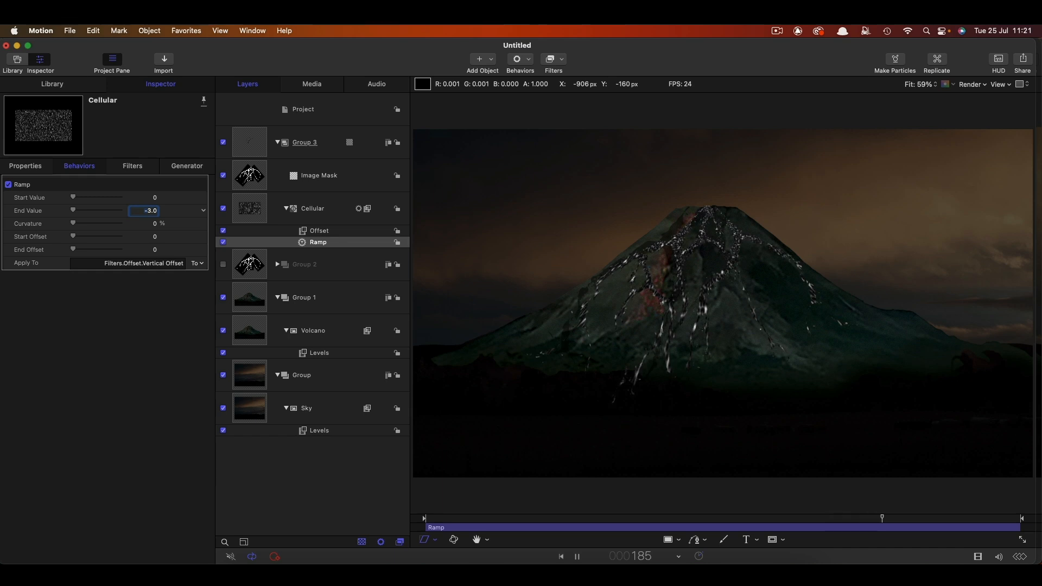
click(303, 142)
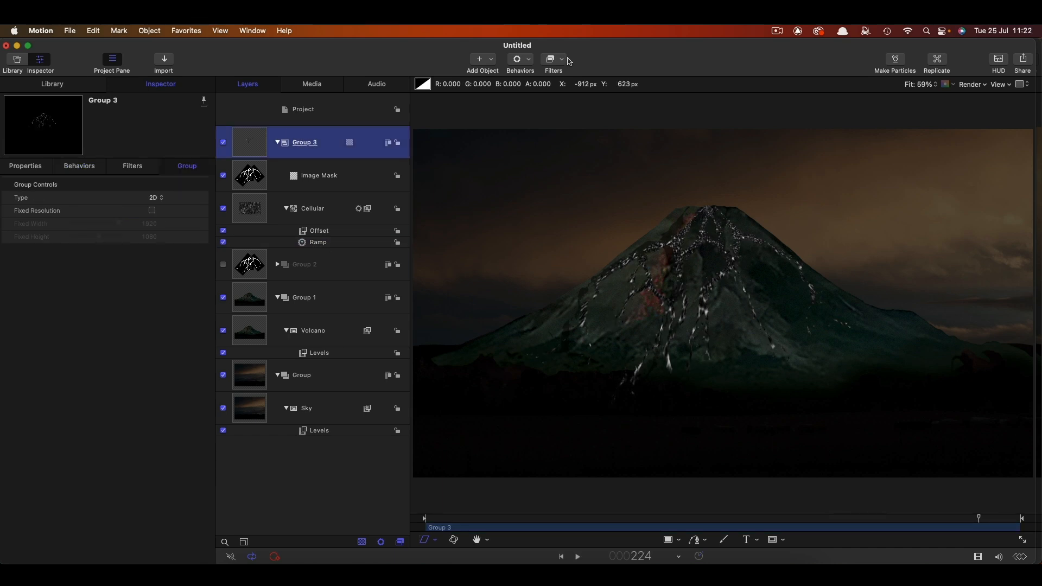
Step: Add a Levels filter to Group 3 and show the Indent filter's settings
click(552, 60)
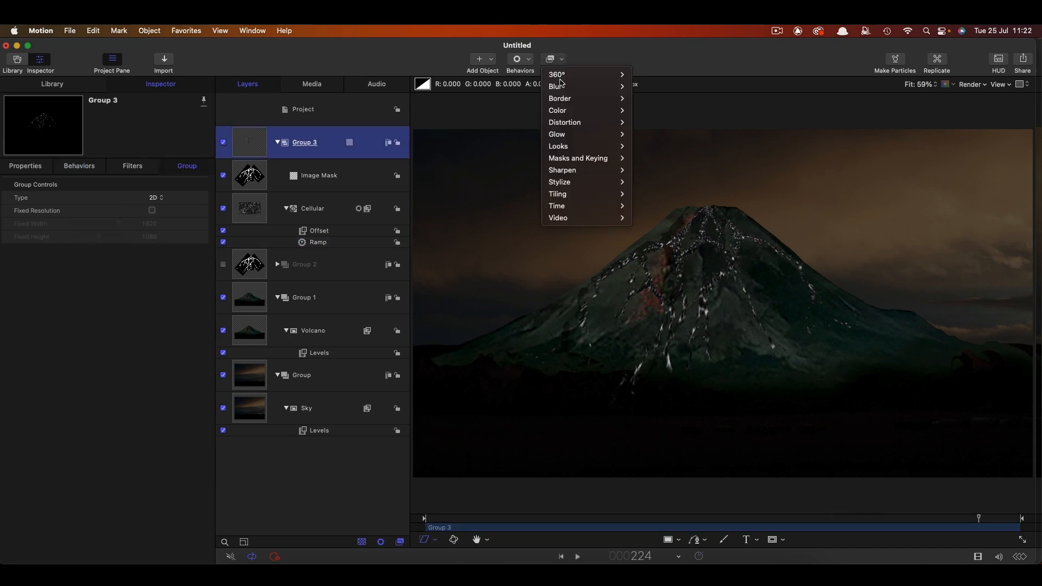
mouse_move(559, 181)
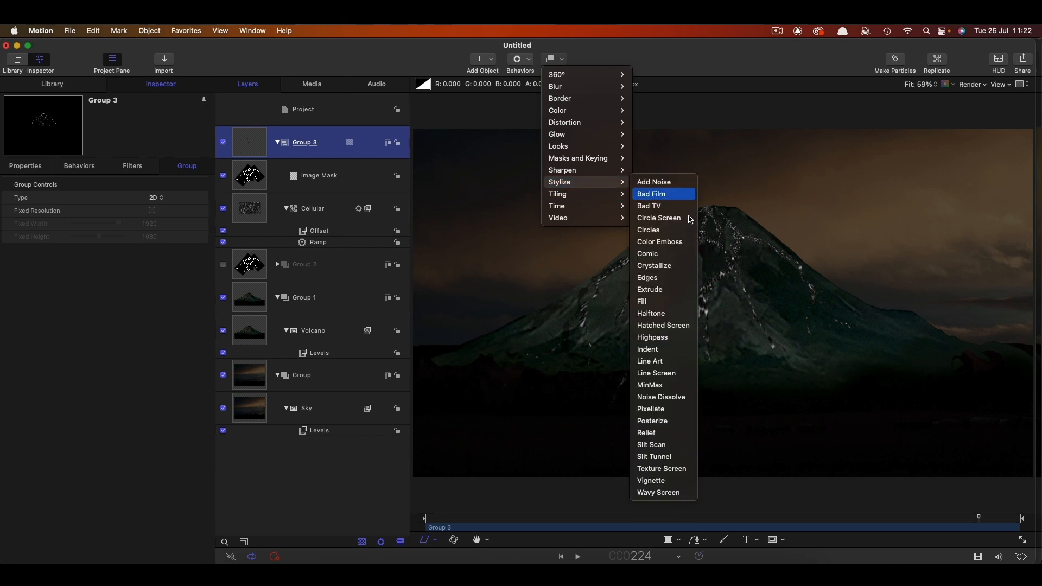
click(648, 349)
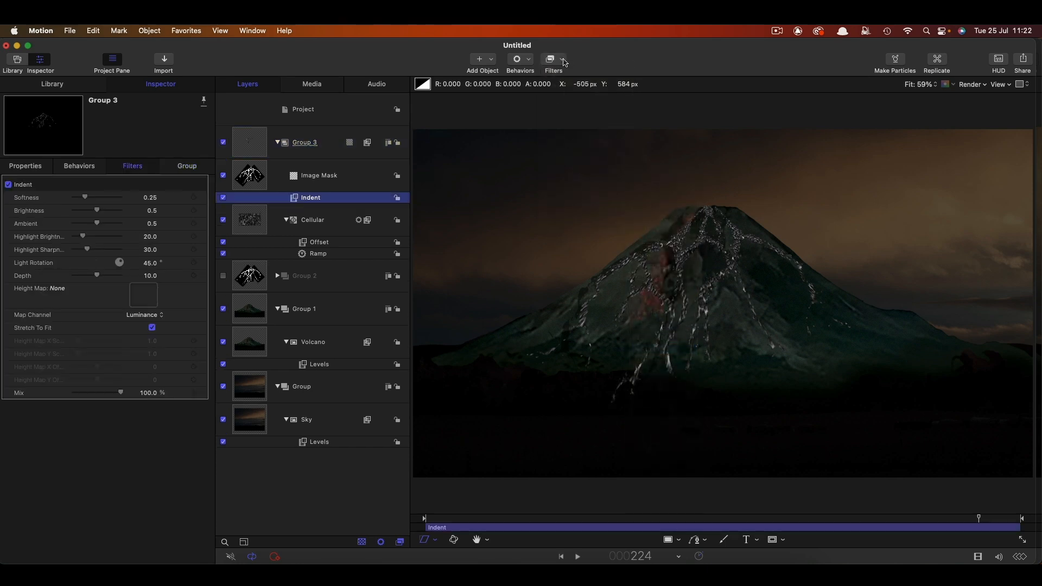
click(552, 60)
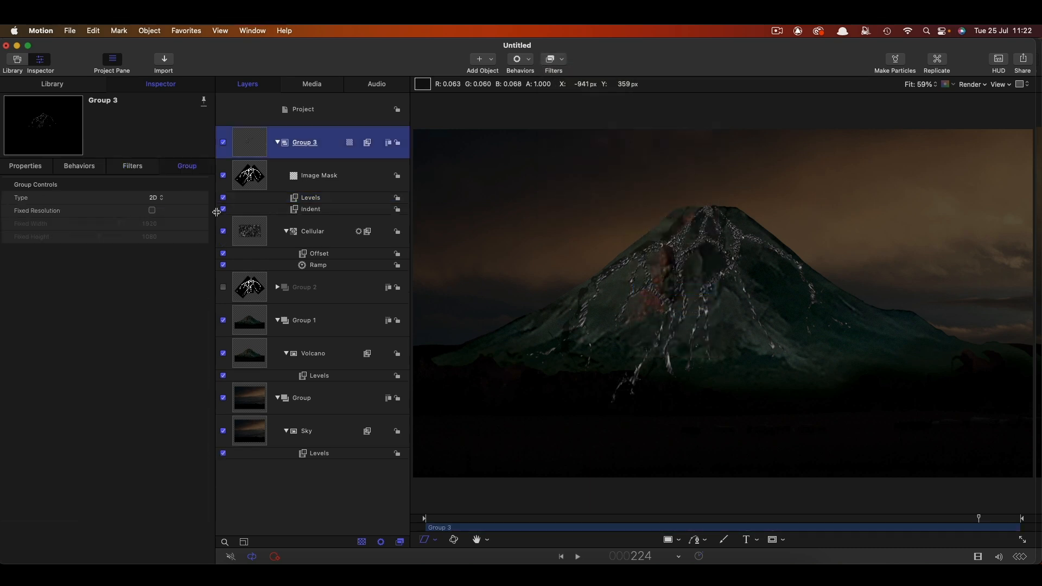
mouse_move(655, 251)
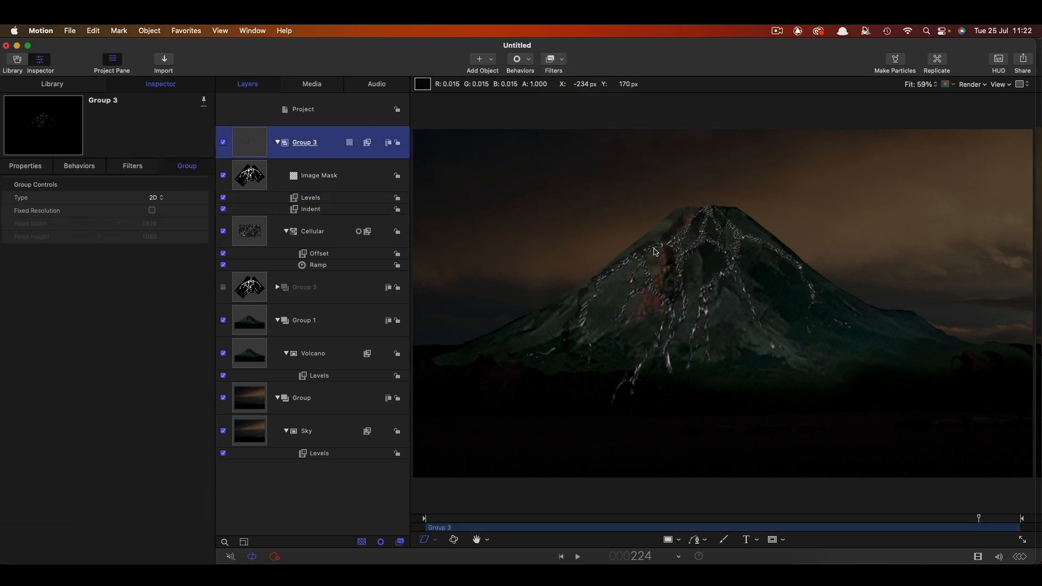
mouse_move(306, 213)
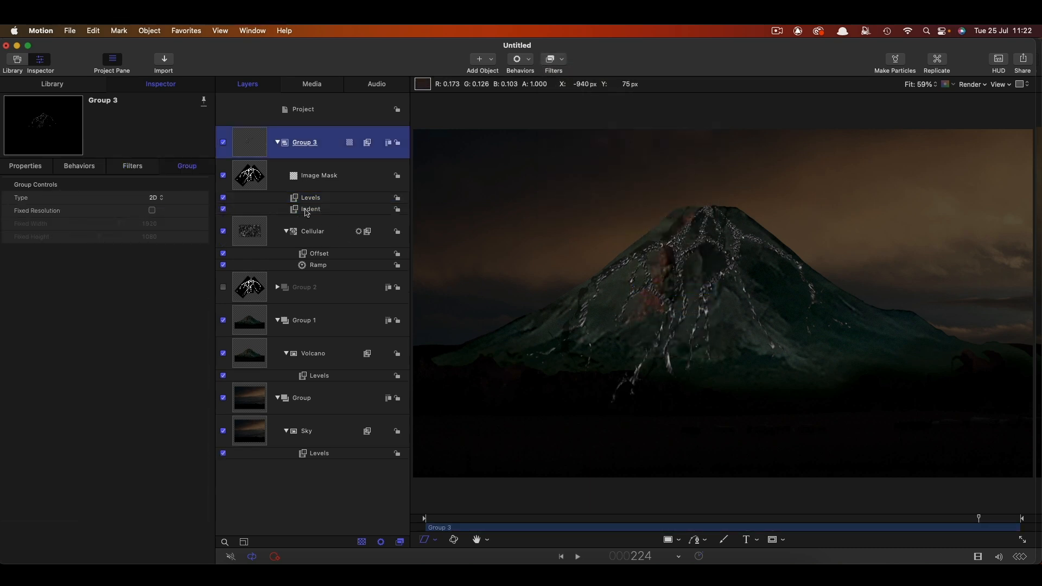
click(310, 210)
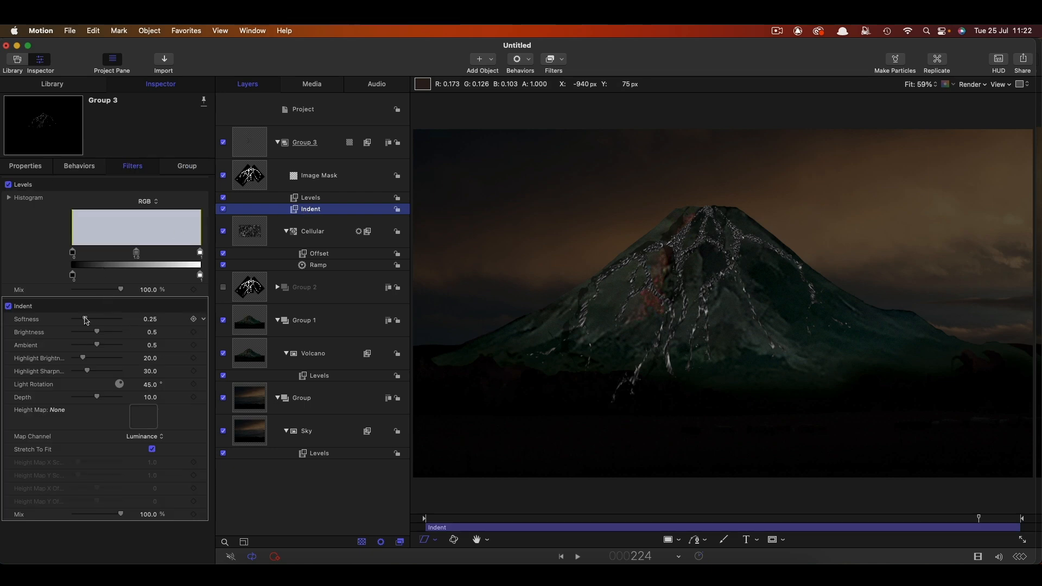
Step: Tune the Indent relief to softness 0.8, ambient 0.89, brighter highlights and depth 14
drag(78, 319, 104, 319)
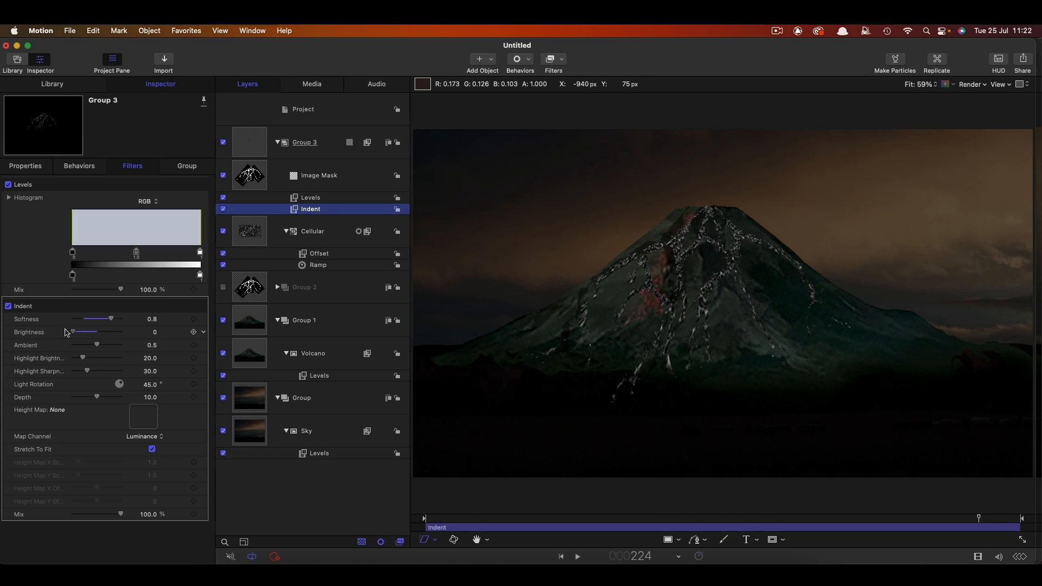
drag(97, 345, 105, 345)
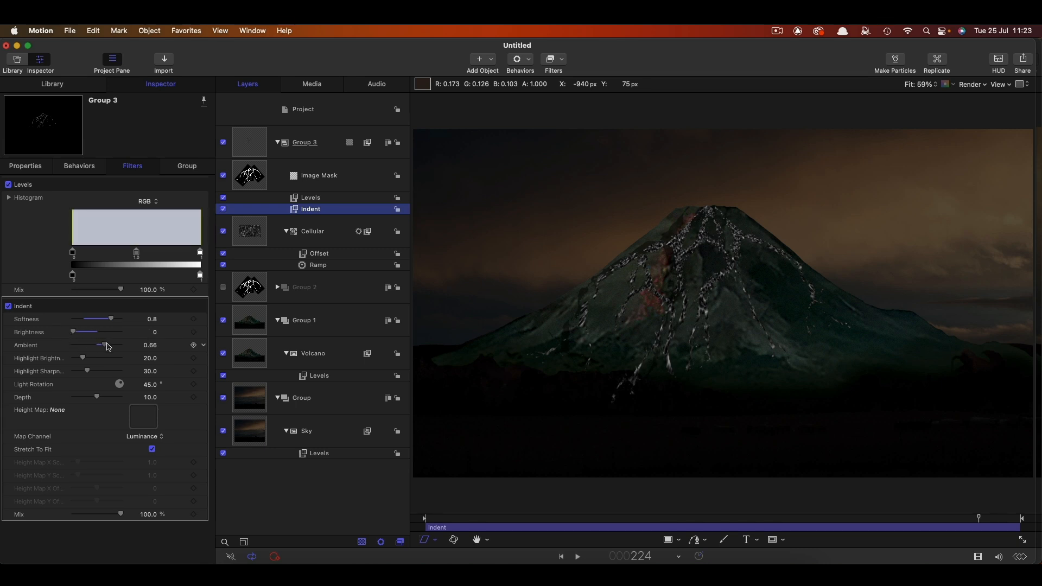
drag(103, 345, 115, 345)
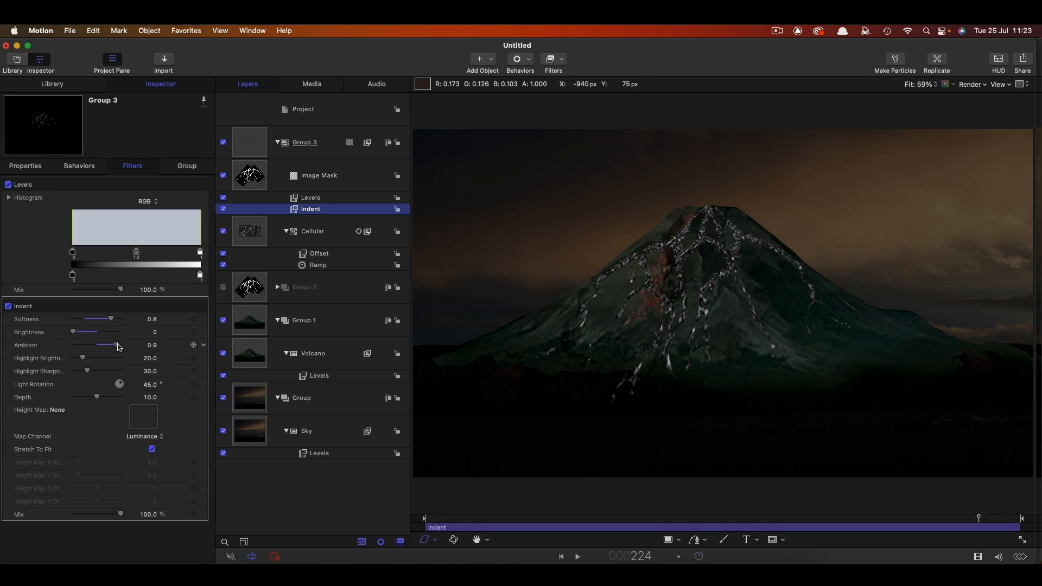
drag(82, 358, 92, 359)
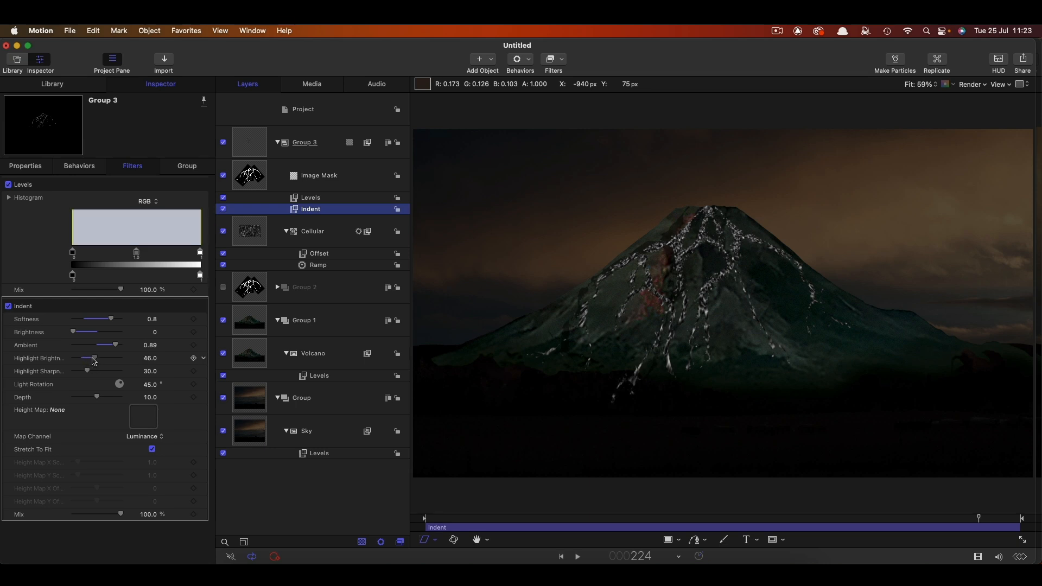
drag(93, 359, 85, 358)
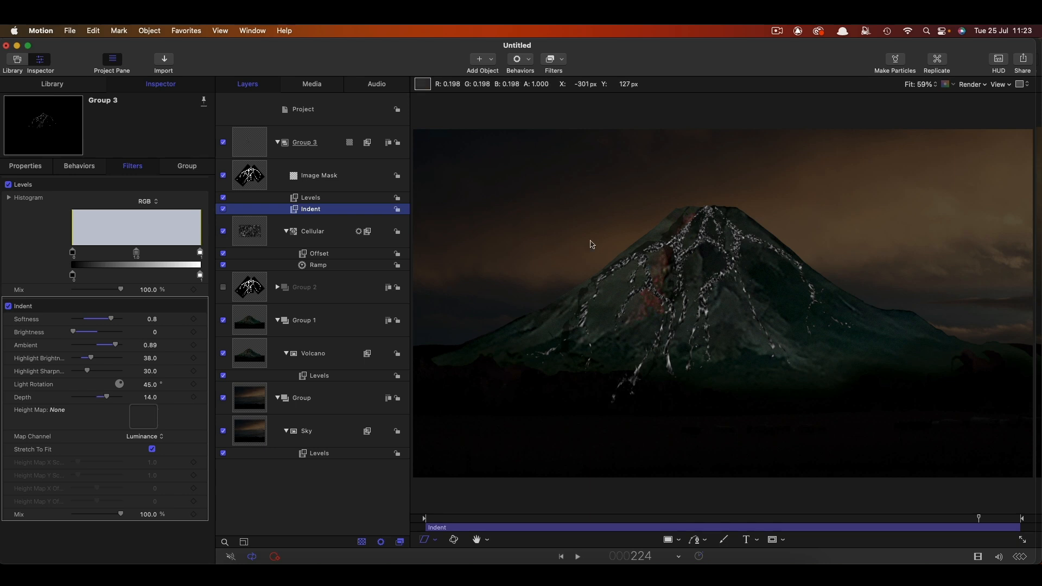
click(310, 198)
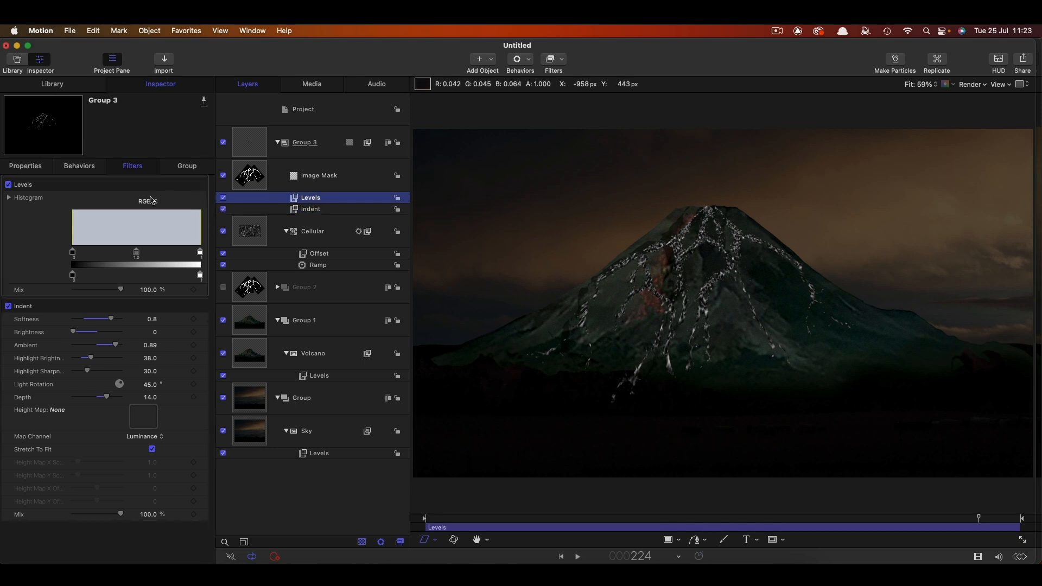
Step: In Levels, lower the Blue channel's output white point to yellow the lava, then pull the RGB input white point left to brighten it
click(148, 202)
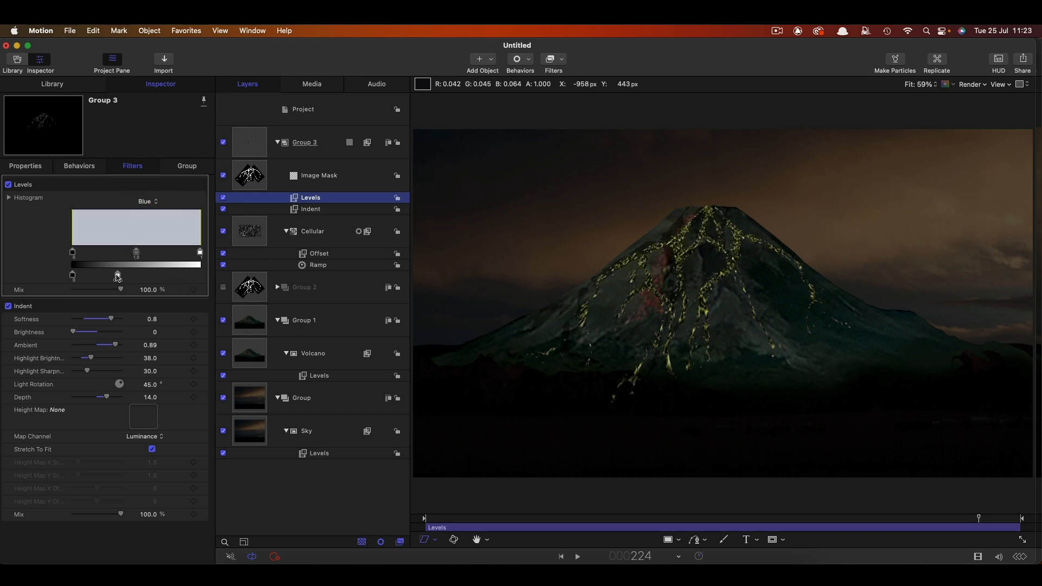
drag(135, 275, 118, 276)
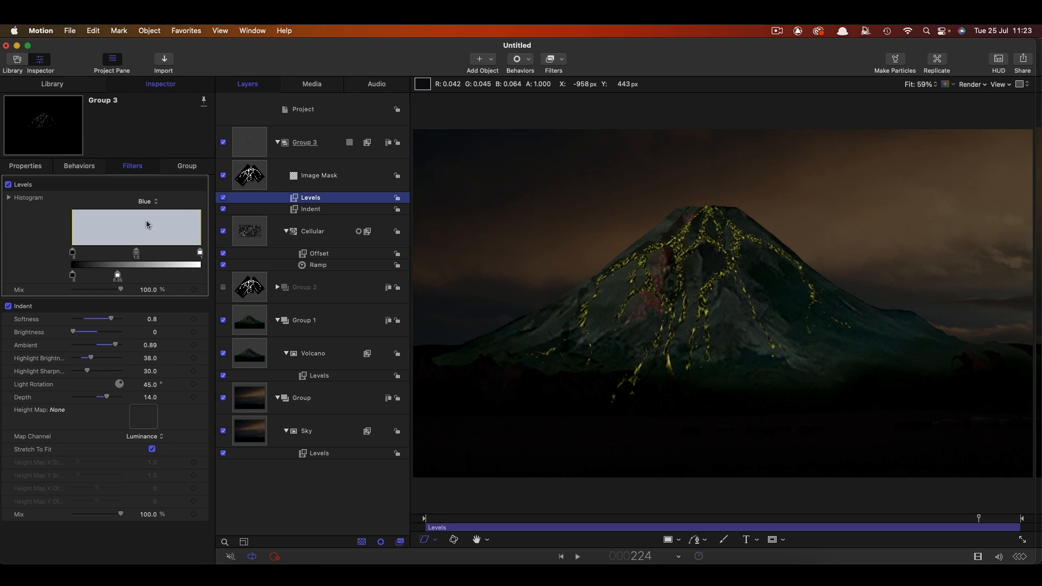
click(147, 201)
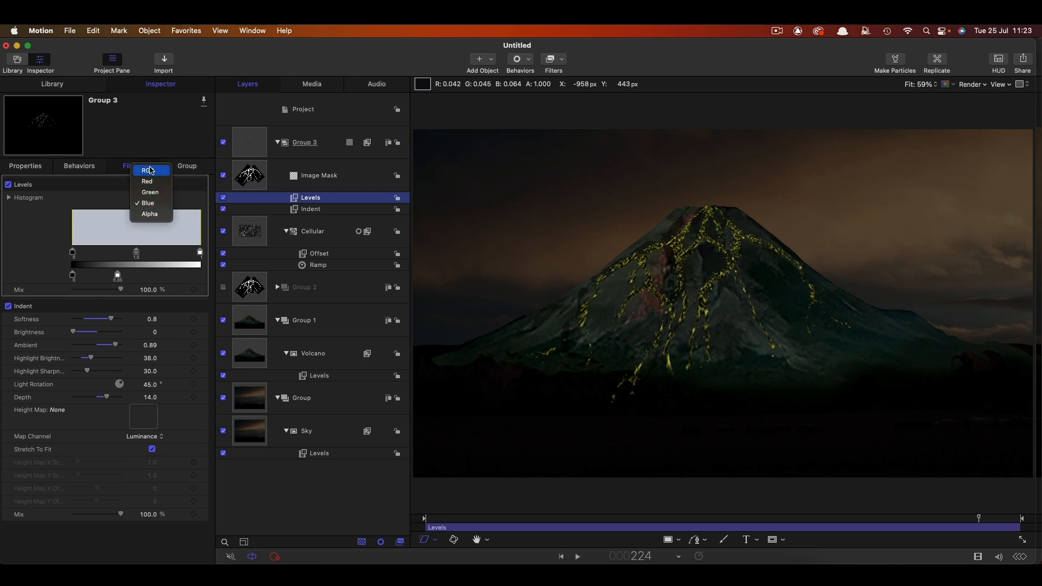
click(147, 170)
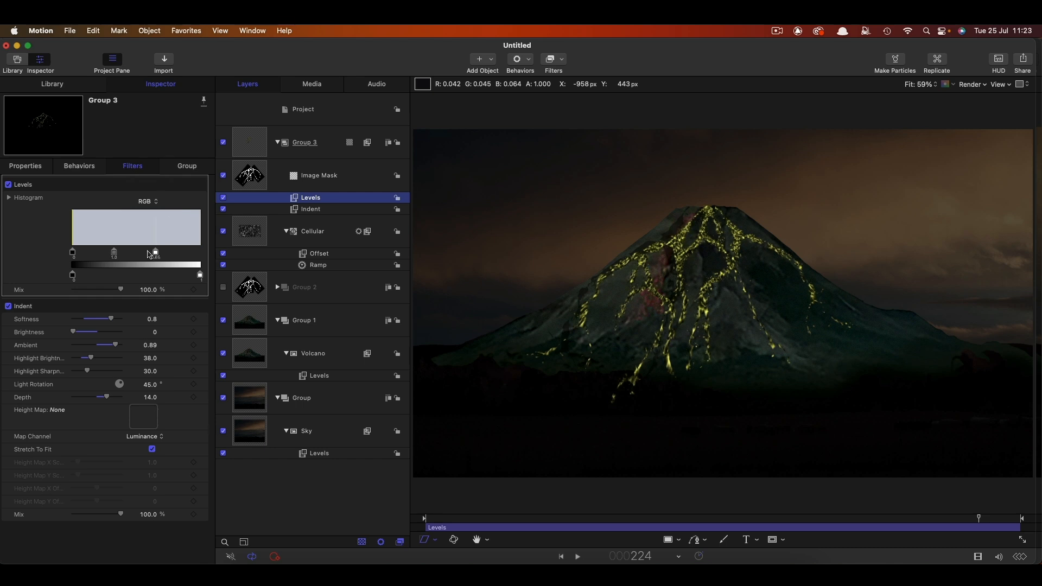
drag(153, 254, 131, 255)
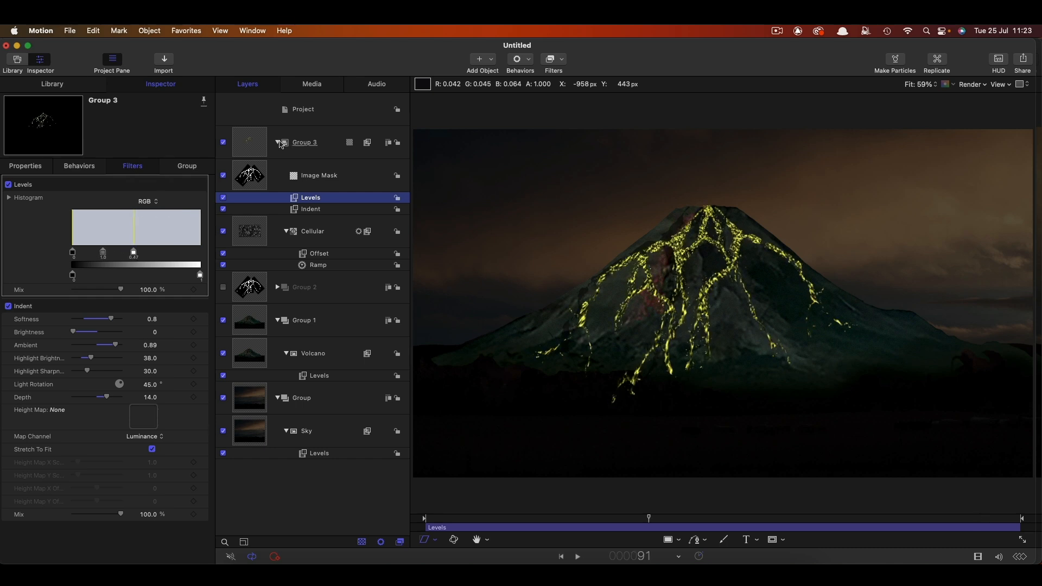
click(279, 142)
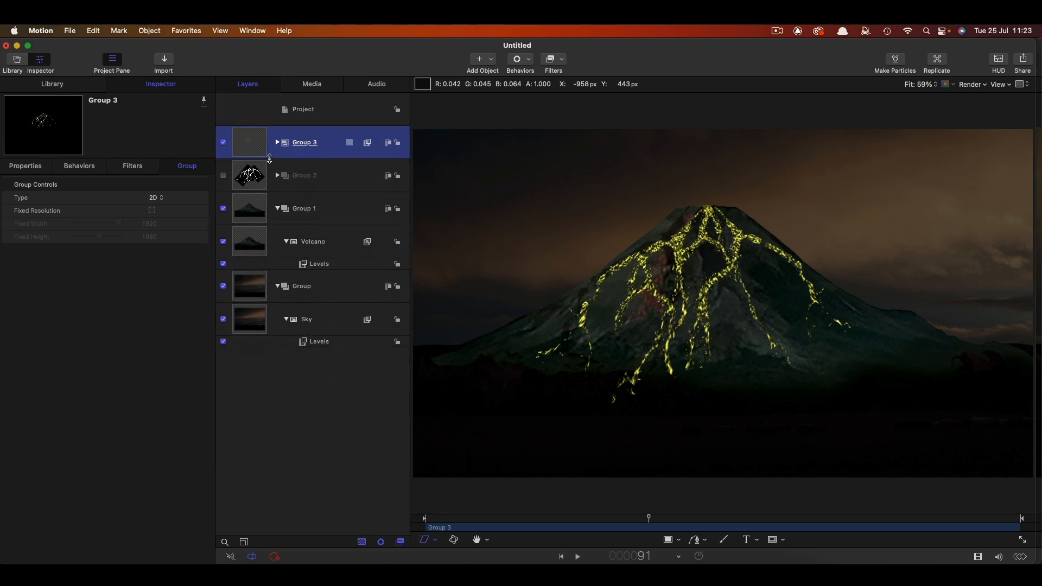
mouse_move(254, 139)
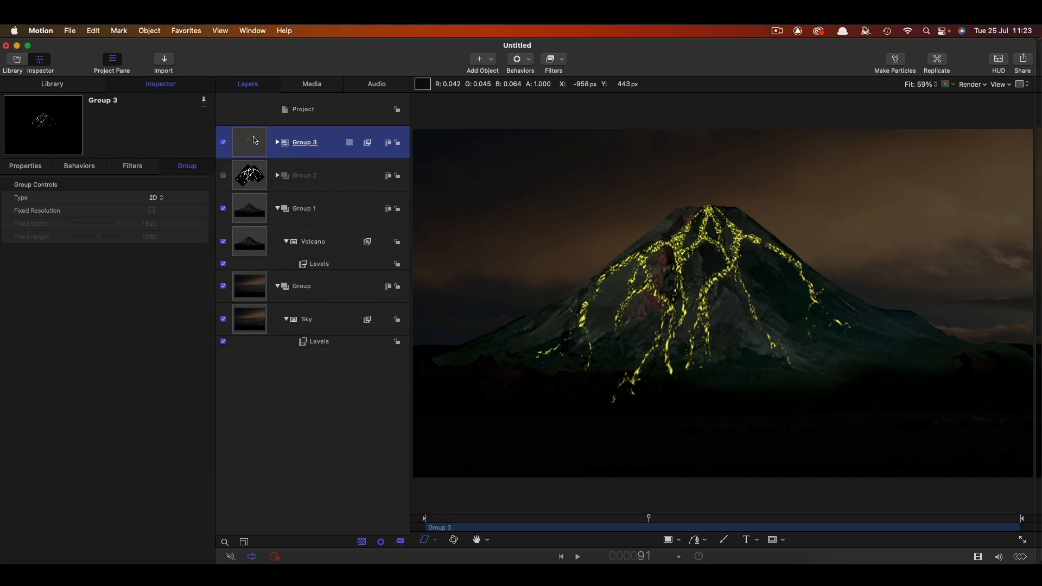
mouse_move(165, 63)
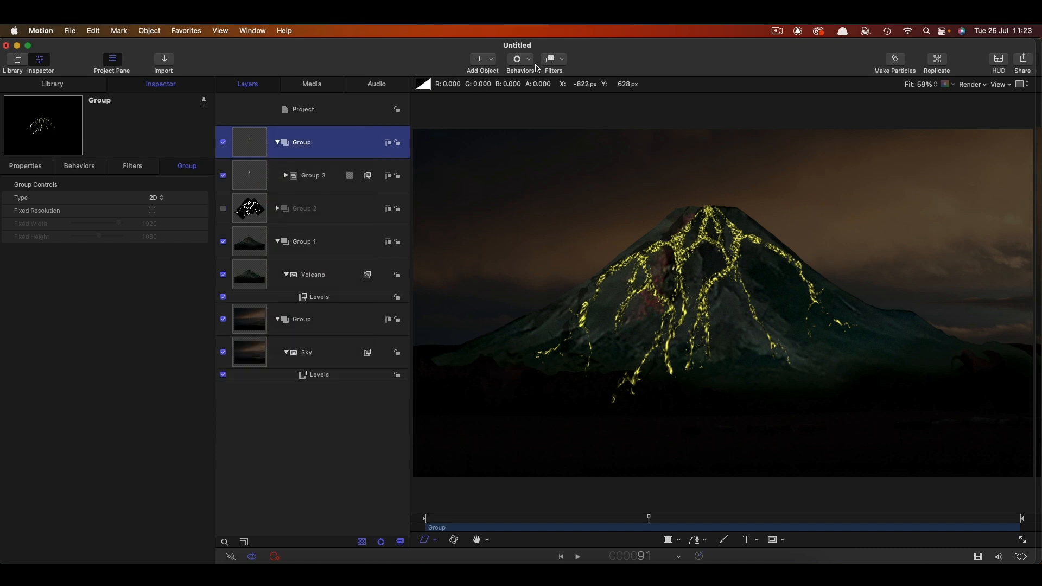
Step: Add a Glow > Neon filter to the new group holding Group 3 and adjust its glow setting
click(553, 60)
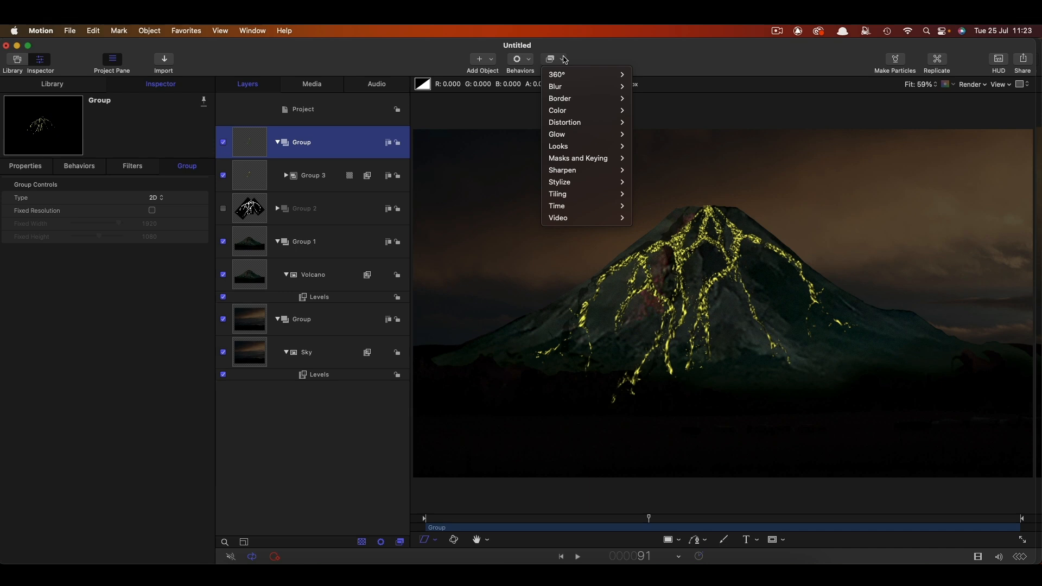
mouse_move(556, 136)
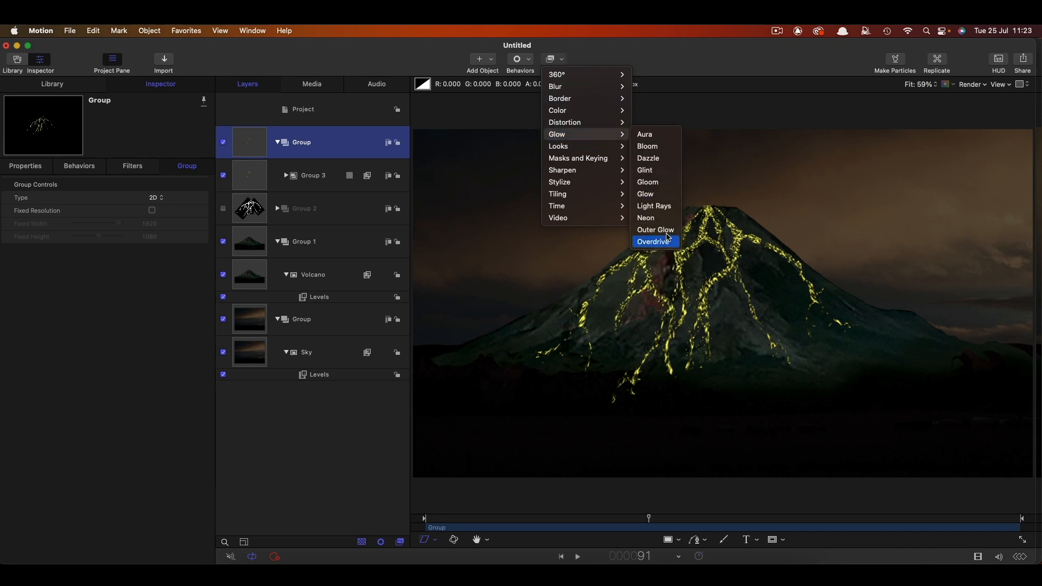
click(646, 219)
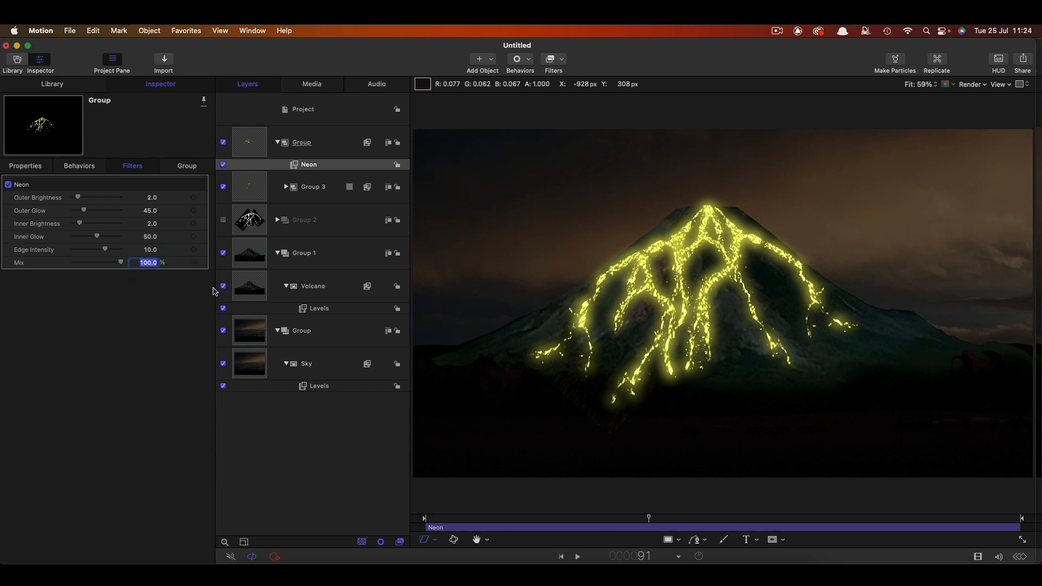
drag(121, 262, 82, 262)
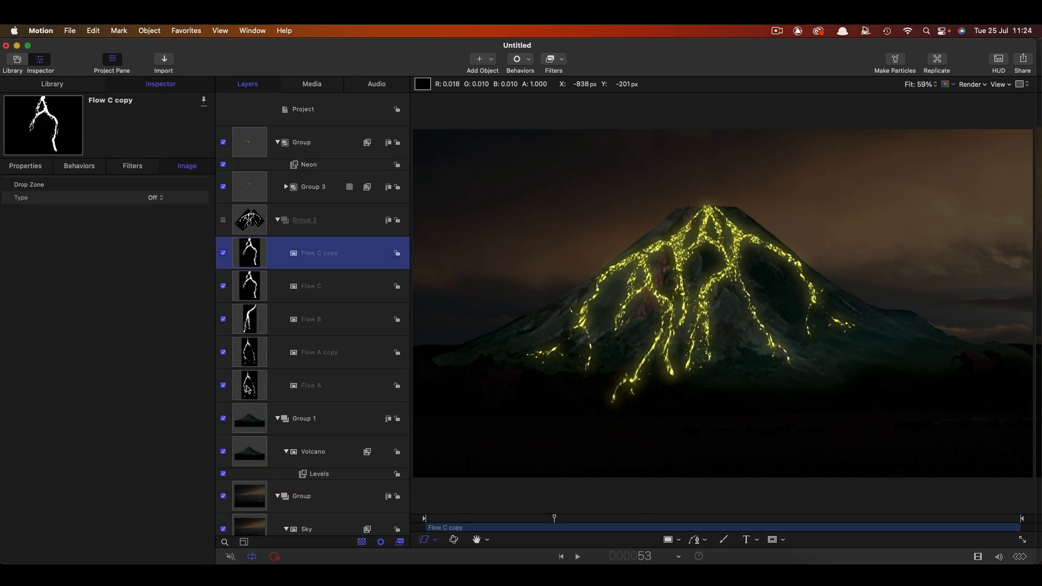
Step: Give Flow A a Basic Motion > Grow/Shrink behavior with Scale To set to 20%
click(311, 385)
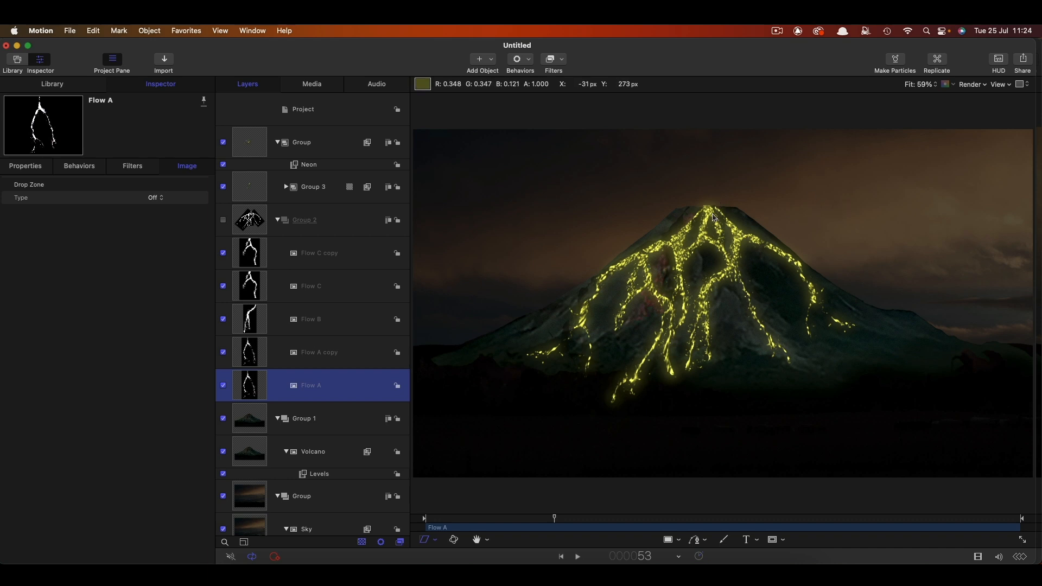
mouse_move(276, 359)
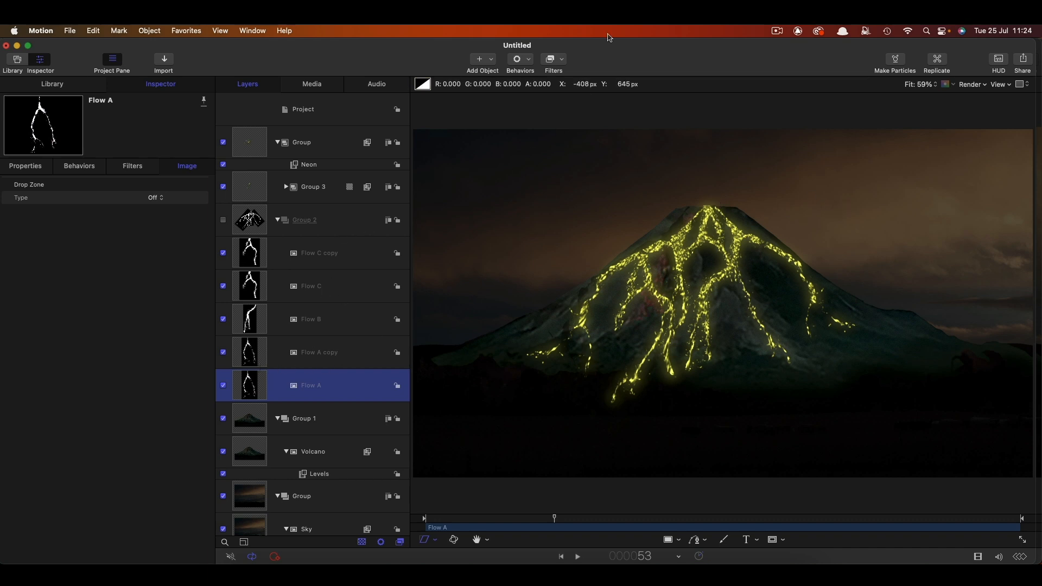
click(517, 60)
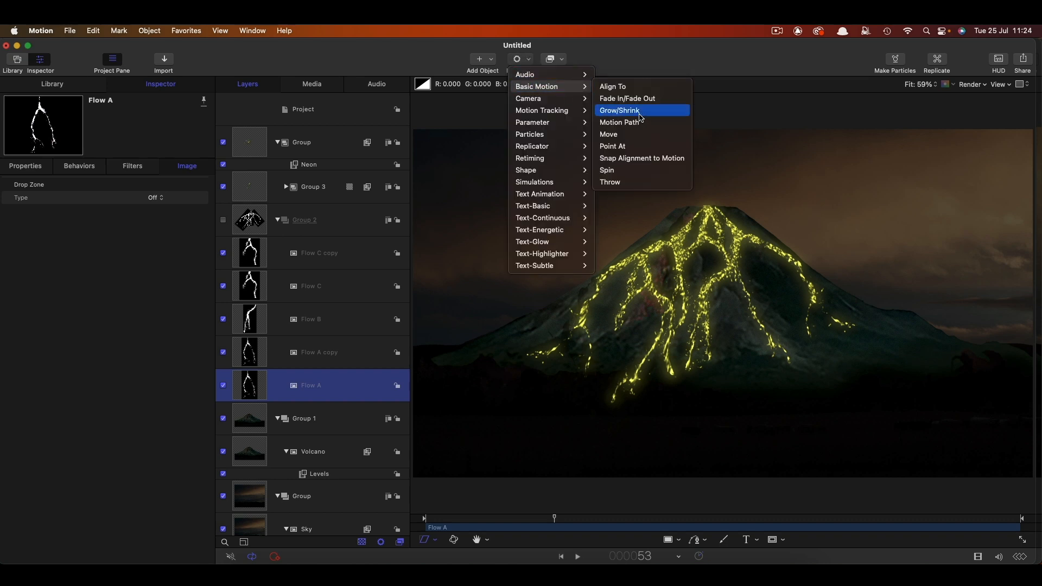
click(619, 110)
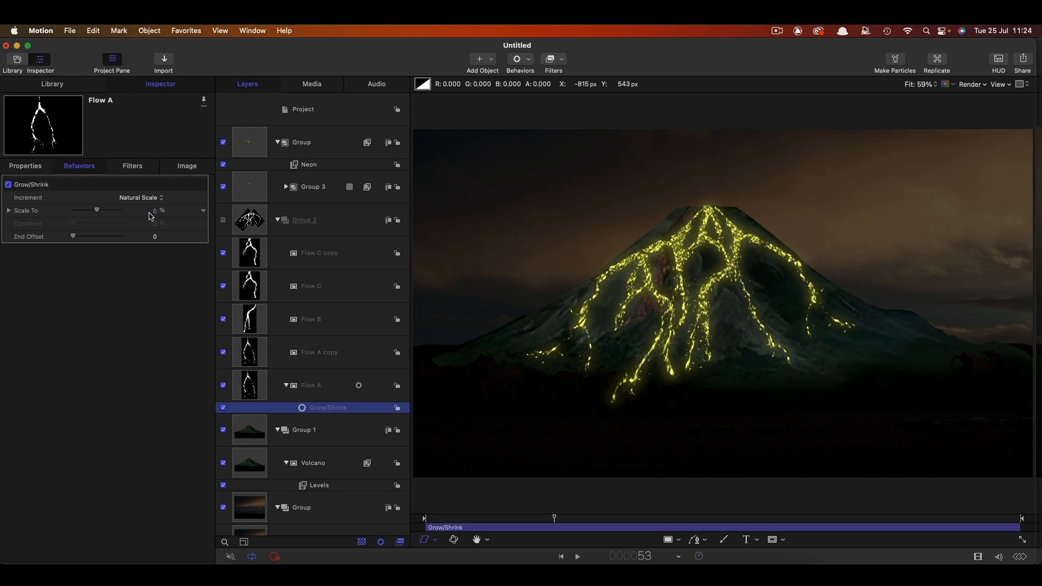
click(144, 211)
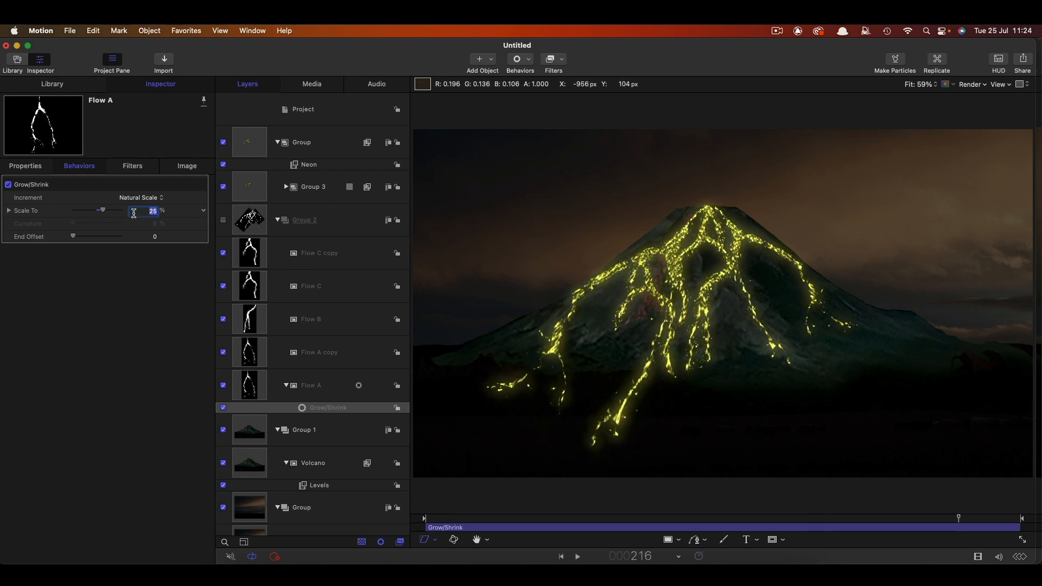
text(20)
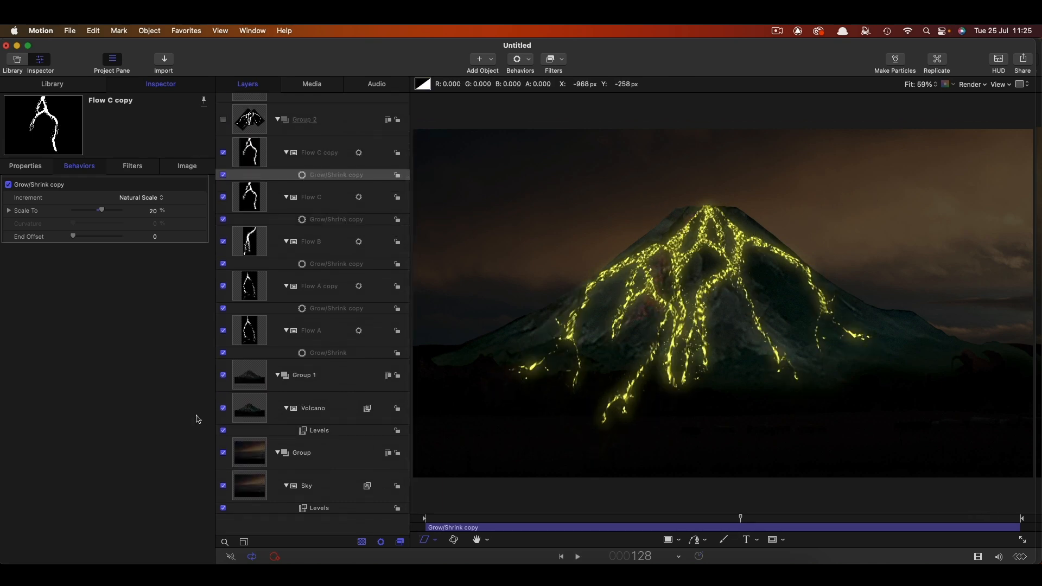
Step: Make a Clone Layer of the Volcano and apply a Color > Levels filter to it
click(312, 411)
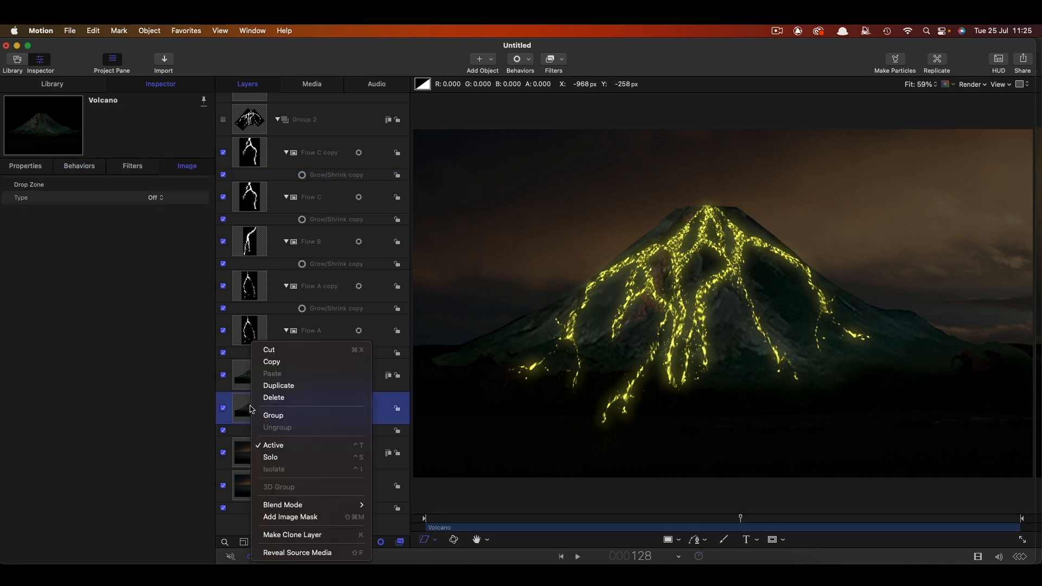
mouse_move(292, 534)
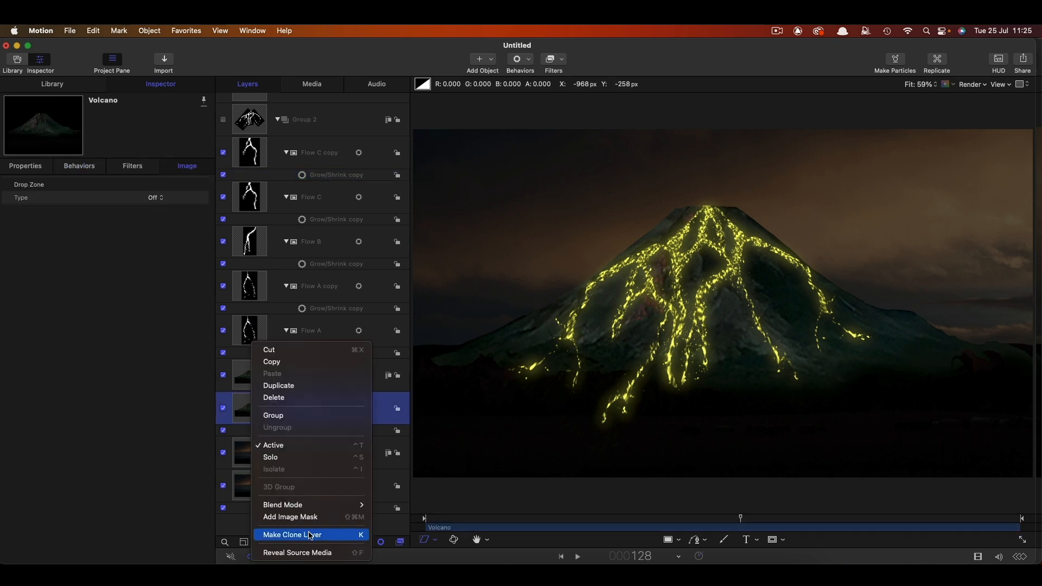
click(293, 539)
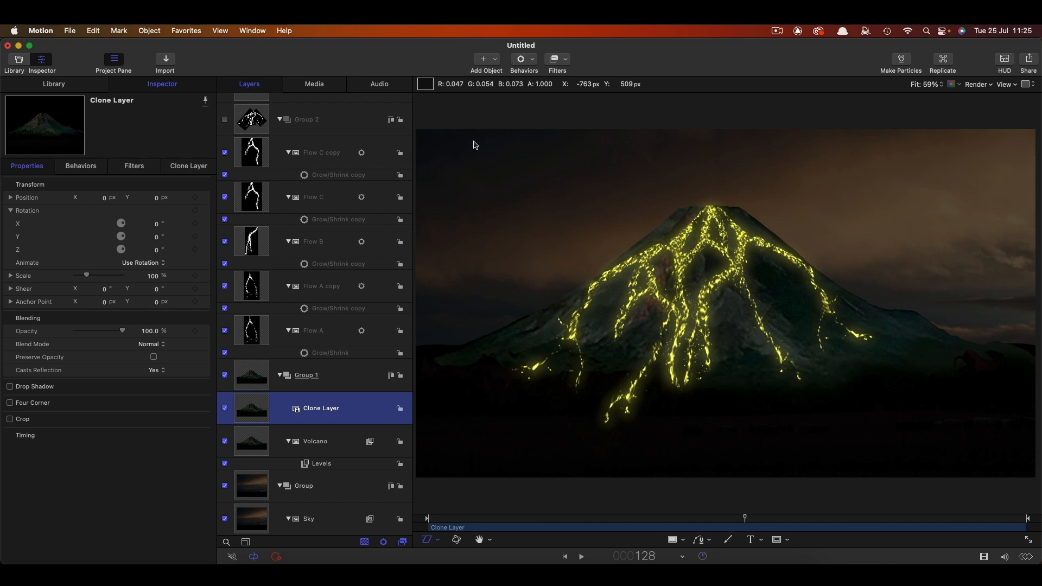
click(554, 60)
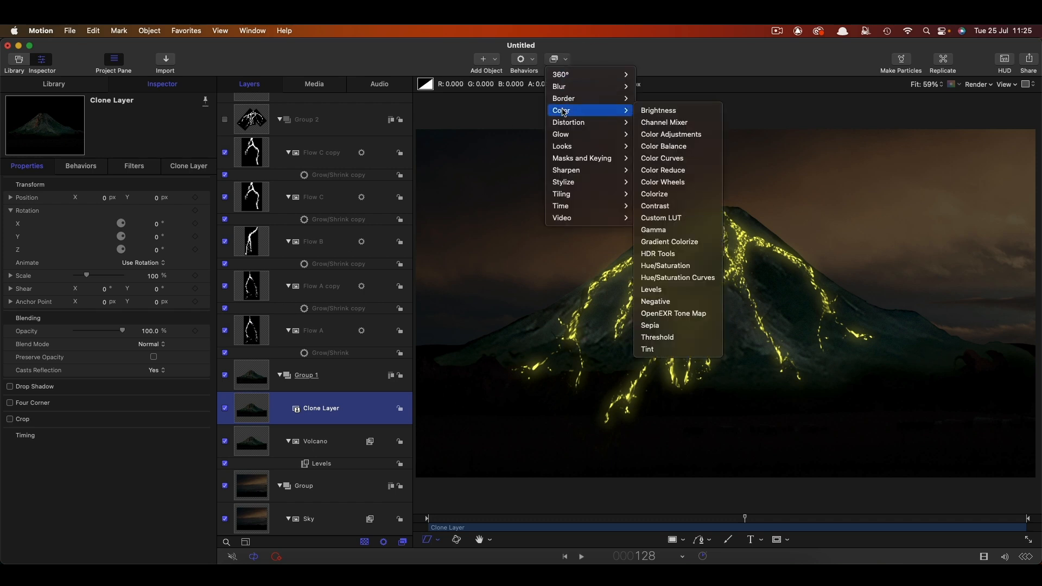
mouse_move(667, 293)
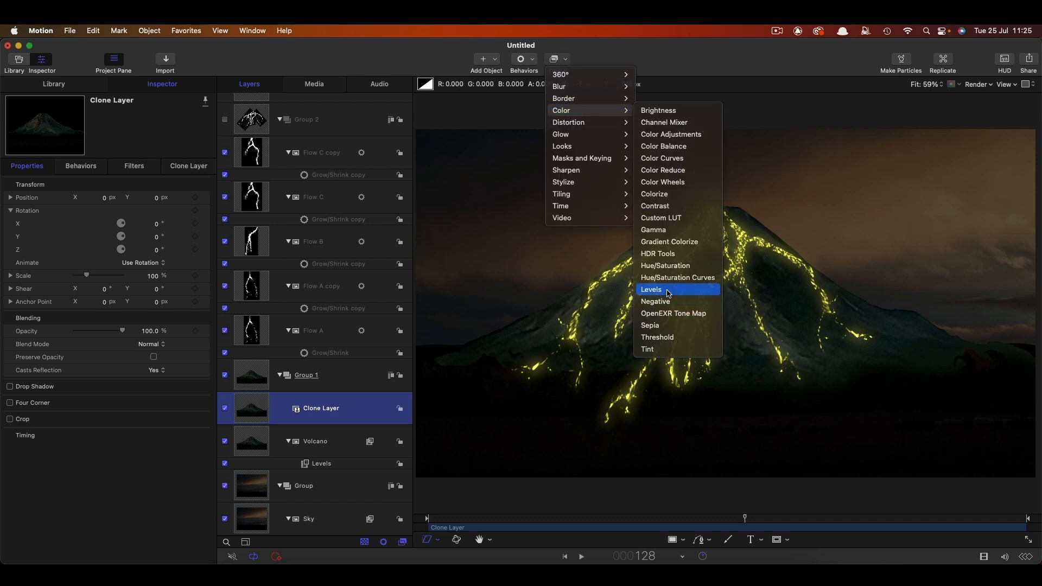
click(651, 289)
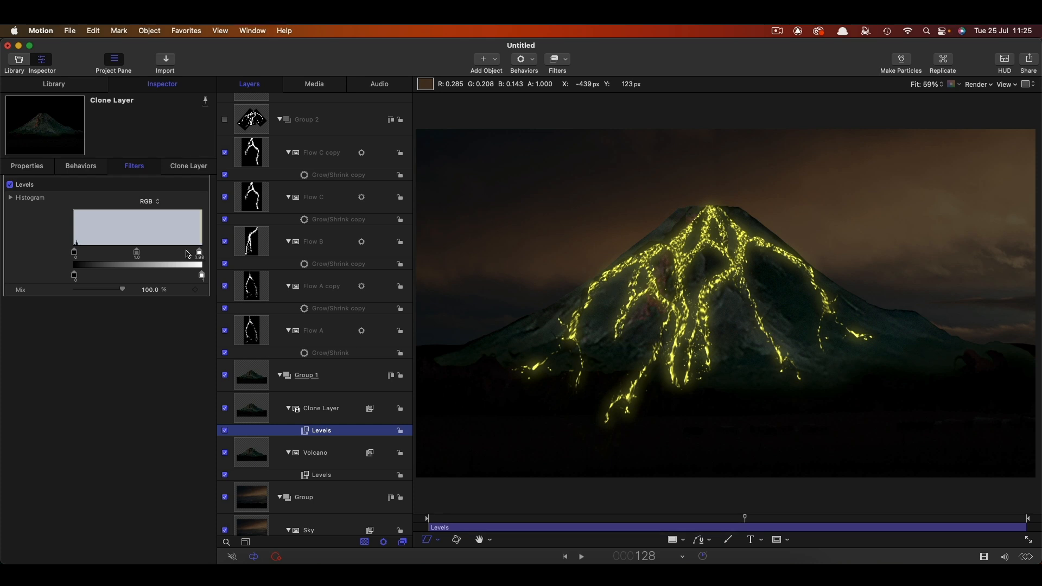
Step: Switch the clone's Levels to the Blue channel for a warmer tint and select the clone layer
click(149, 201)
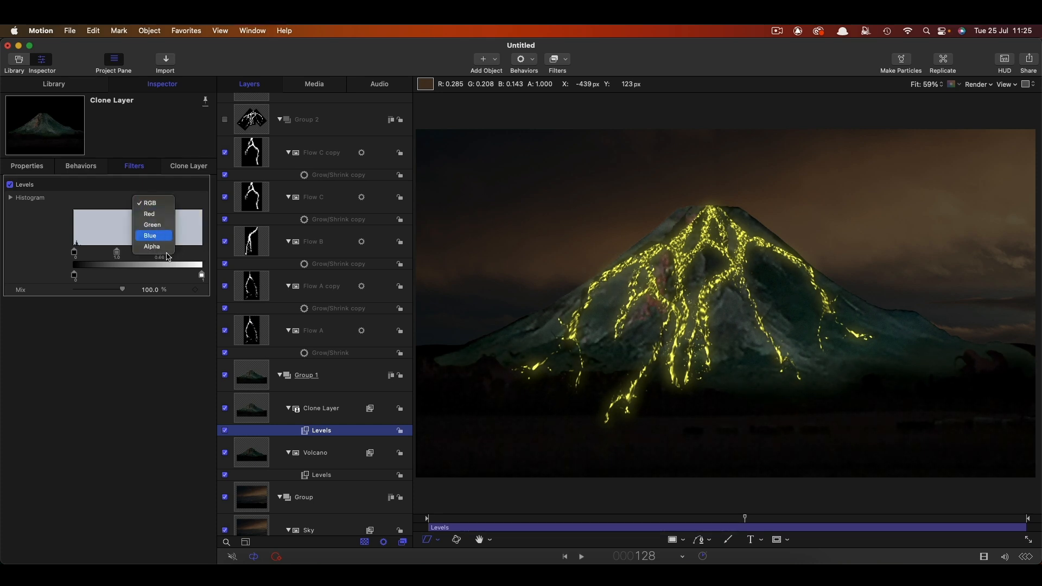
click(150, 236)
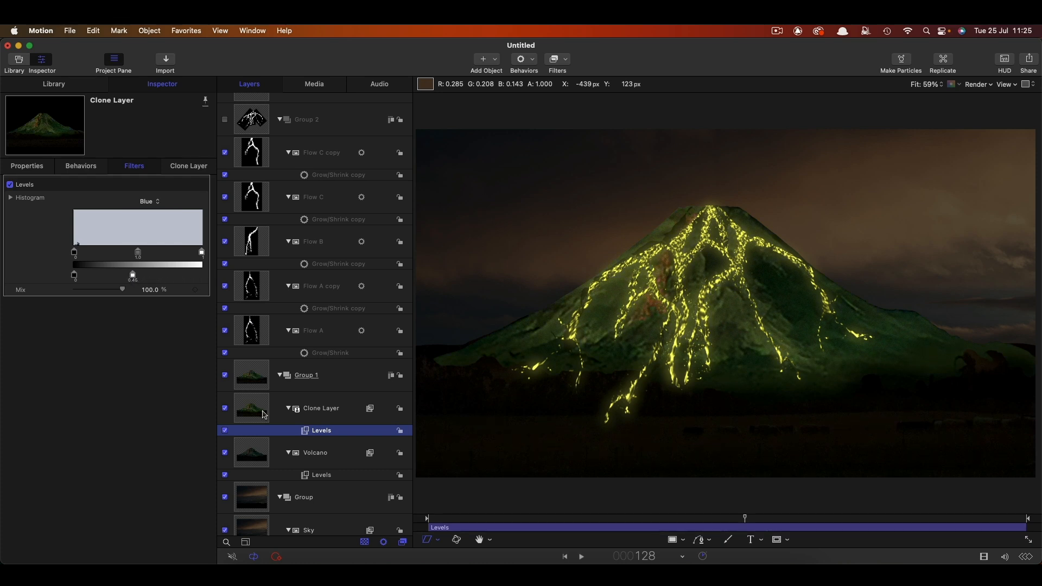
click(321, 412)
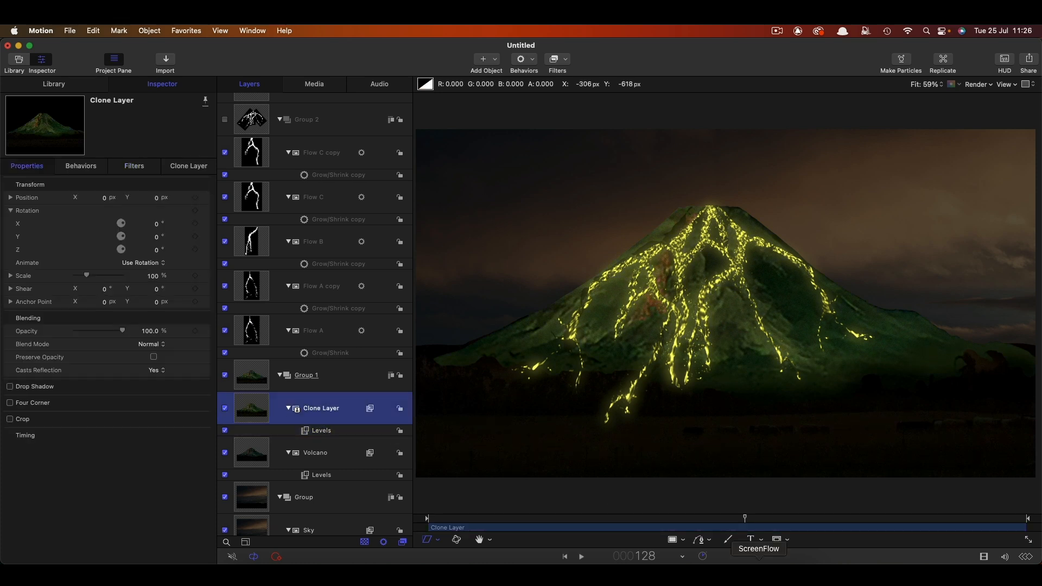
Step: Draw a Rectangle Mask on the clone, raise its Feather to about 307 and set Position Y near 450.9
click(760, 539)
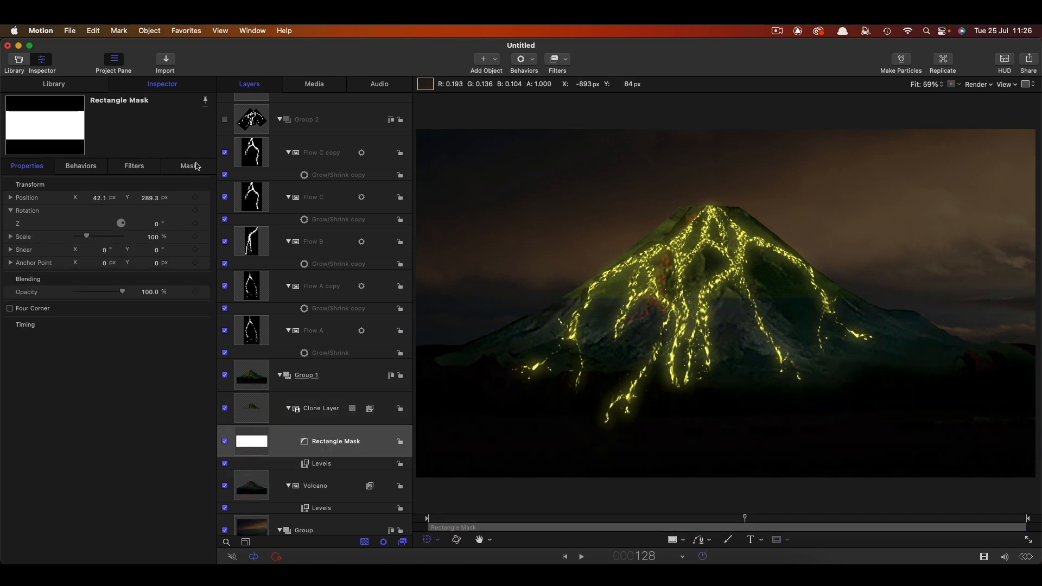
click(189, 166)
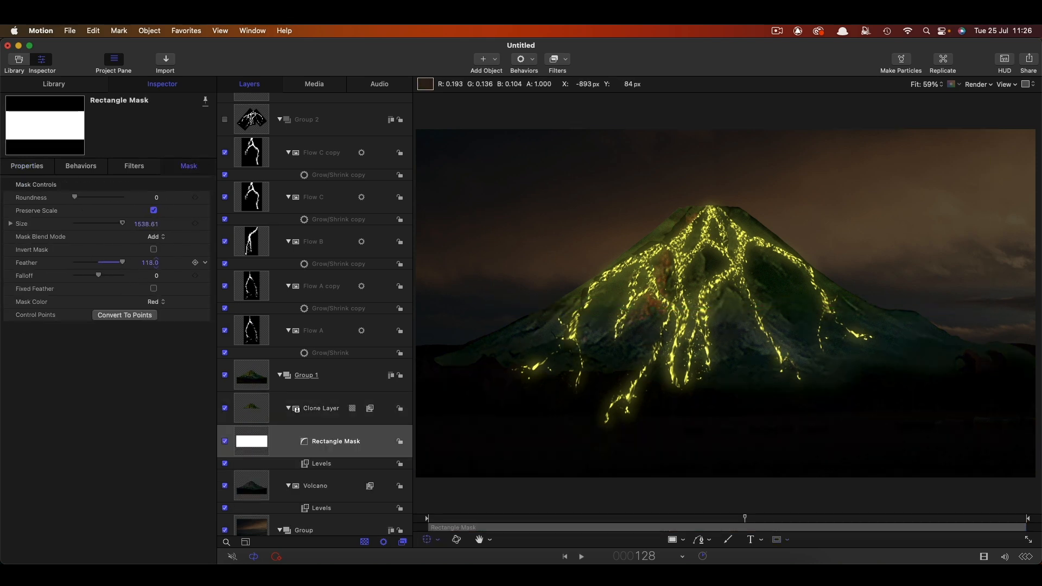
drag(122, 263, 133, 263)
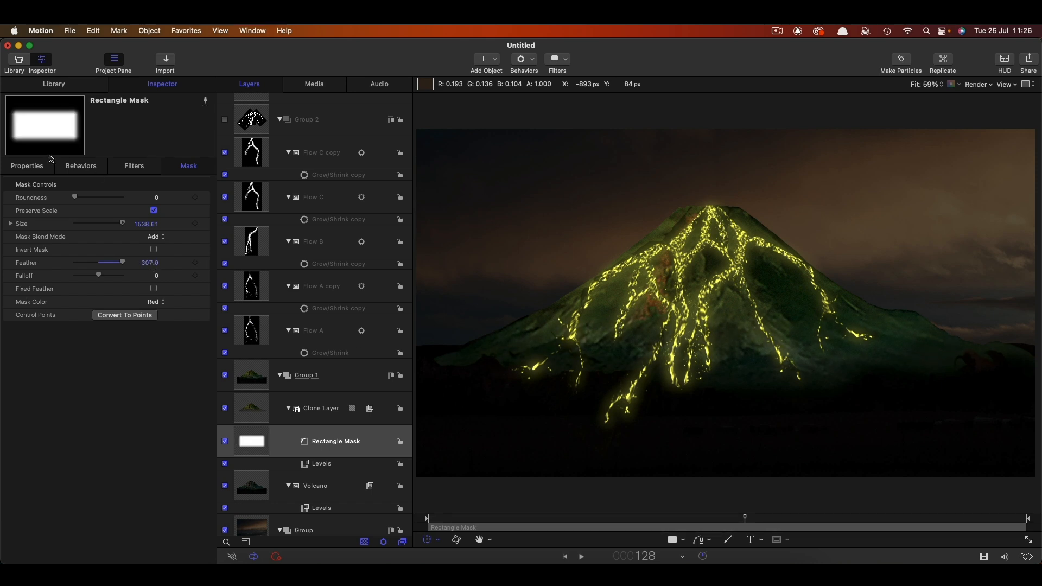
click(27, 168)
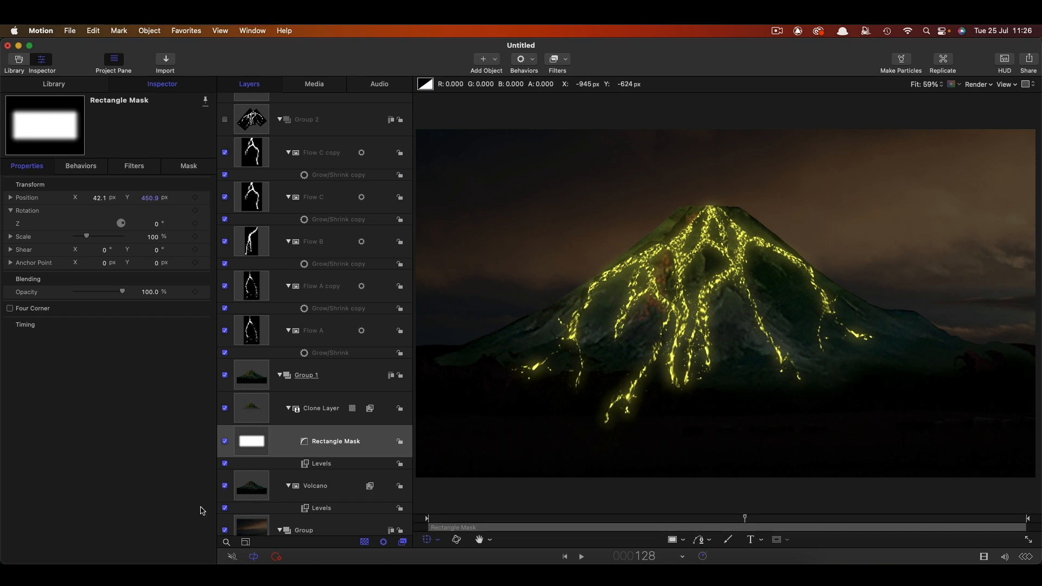
click(334, 444)
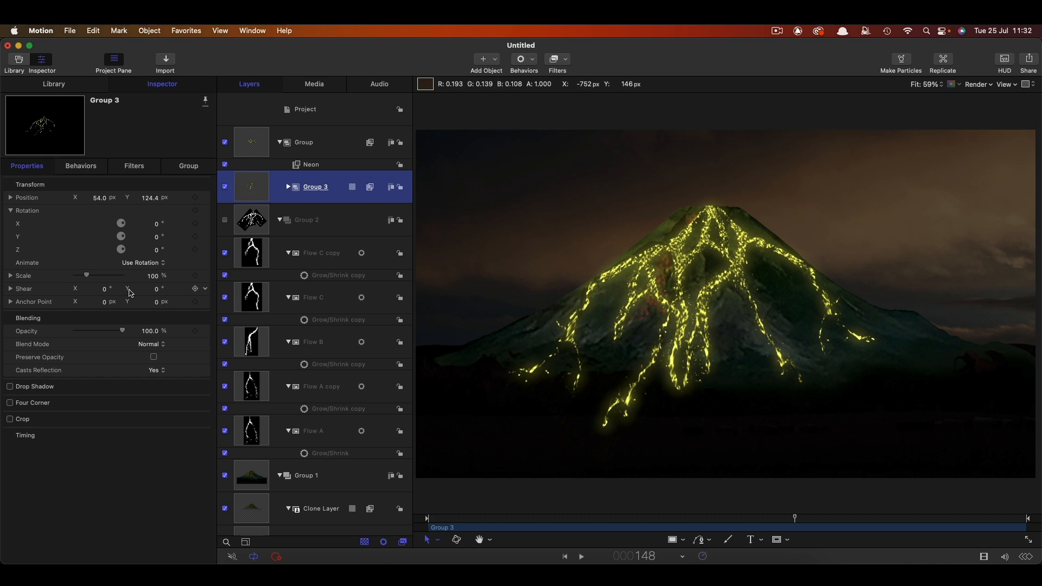
Step: Enable Group 3's Drop Shadow with Opacity 100% and Blur 8
click(9, 385)
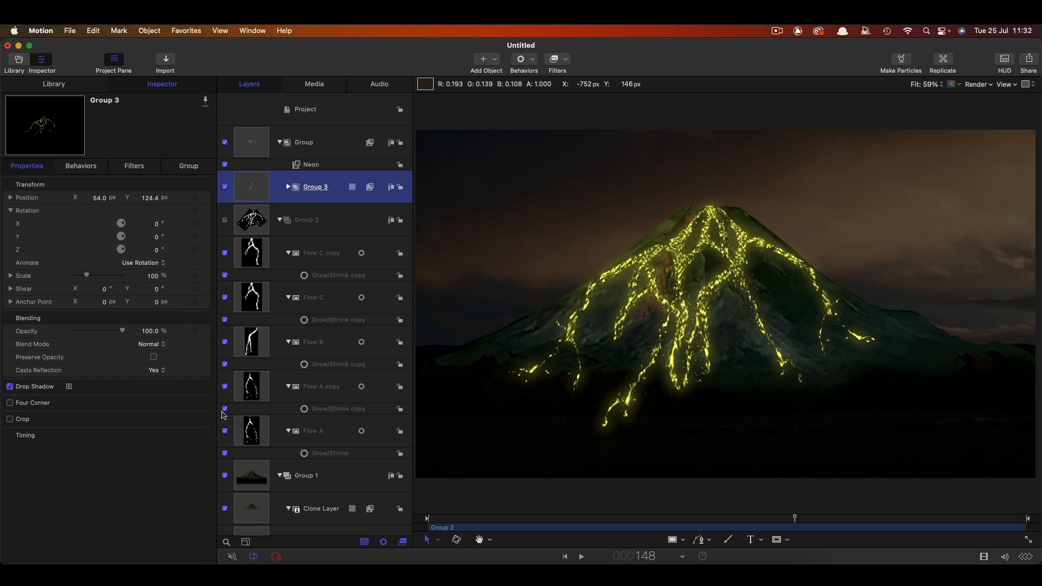
click(10, 388)
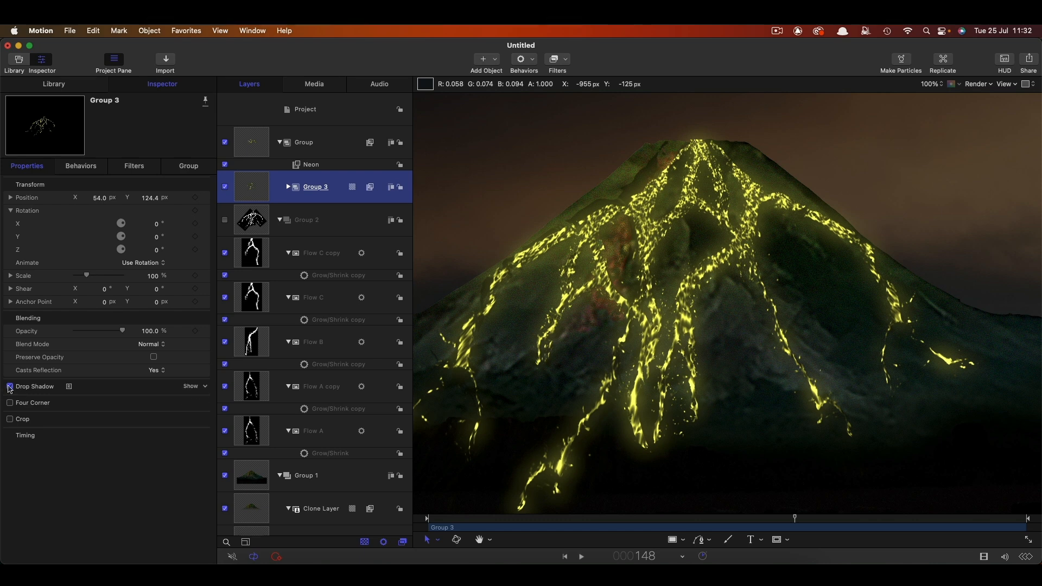
click(192, 388)
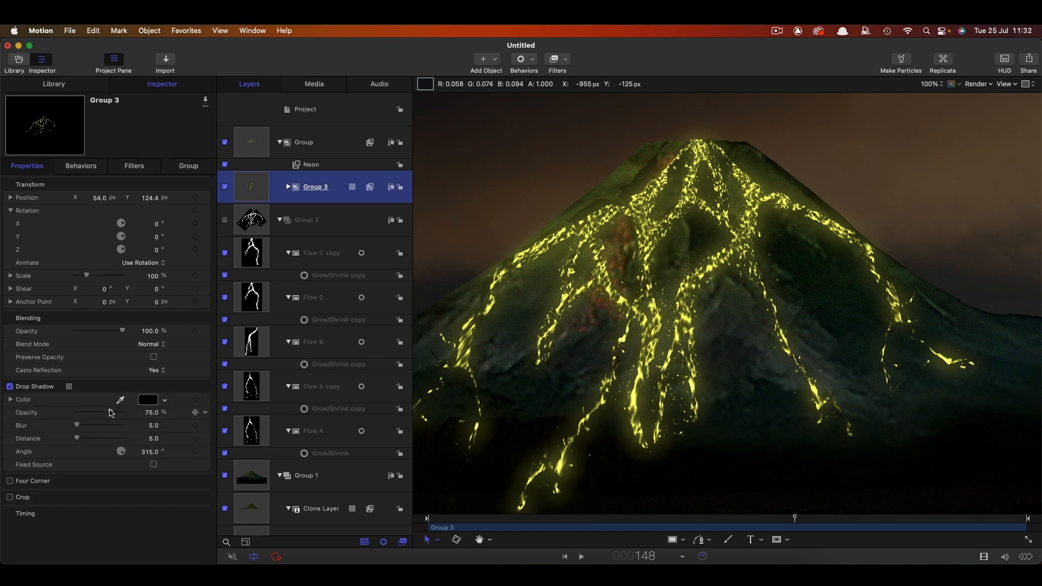
drag(110, 412, 121, 412)
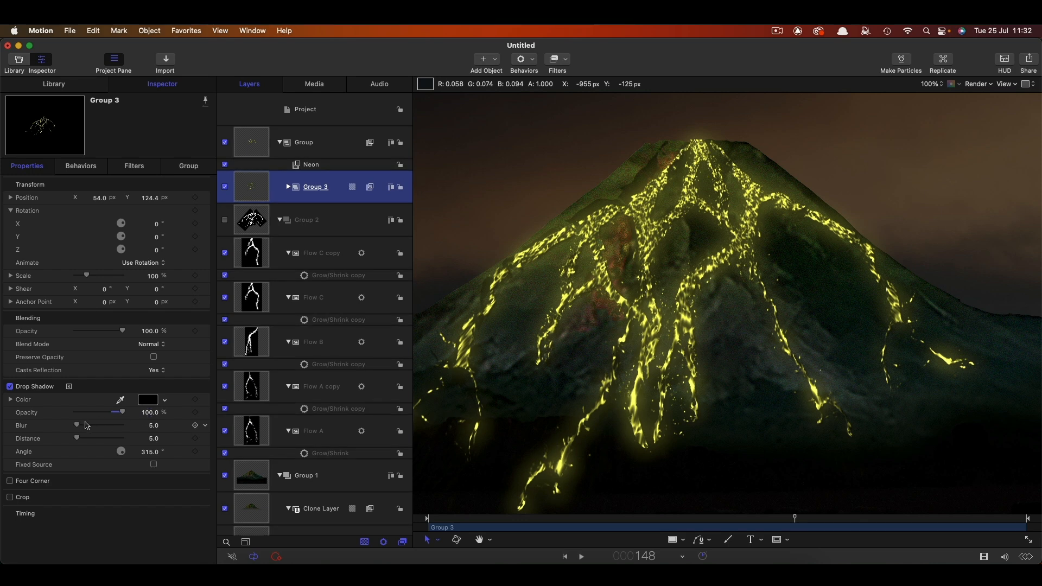
drag(75, 425, 78, 426)
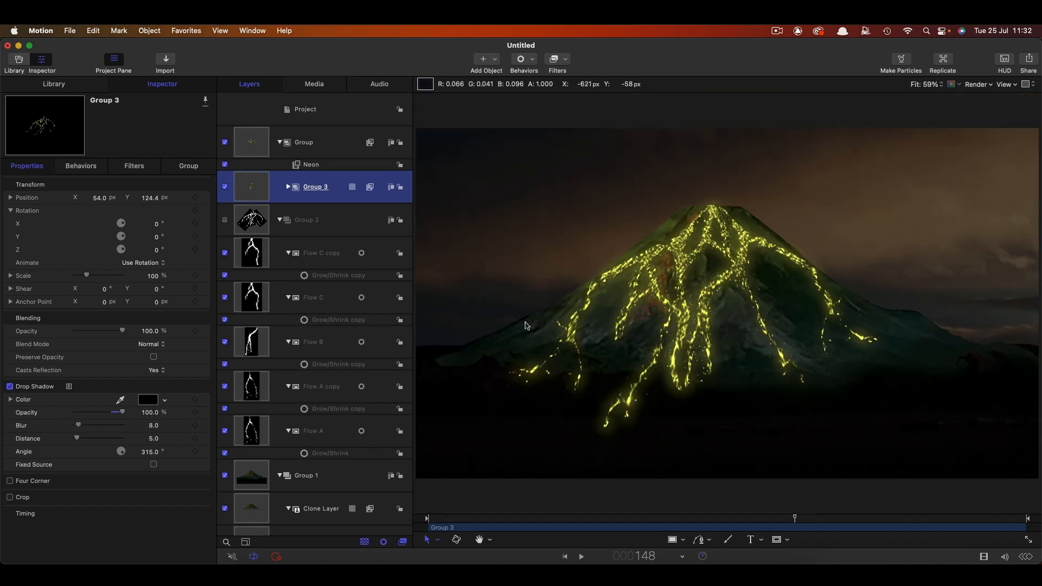
mouse_move(679, 180)
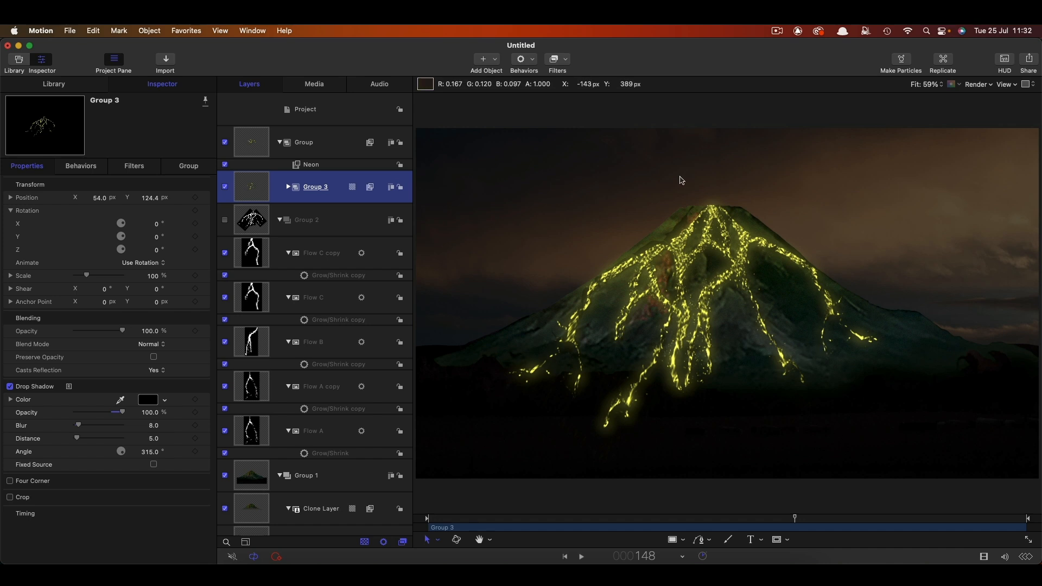
mouse_move(774, 215)
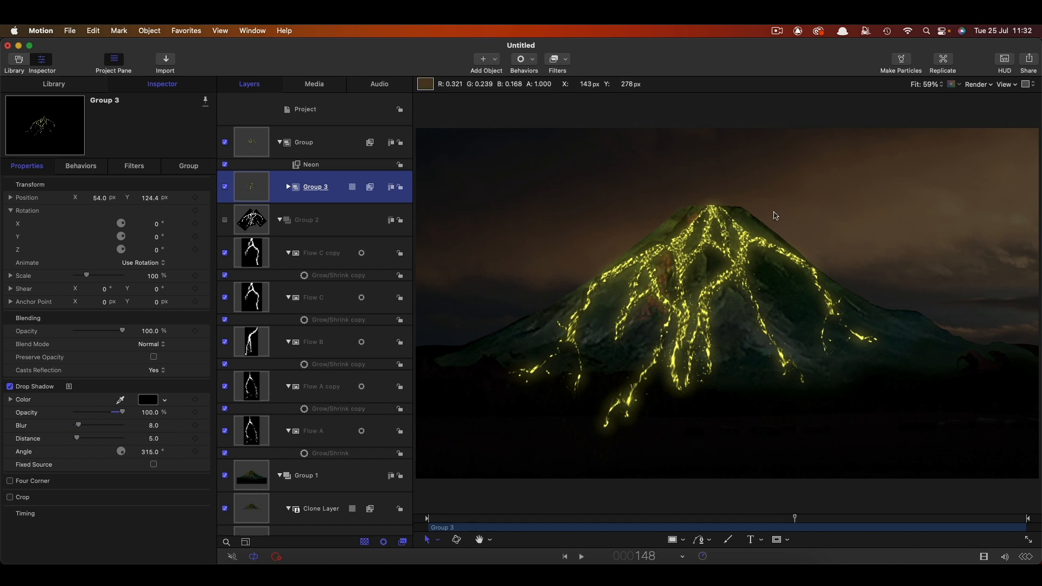
mouse_move(753, 214)
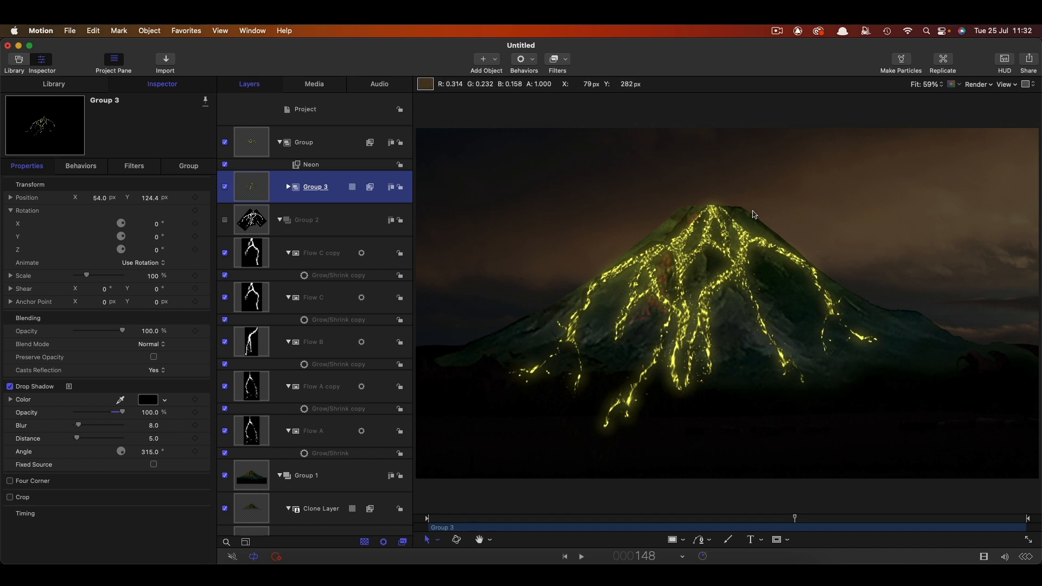
mouse_move(694, 216)
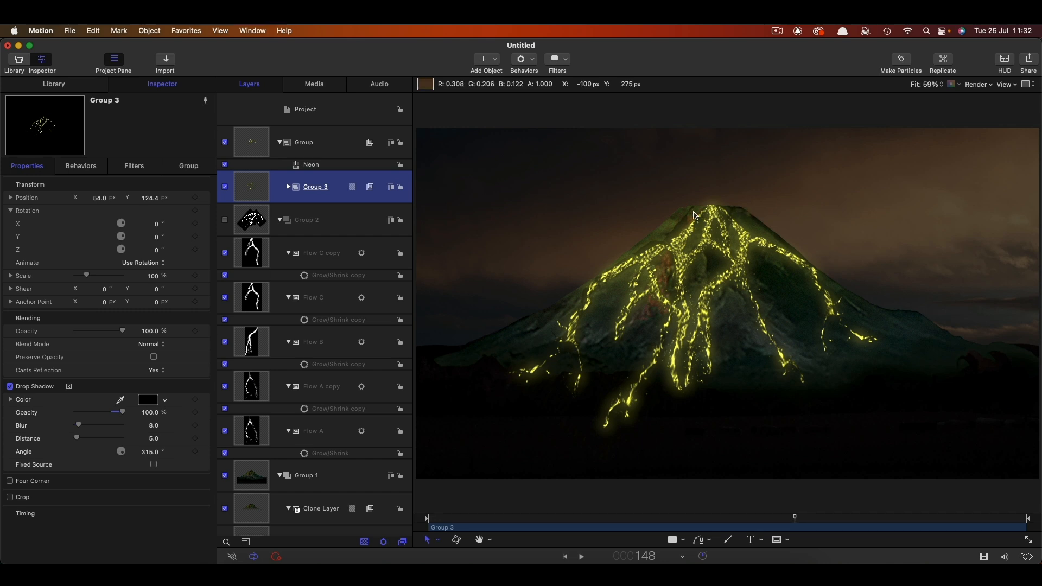
mouse_move(755, 211)
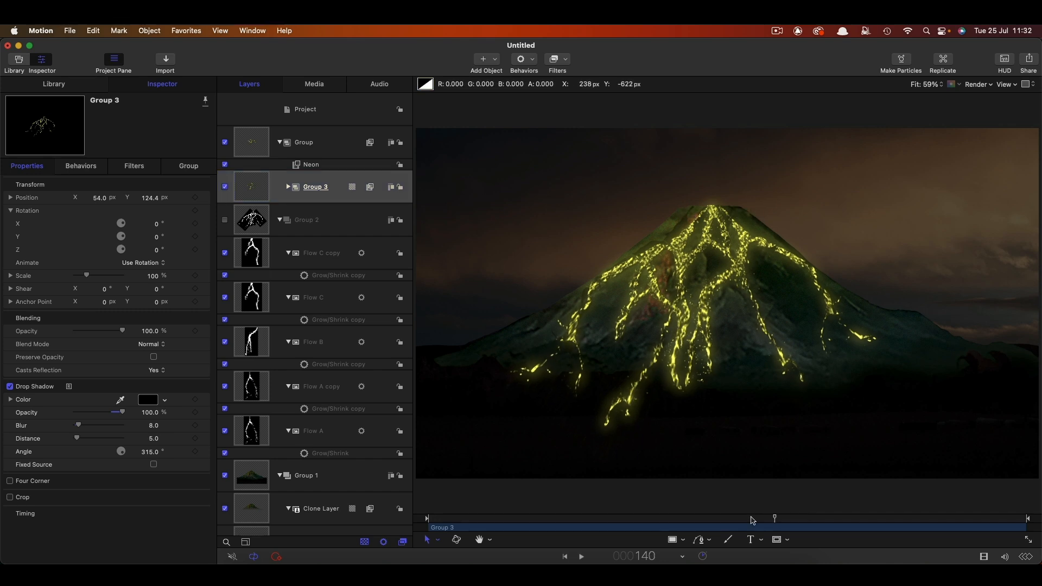
drag(775, 518, 947, 518)
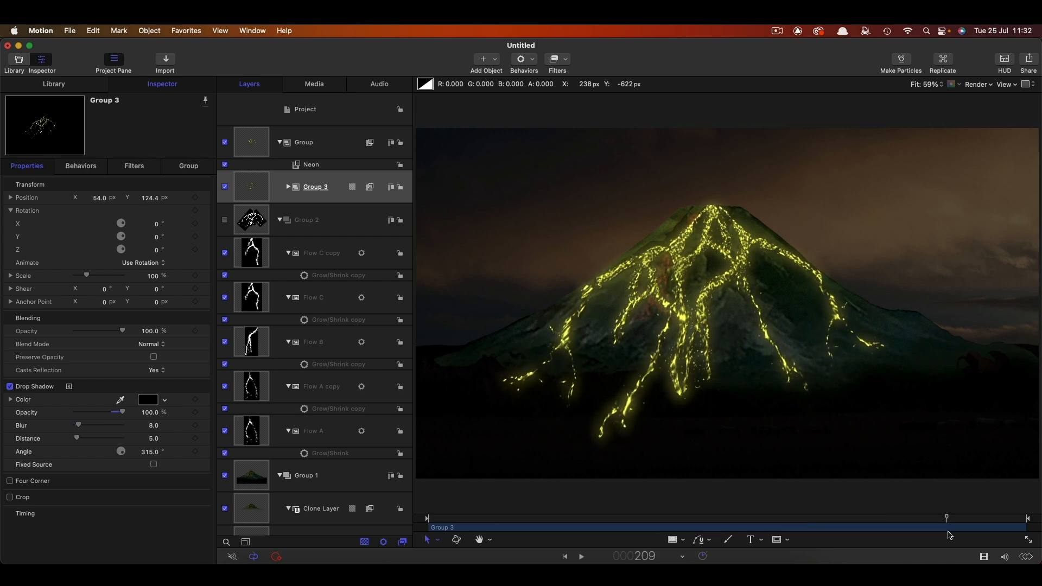